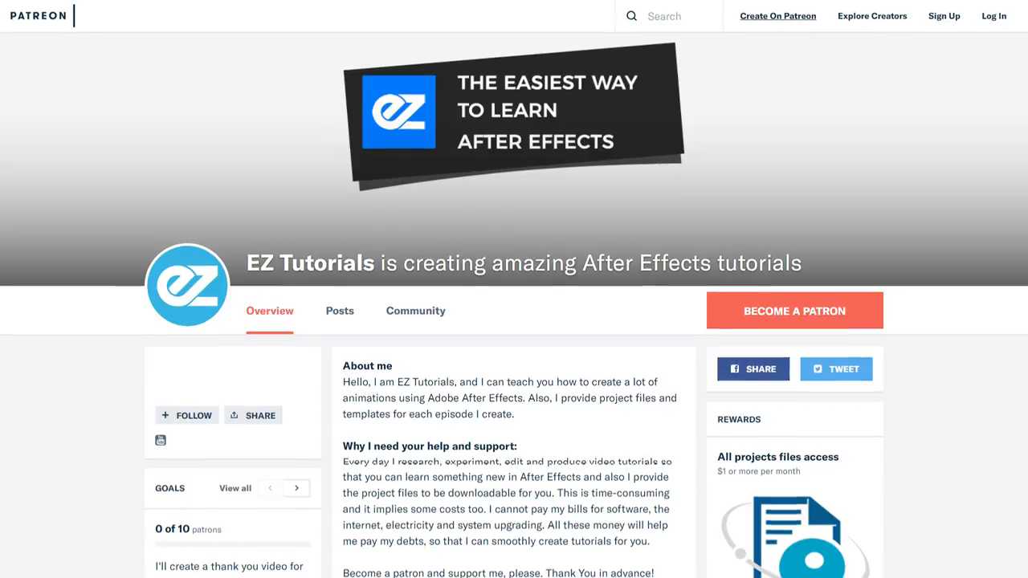
# Import the Assets folder from the Neon Logo Animation directory into the project.
pyautogui.scroll(-3)
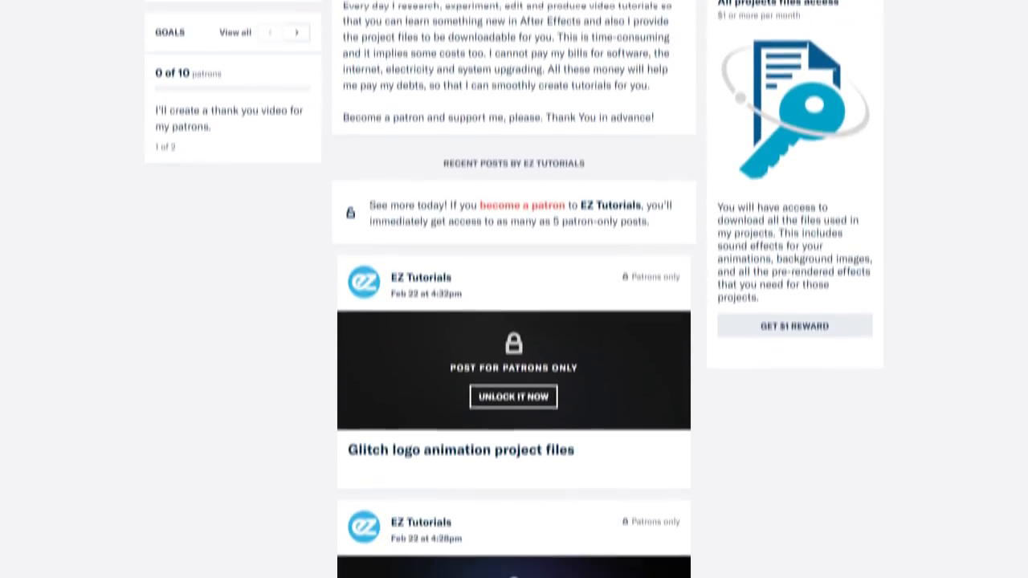
pyautogui.scroll(-3)
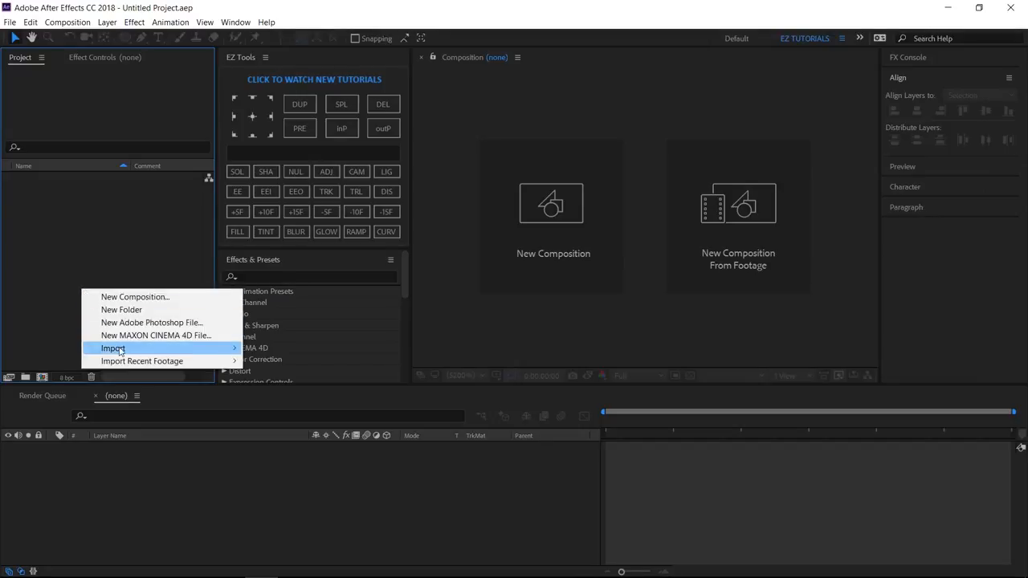
pyautogui.click(112, 348)
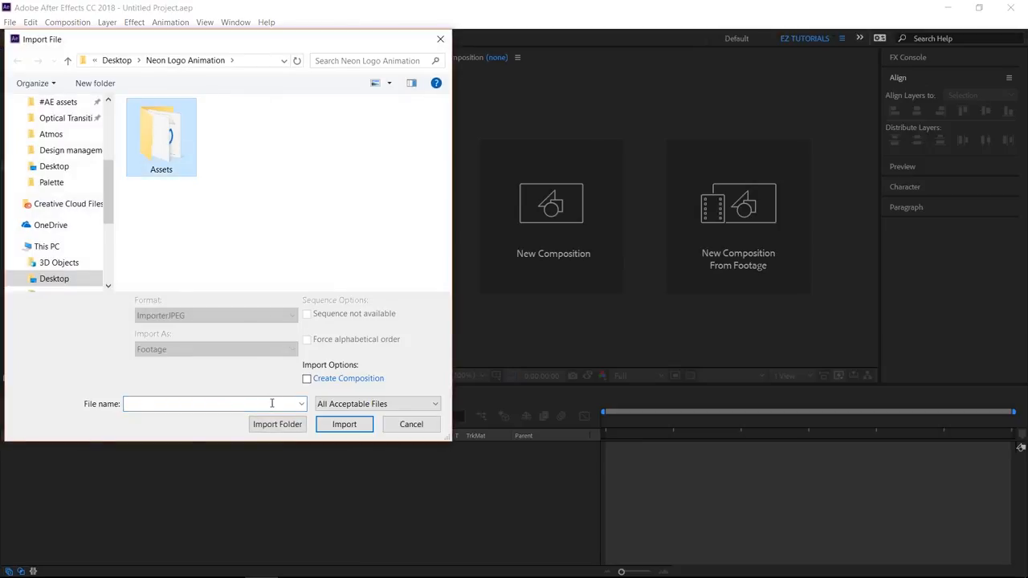
pyautogui.click(344, 424)
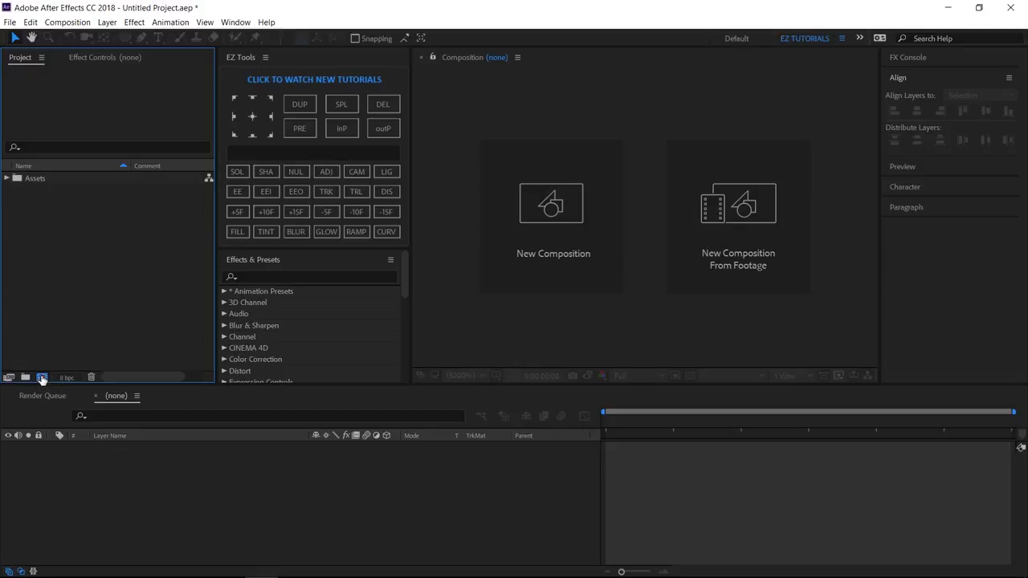
# Create the 'Neon logo animation' comp (1920x1080, 30 fps, 7 s), then expand the Assets folder.
pyautogui.click(42, 377)
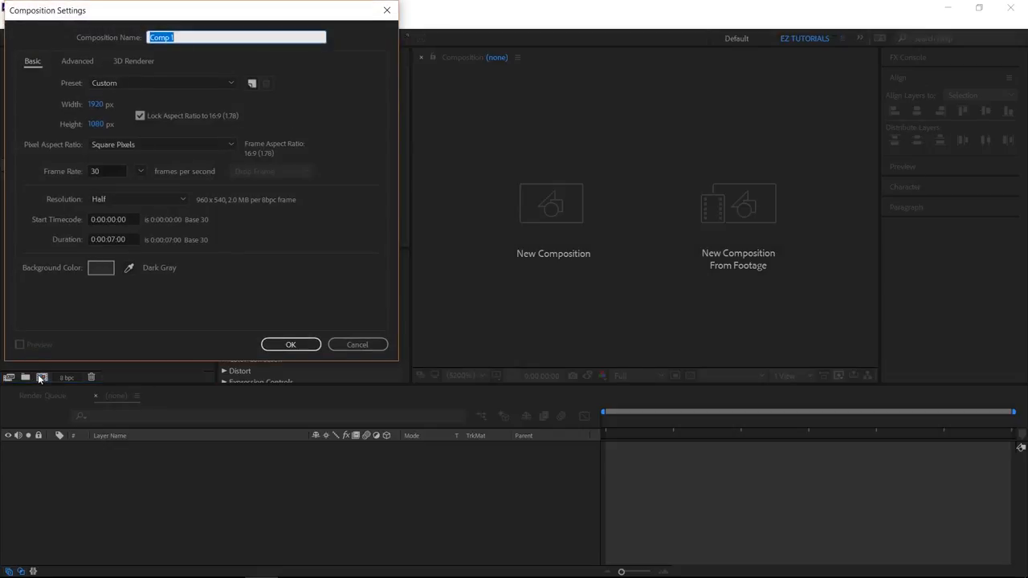
pyautogui.write('Neon logo a')
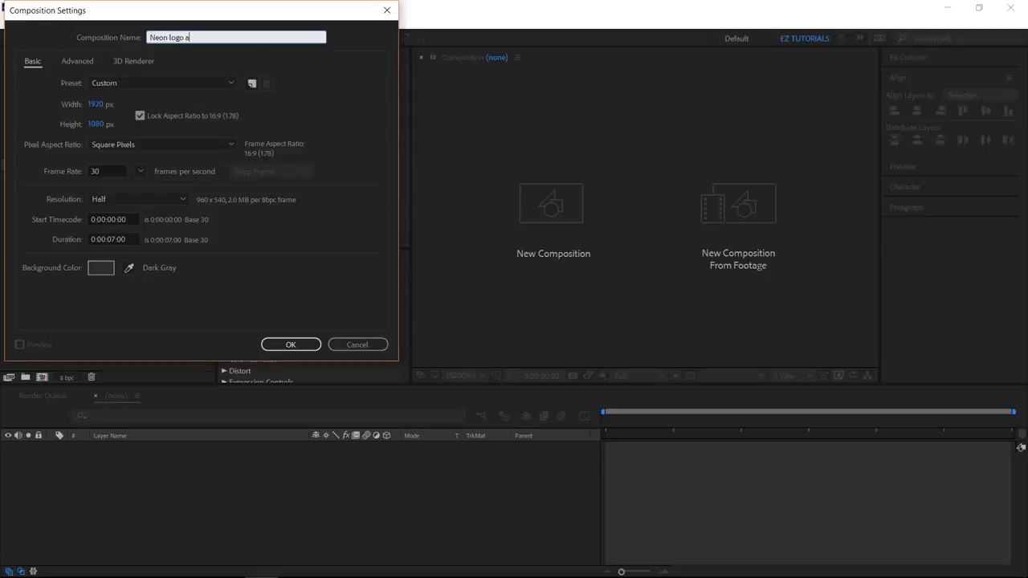
pyautogui.write('nimation')
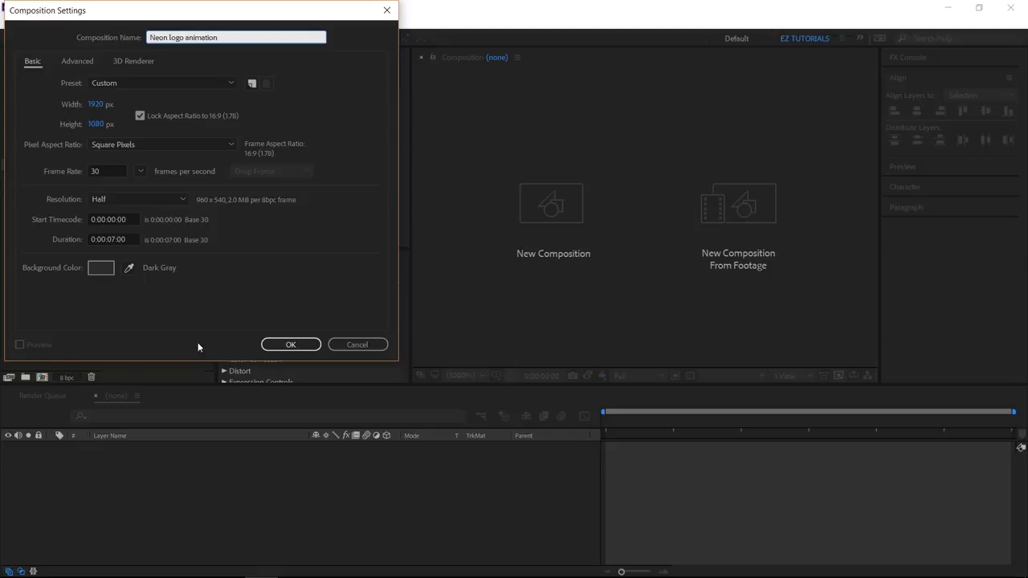
pyautogui.click(358, 345)
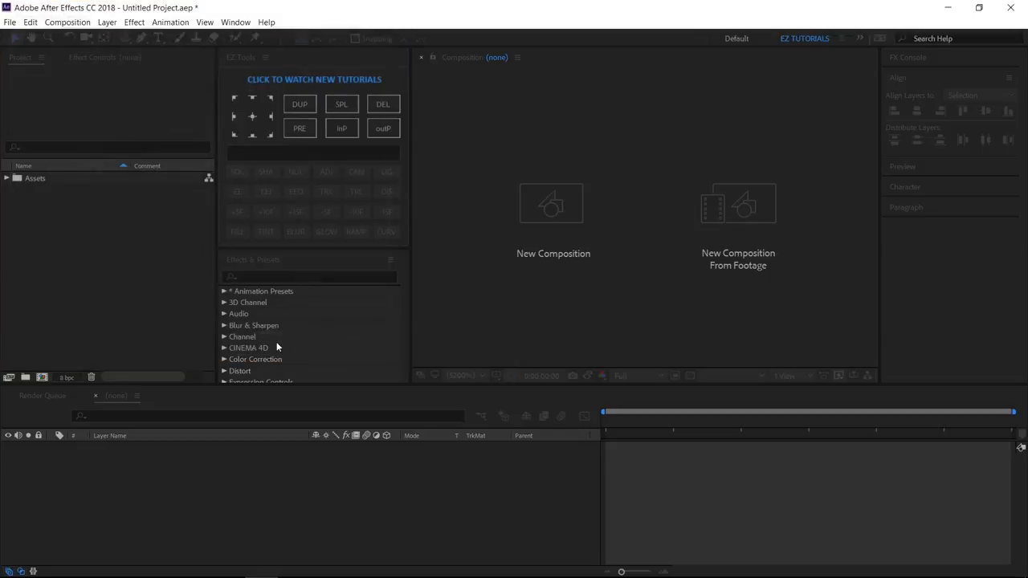
pyautogui.click(554, 202)
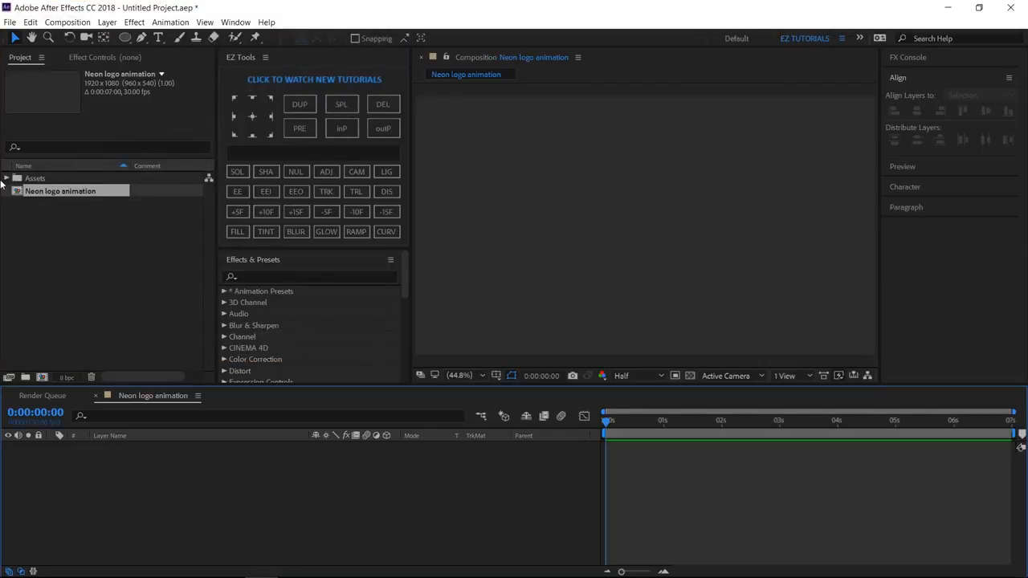
pyautogui.click(8, 178)
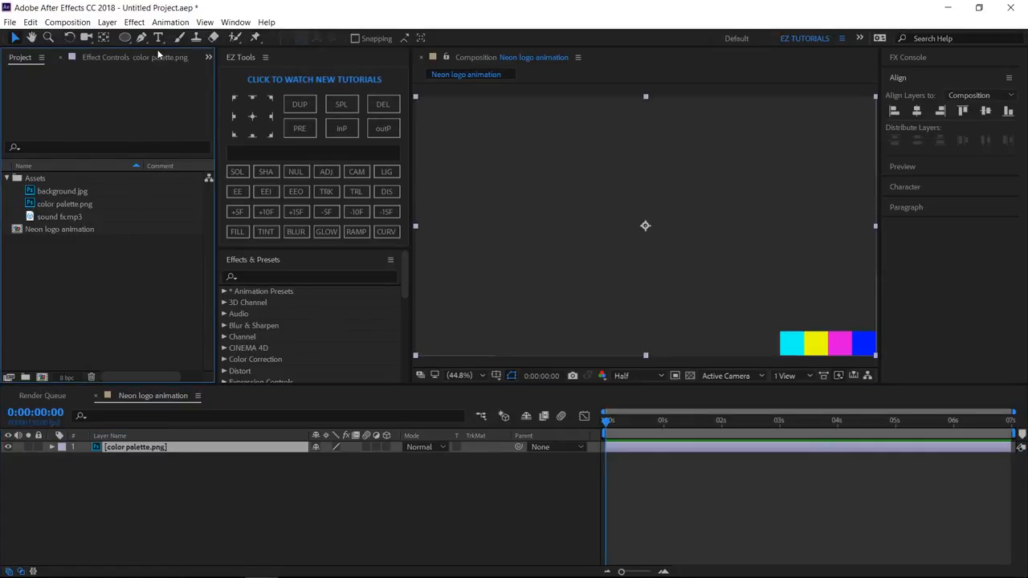
# Type 'LAS' in cyan and 'VEGAS' in yellow, then centre the text layer's anchor and position.
pyautogui.click(160, 38)
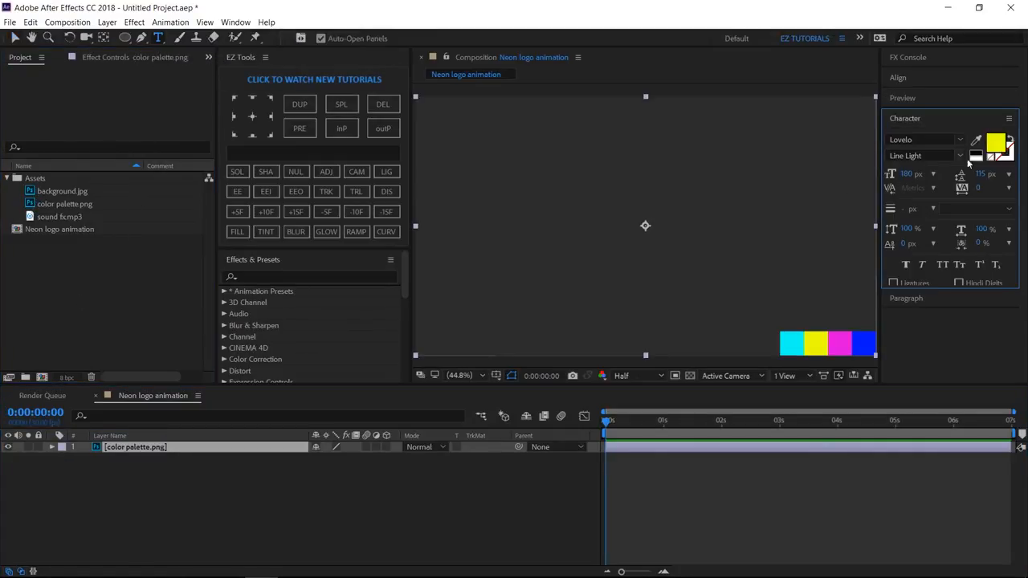
pyautogui.click(794, 340)
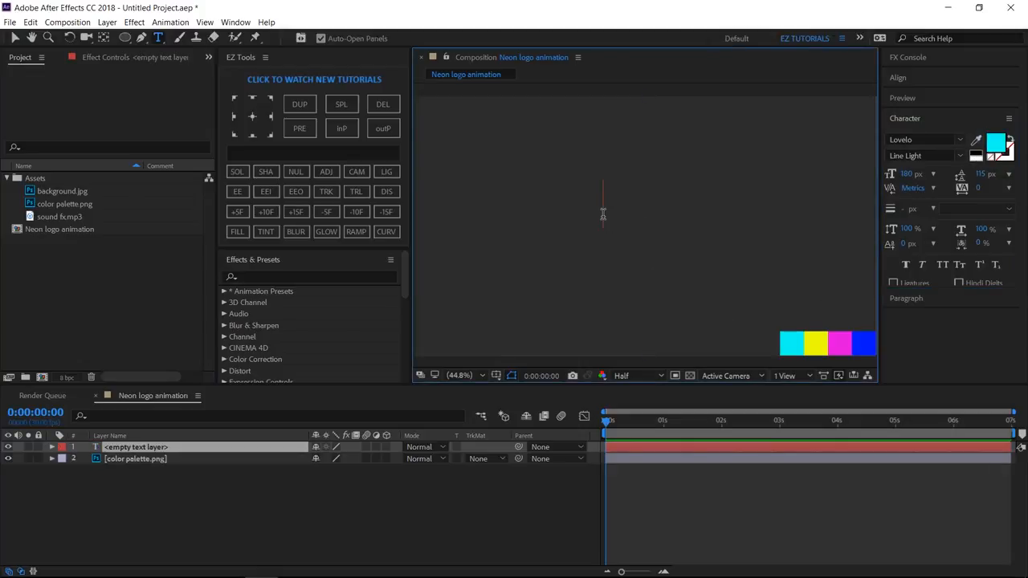
pyautogui.write('LAS')
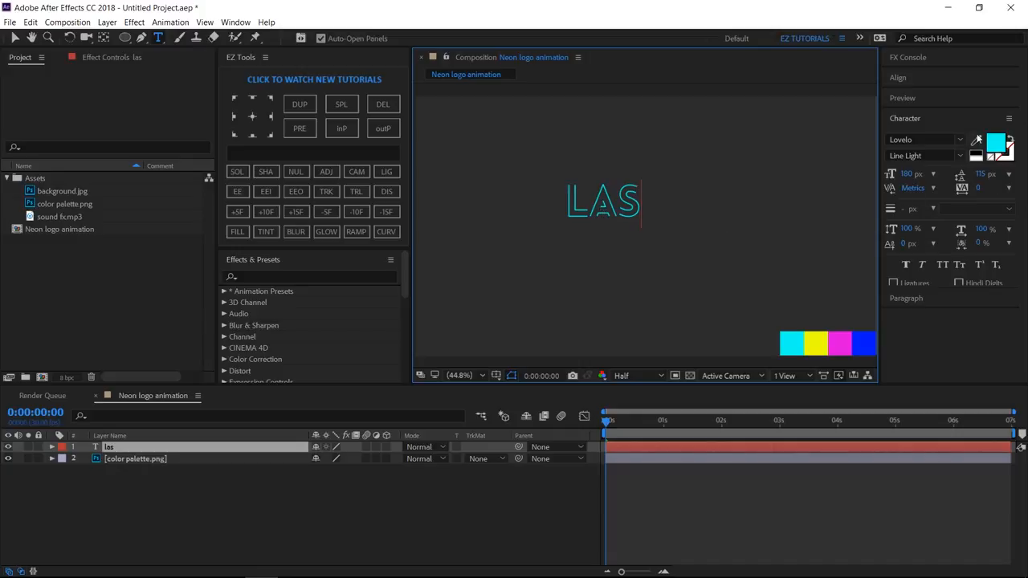
pyautogui.click(817, 341)
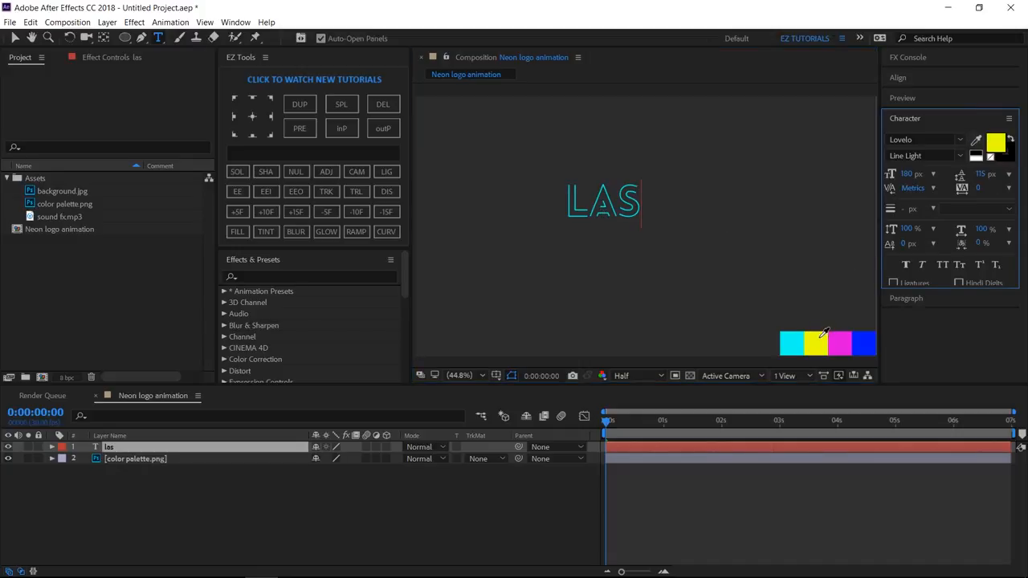
pyautogui.write('V')
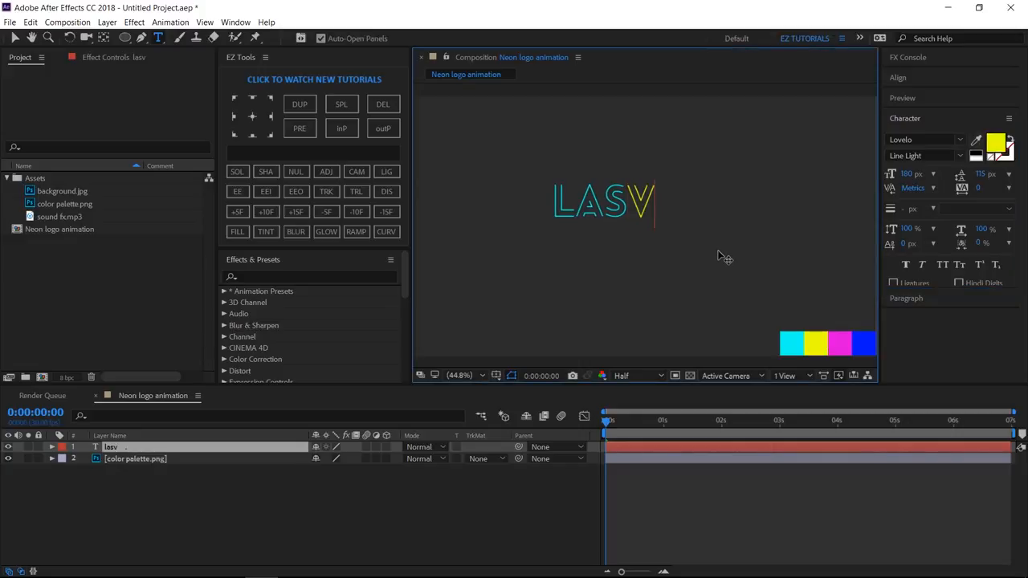
pyautogui.write('EGAS')
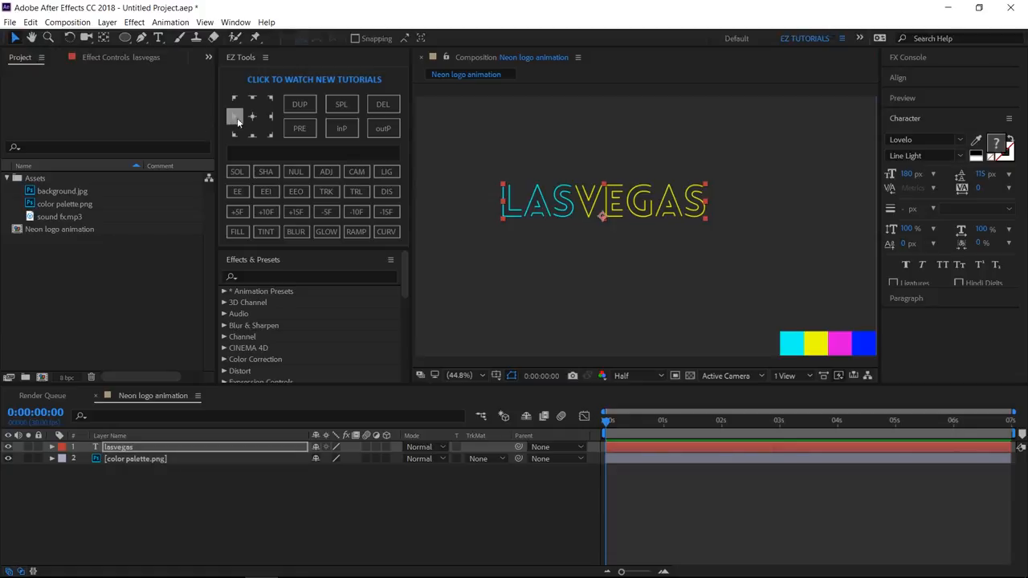
pyautogui.click(251, 116)
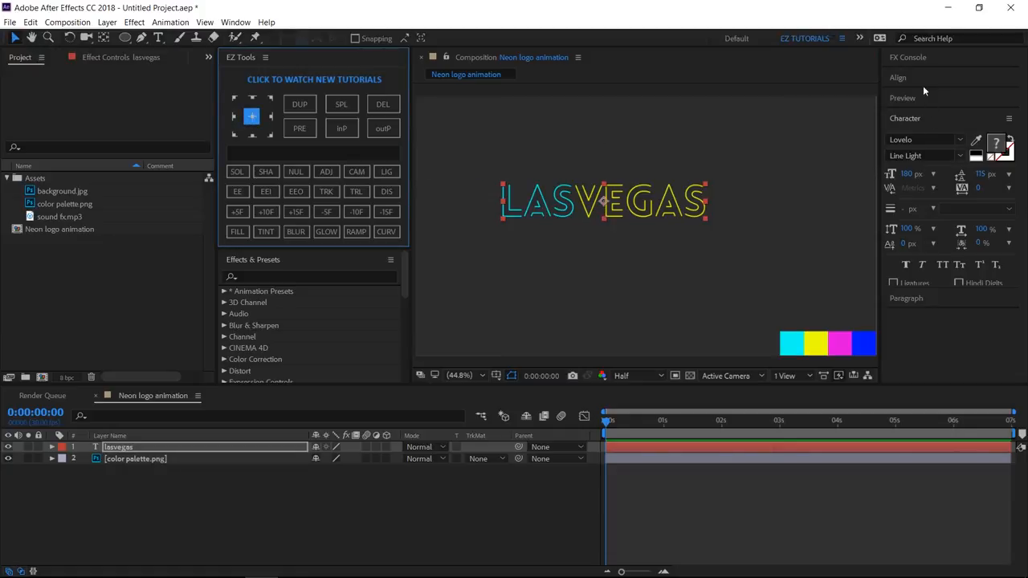
pyautogui.click(899, 76)
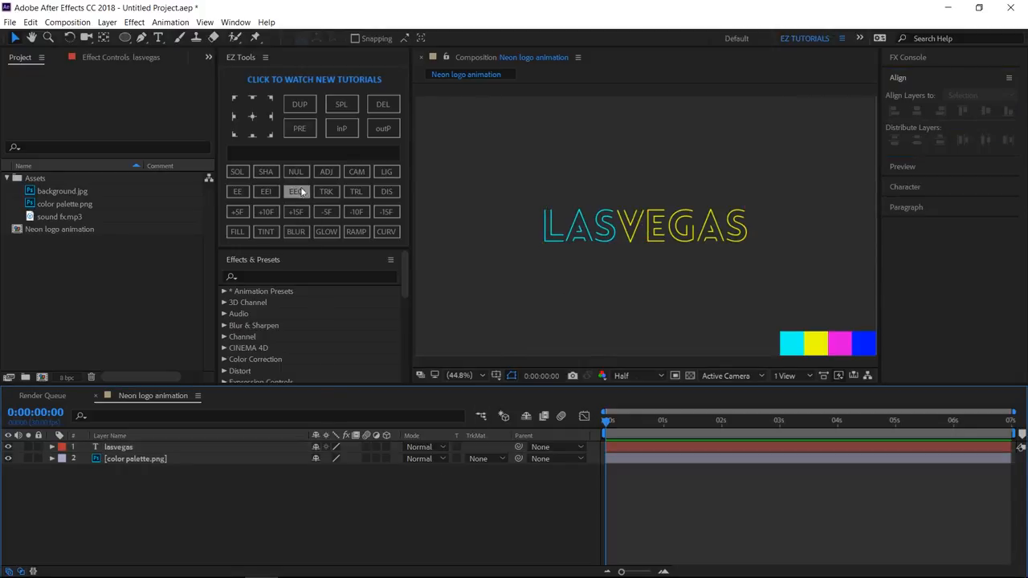
# Add Slider Controls to a Controller layer, naming the first 'Outline width' set to 980.
pyautogui.click(297, 172)
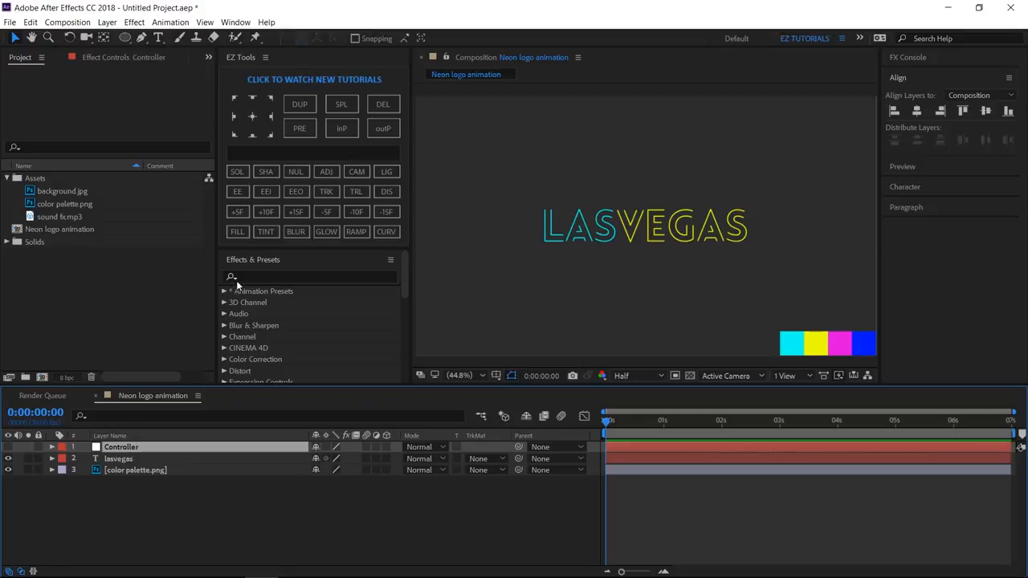
pyautogui.write('slider')
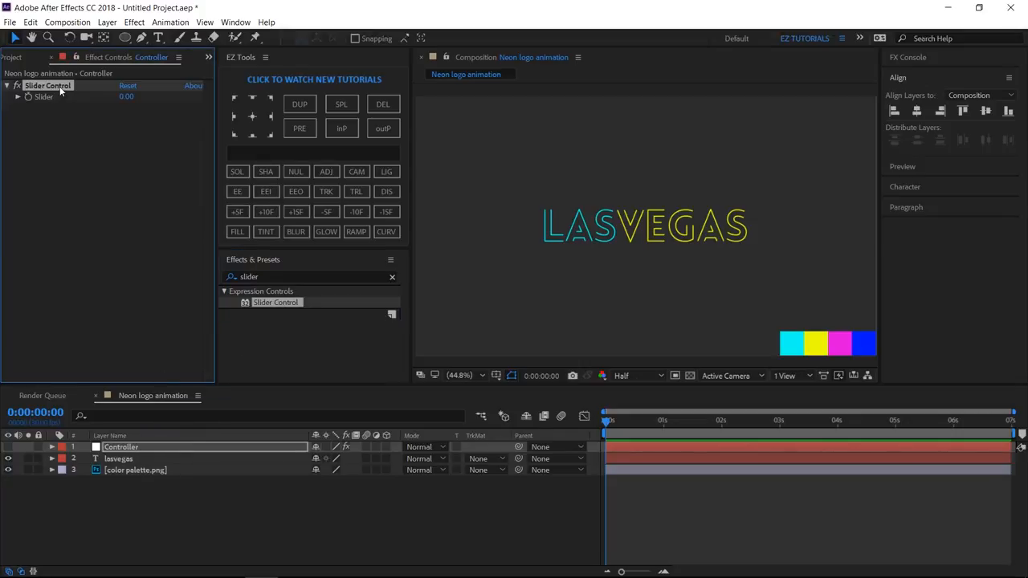
pyautogui.click(300, 104)
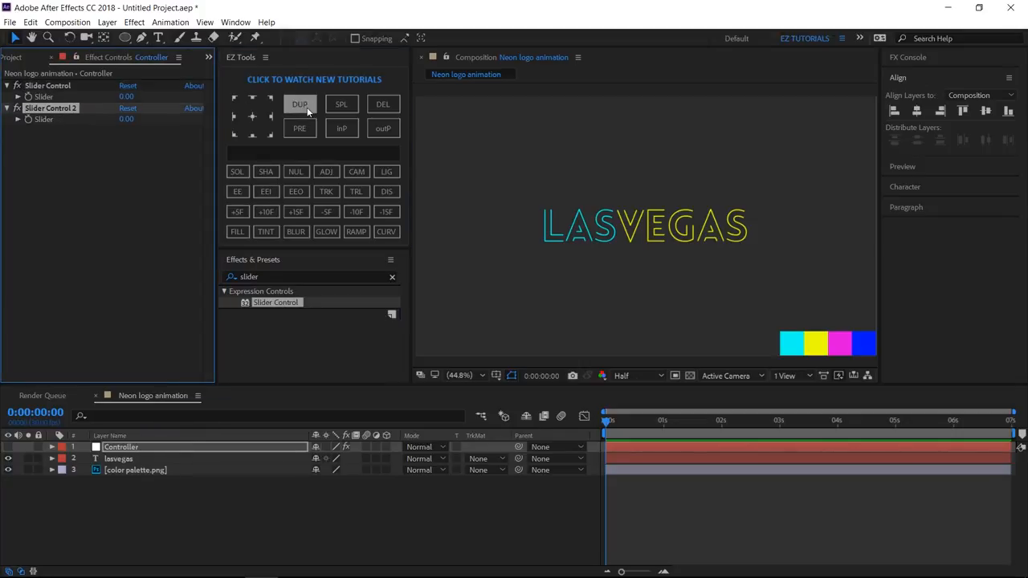
pyautogui.click(300, 103)
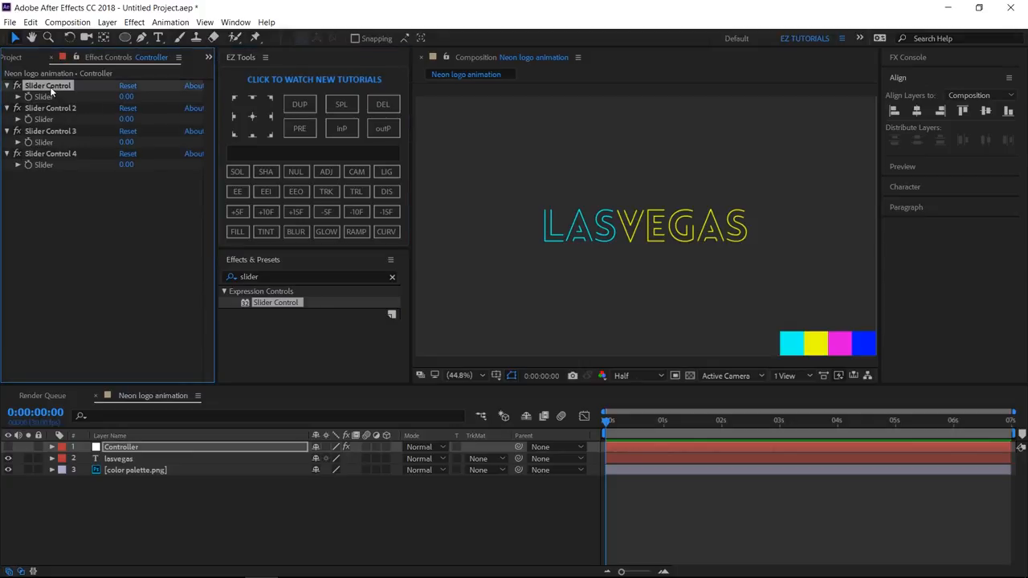
pyautogui.doubleClick(49, 85)
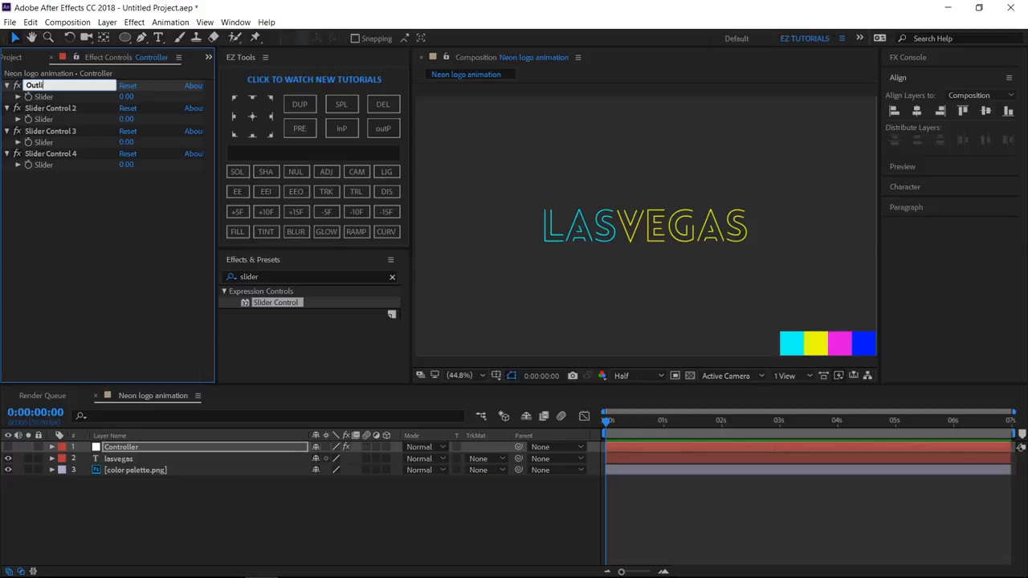
pyautogui.write('Outline width')
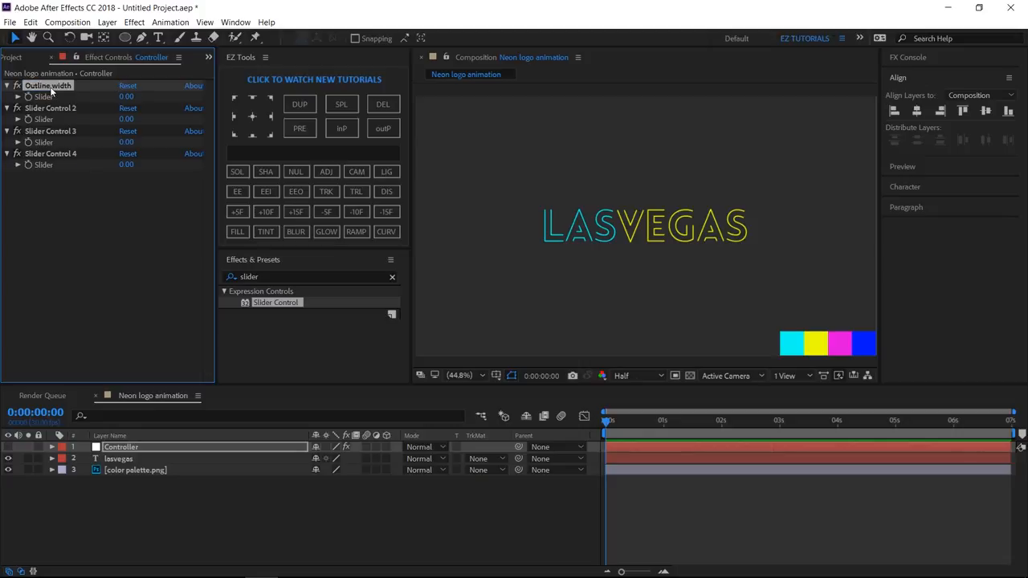
pyautogui.doubleClick(126, 96)
pyautogui.write('980')
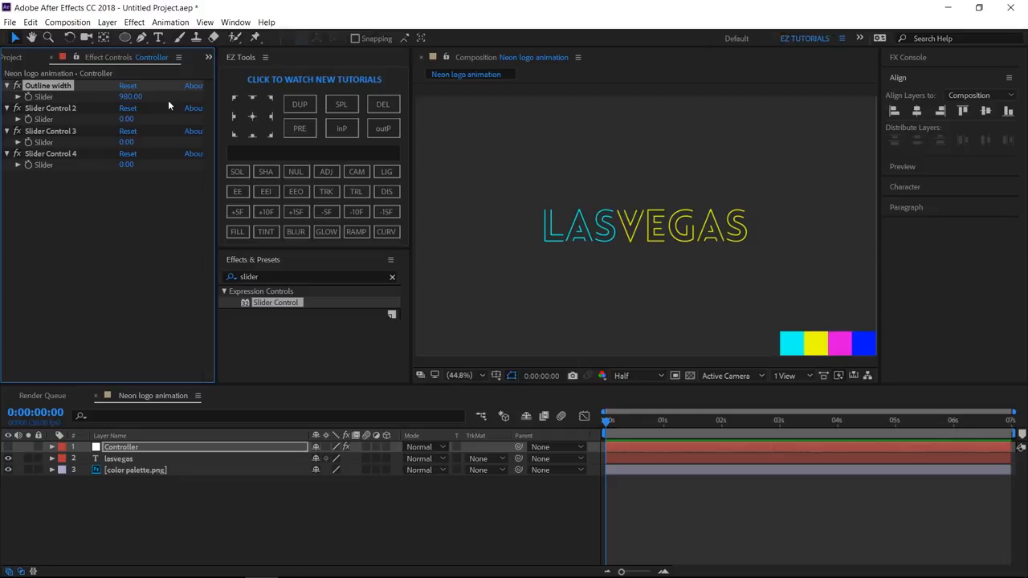
# Name the other sliders Outline height (200), Outline roundness (50) and Points gap (55).
pyautogui.click(57, 107)
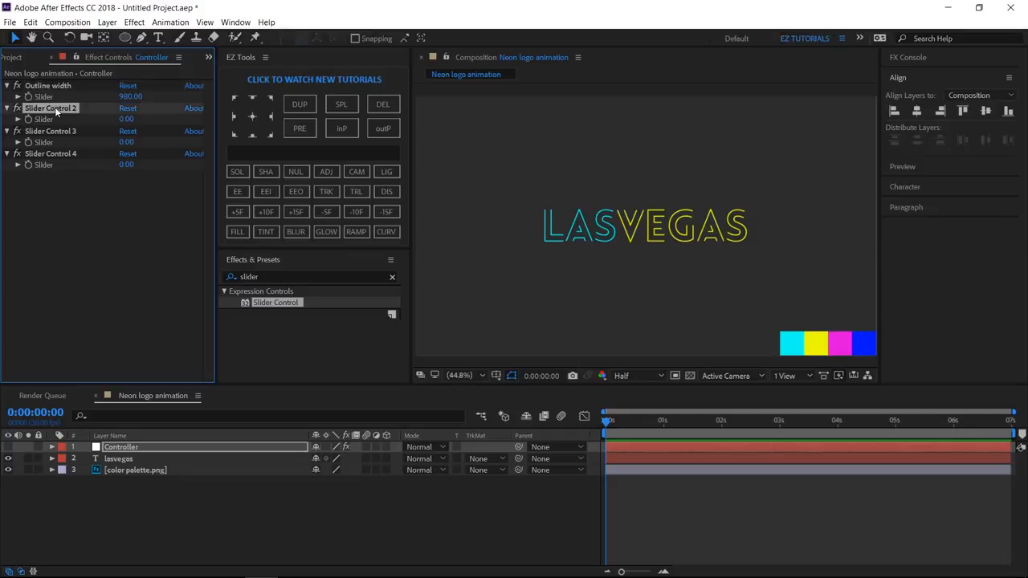
pyautogui.write('Outline roundness')
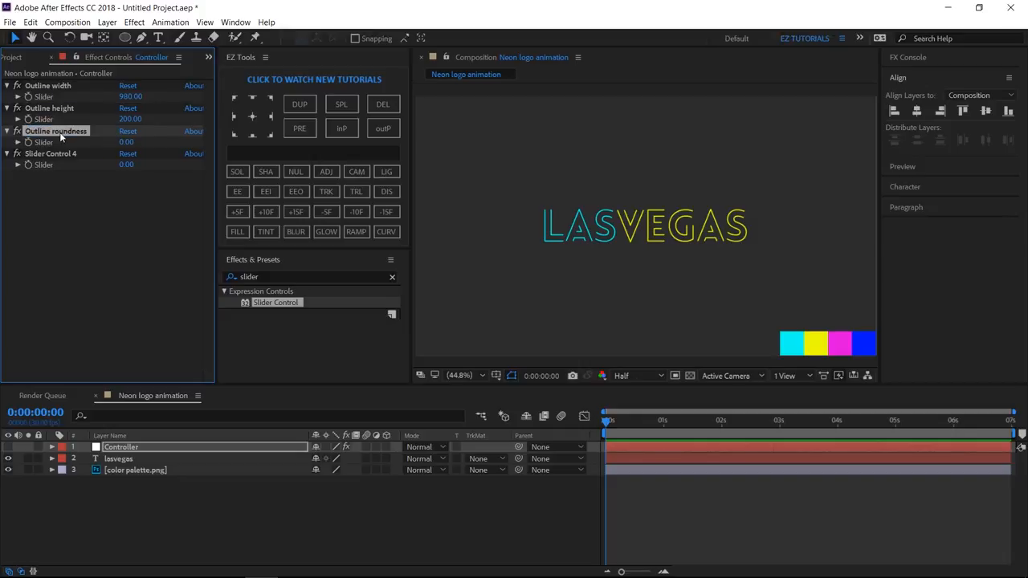
pyautogui.doubleClick(126, 142)
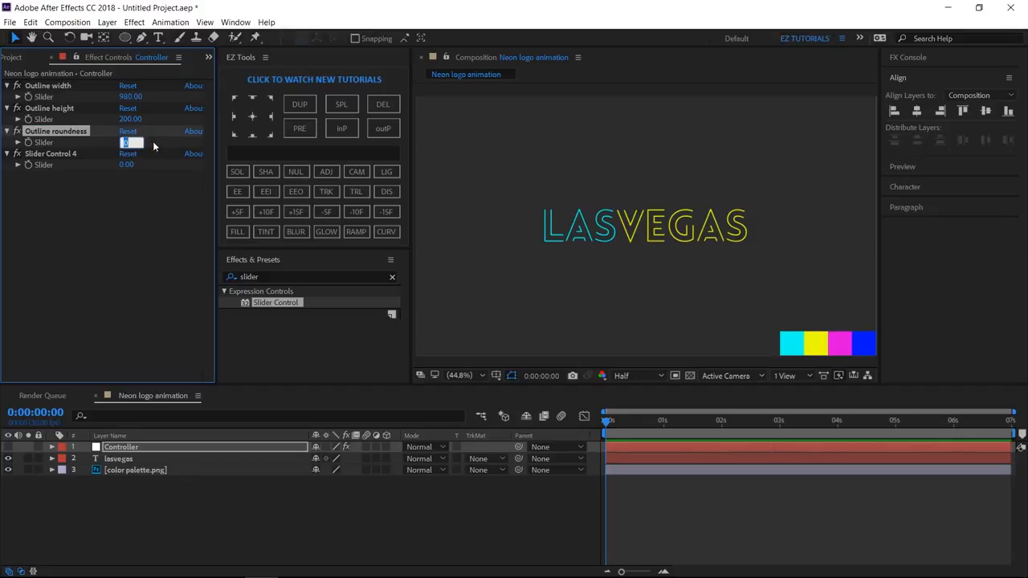
pyautogui.write('50.00')
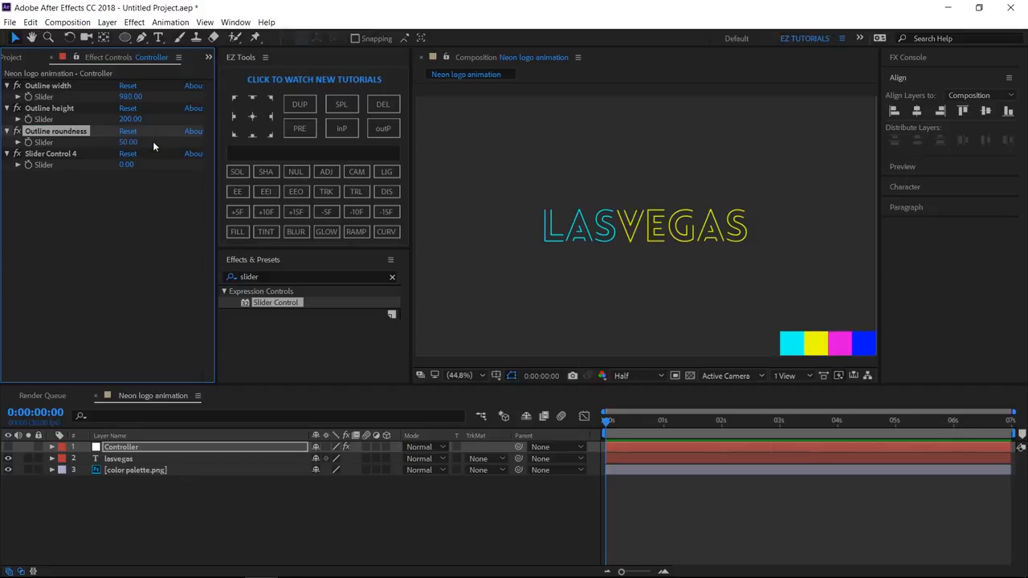
pyautogui.doubleClick(50, 153)
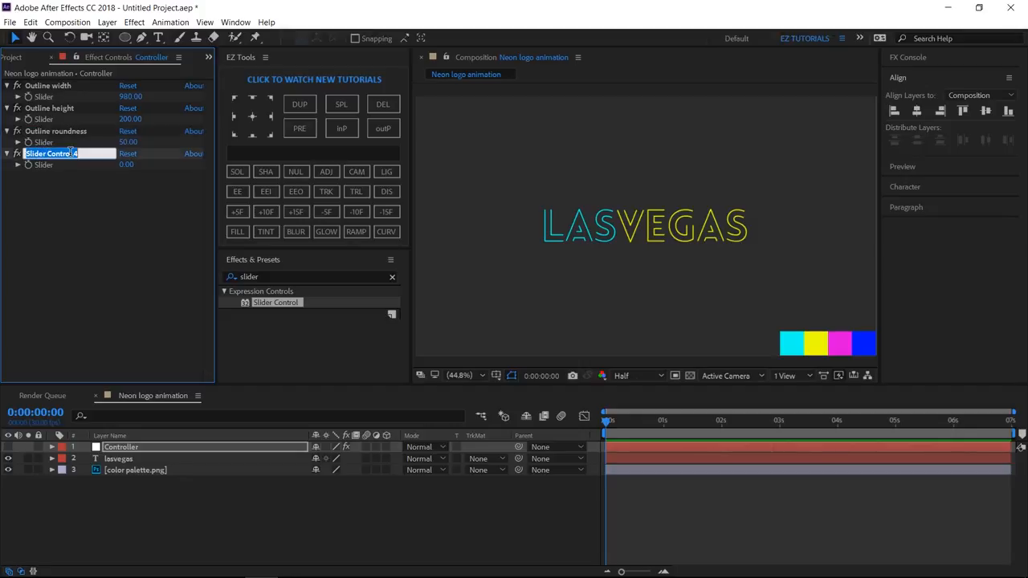
pyautogui.write('Points gap')
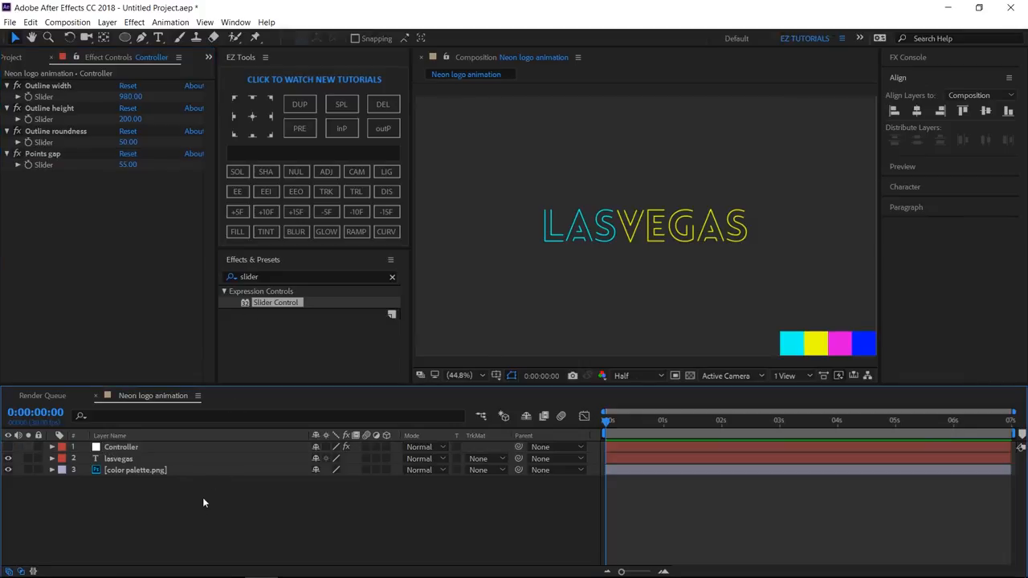
# Create a shape layer named 'Outline' with a rectangle path and a stroke.
pyautogui.click(266, 171)
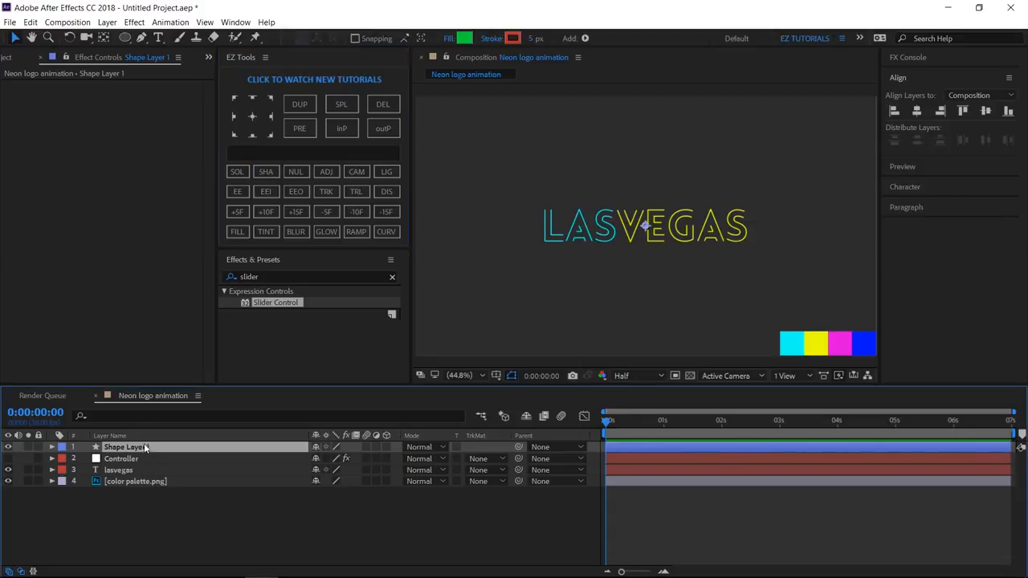
pyautogui.doubleClick(124, 447)
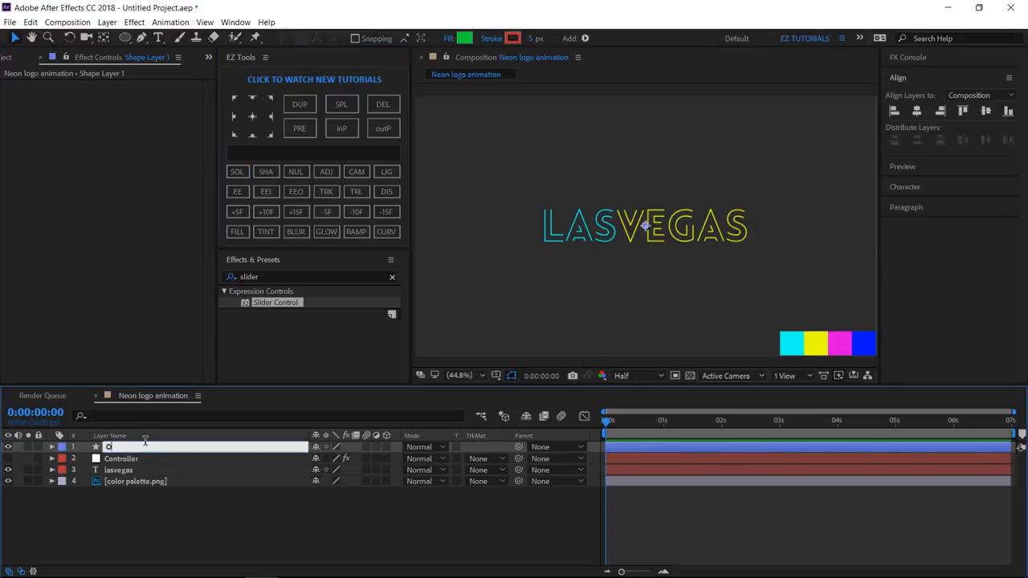
pyautogui.write('Outline')
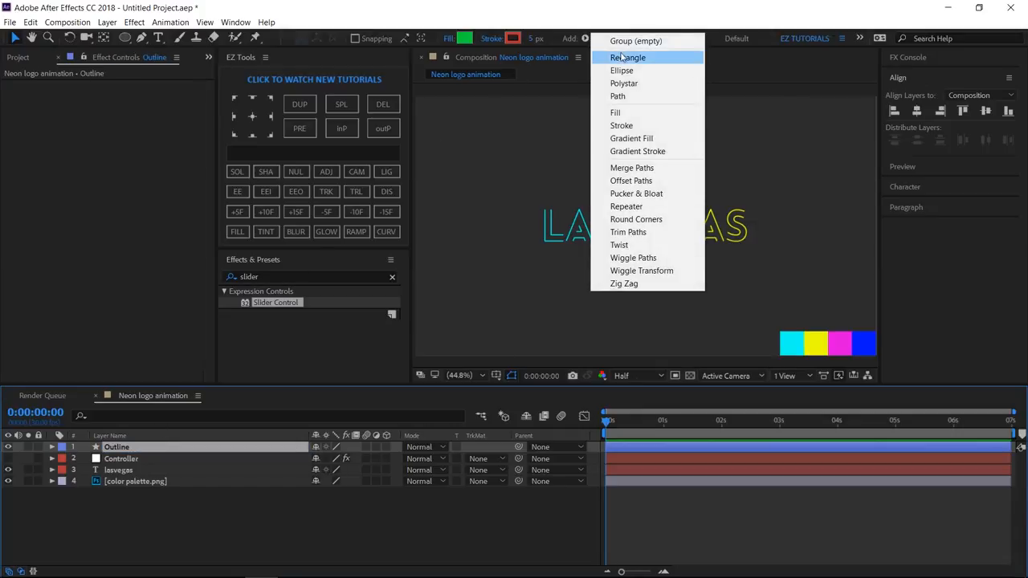
pyautogui.click(628, 57)
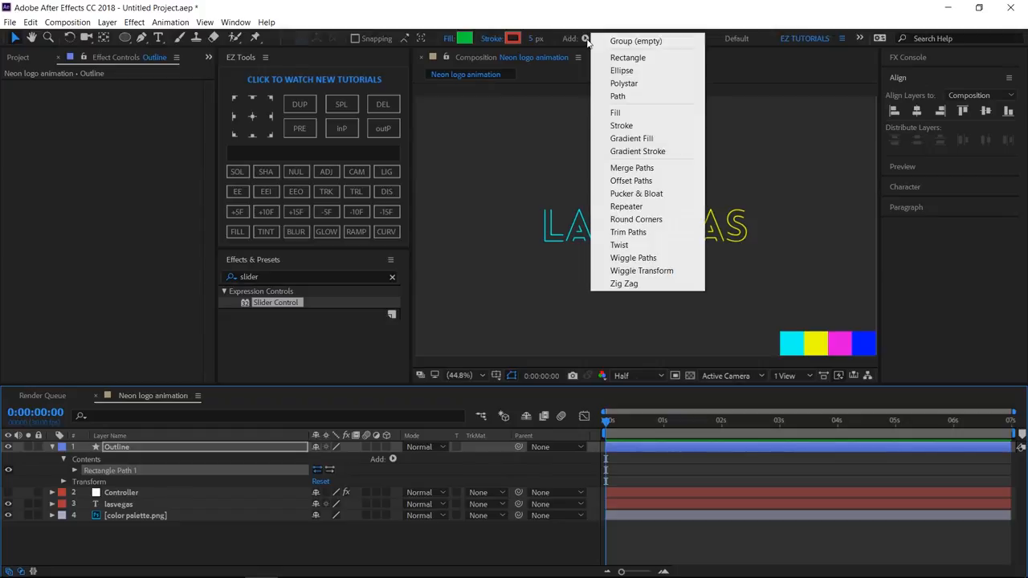
pyautogui.click(621, 125)
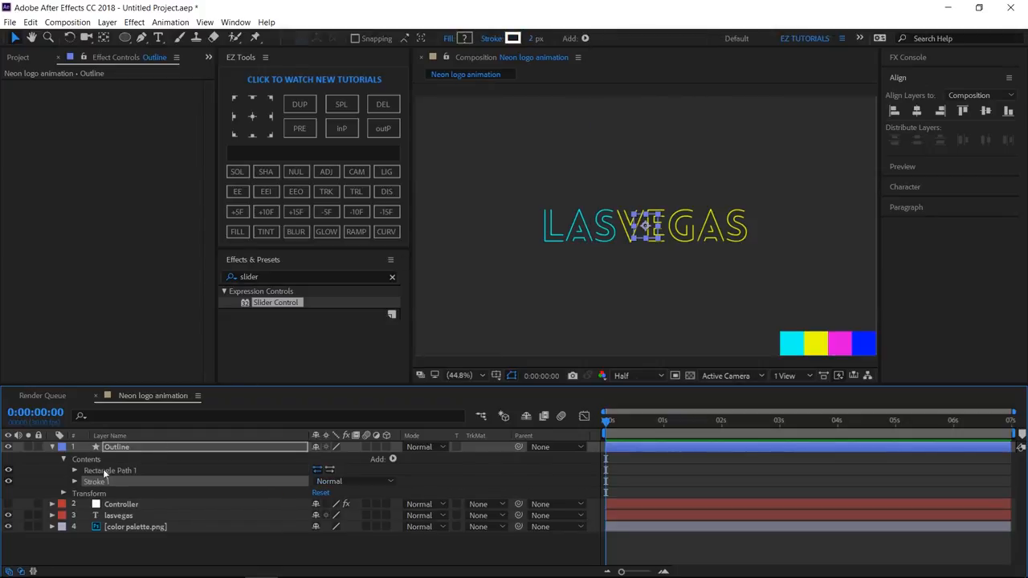
# Make the stroke pink, 5 px wide, with round line caps.
pyautogui.click(74, 482)
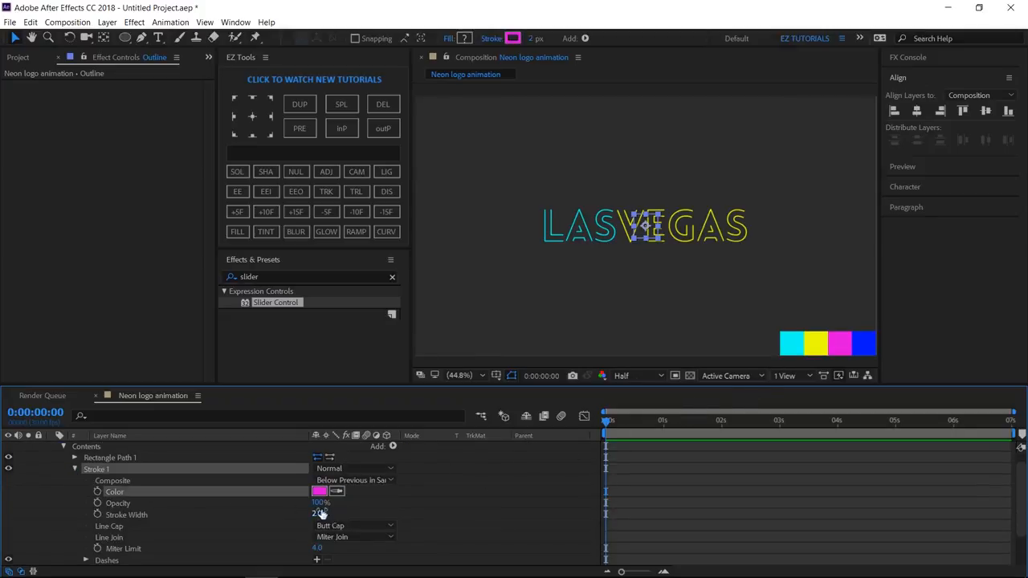
pyautogui.click(319, 515)
pyautogui.write('5')
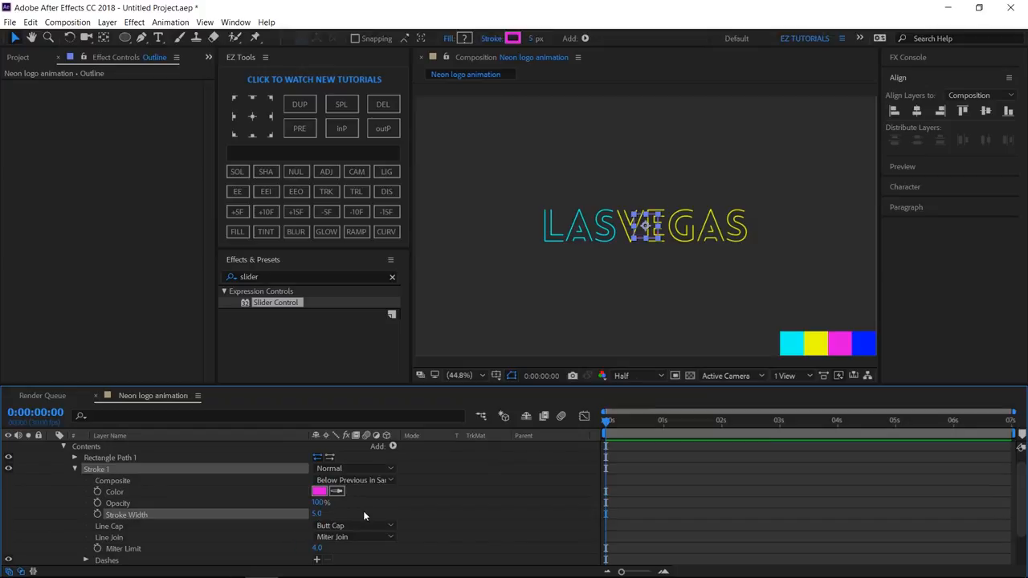
pyautogui.click(353, 525)
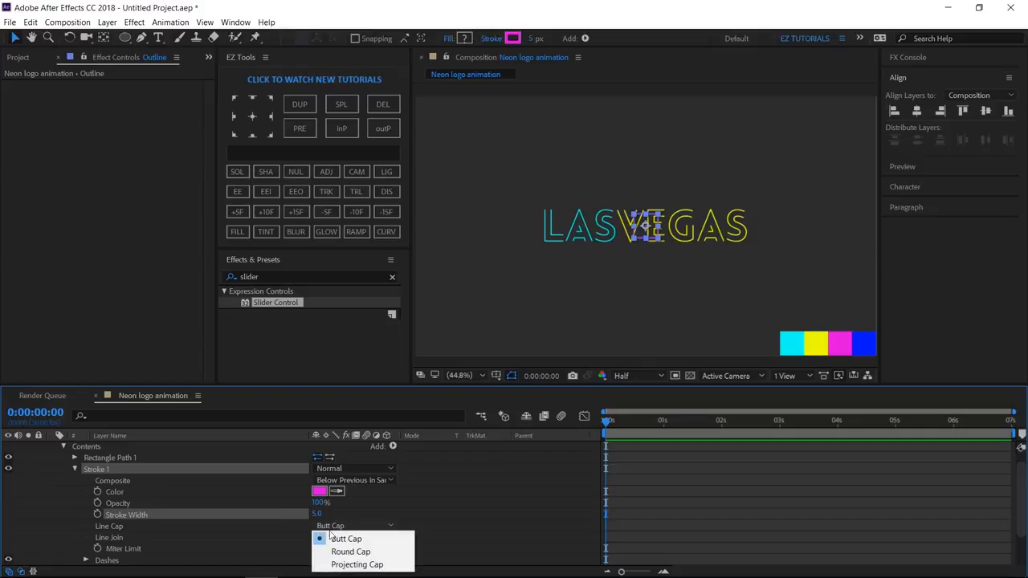
pyautogui.click(349, 552)
pyautogui.write('x = thisComp.layer("Controller").effect("Outline width")("Slider");')
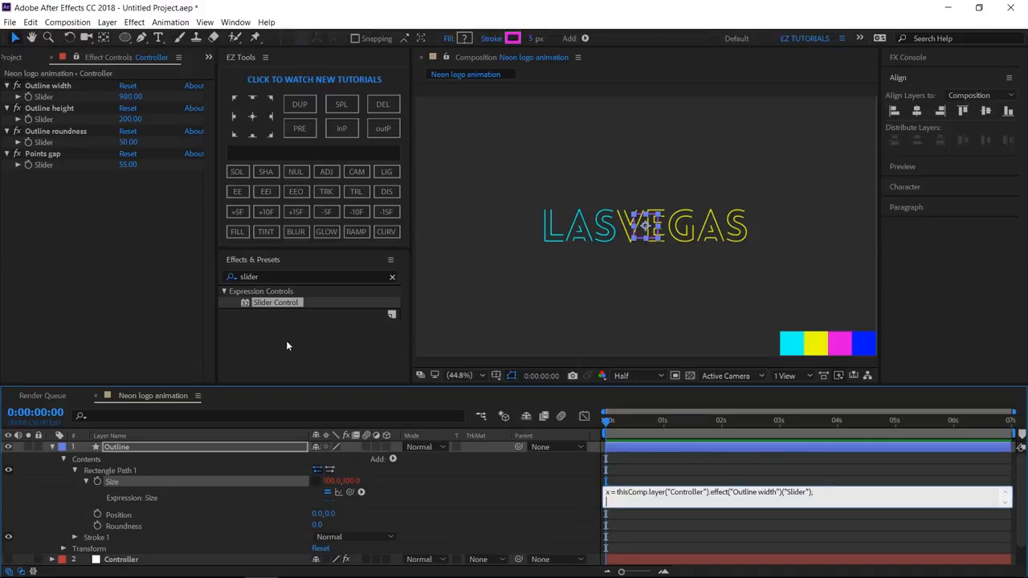
# Write a Size expression returning [x,y] from the Outline width and height sliders, then scrub to test.
pyautogui.write('y =')
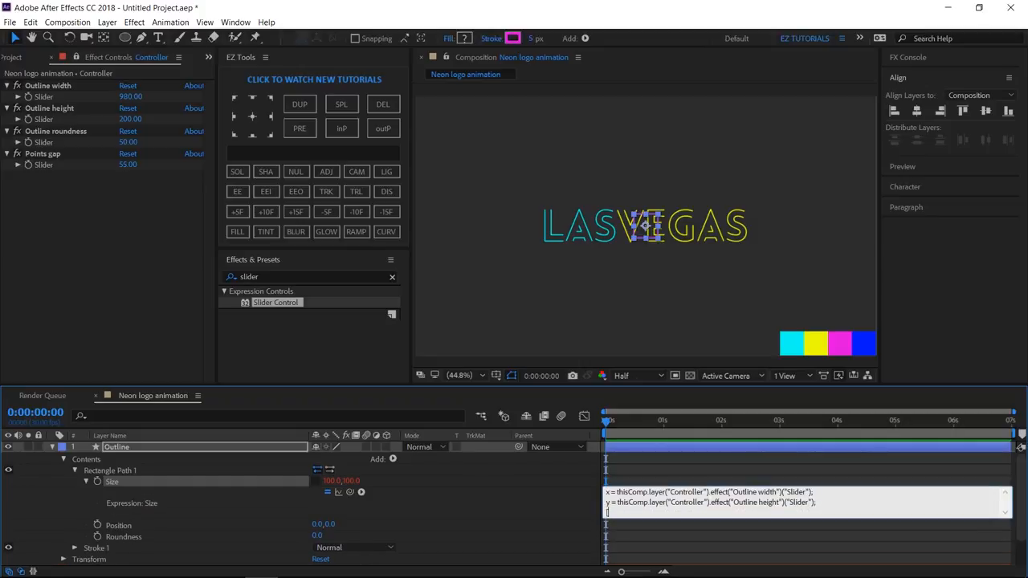
pyautogui.write('[x,y]')
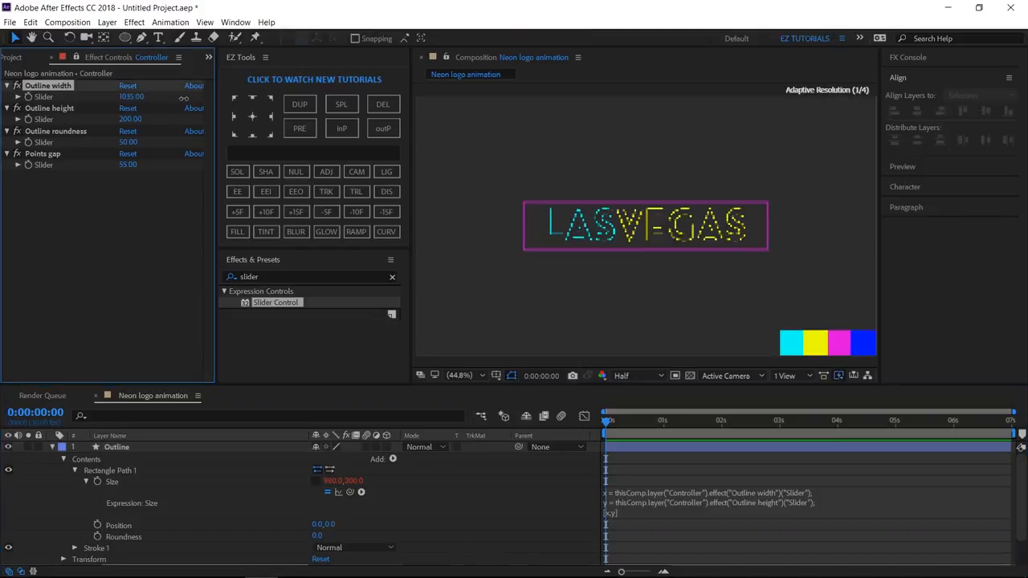
pyautogui.moveTo(131, 95); pyautogui.dragTo(121, 96)
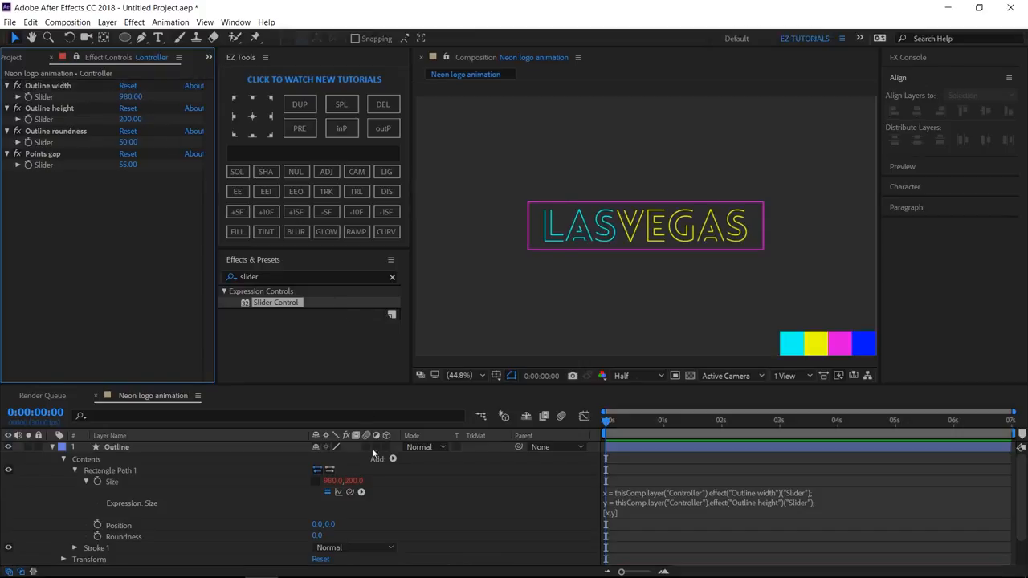
pyautogui.moveTo(97, 537)
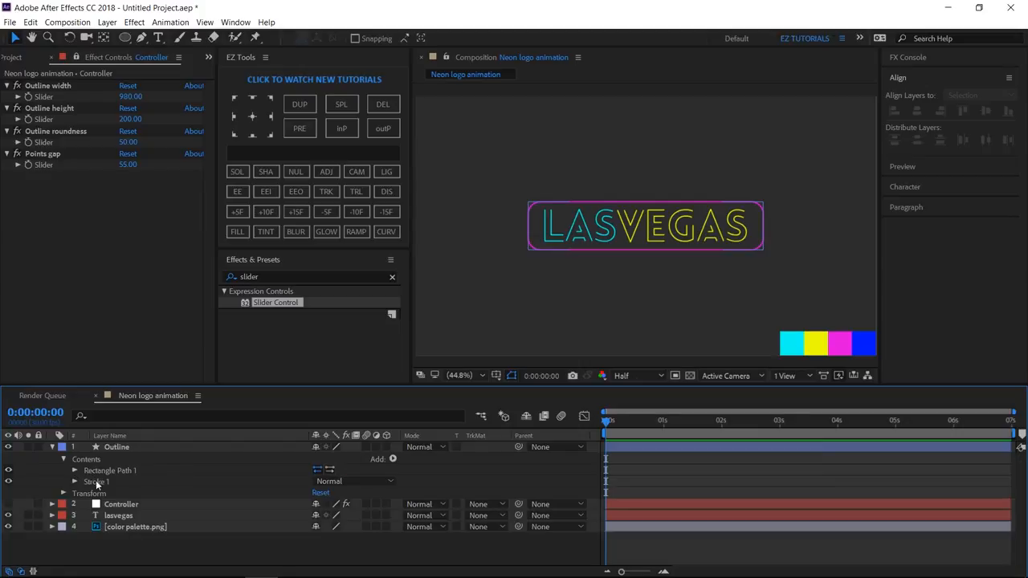
# Add Trim Paths to the Outline layer with Start 1% and Offset 23°.
pyautogui.click(118, 447)
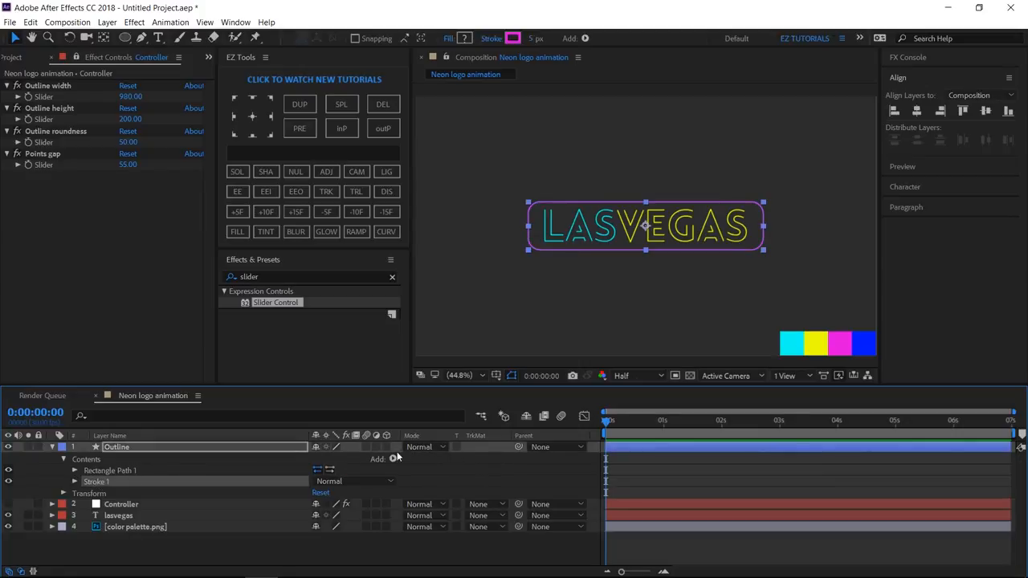
pyautogui.click(393, 459)
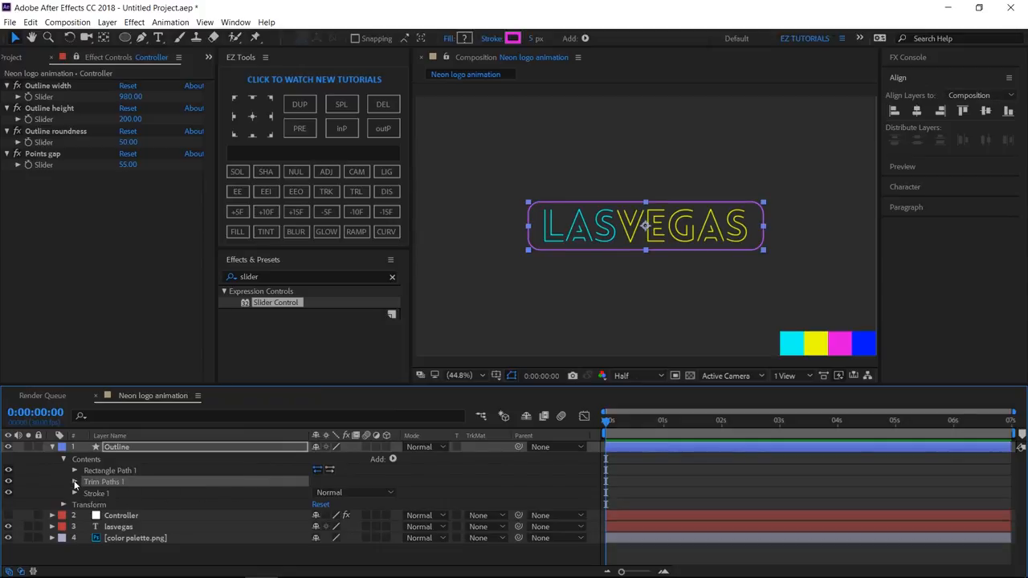
pyautogui.click(76, 481)
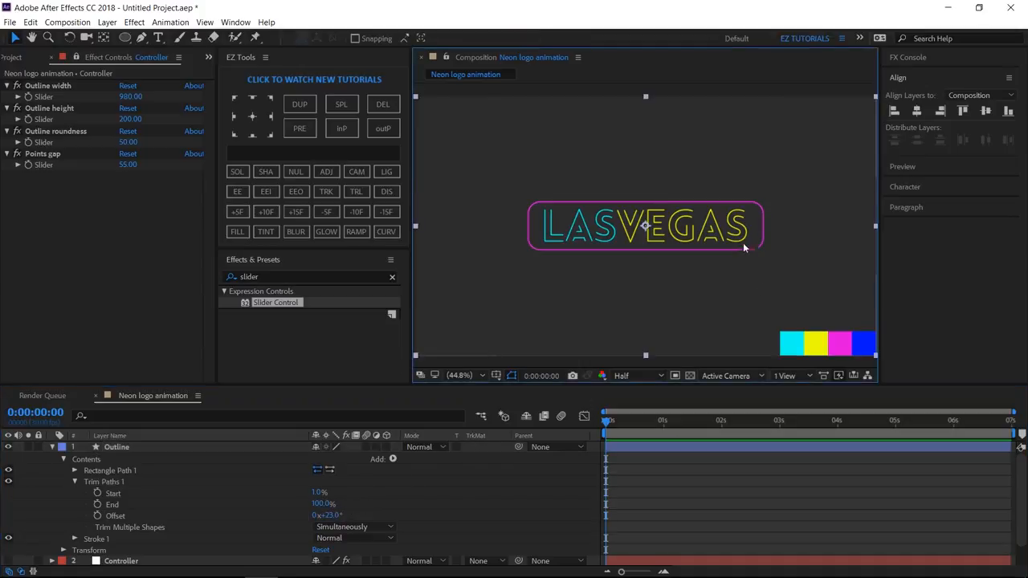
pyautogui.moveTo(761, 263)
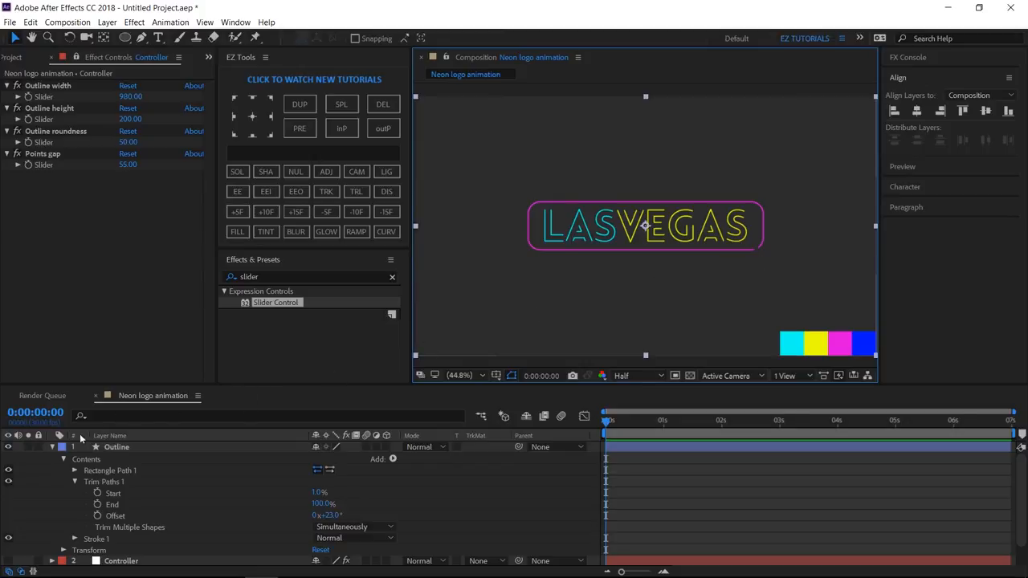
pyautogui.click(64, 460)
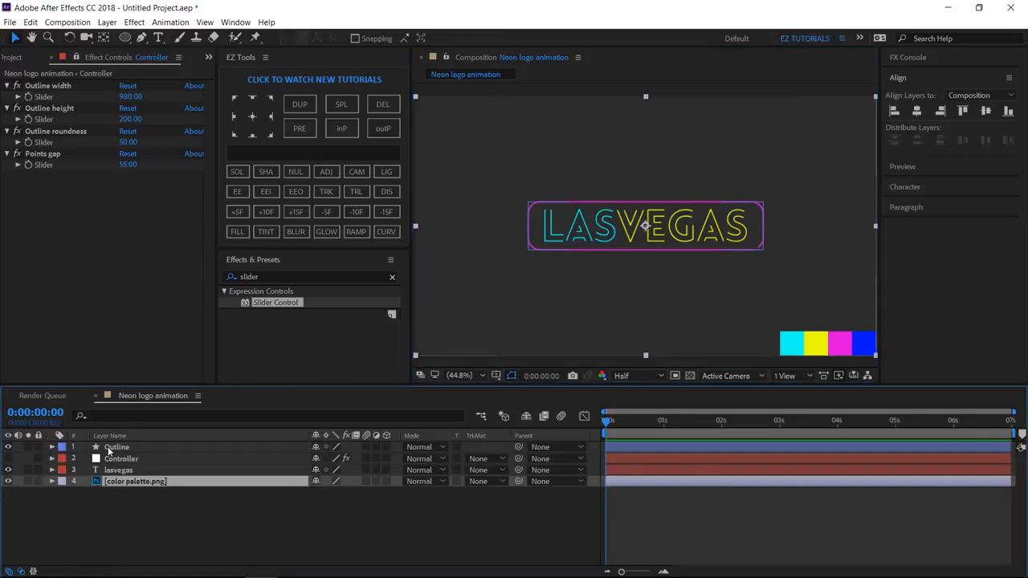
# Duplicate the Outline layer as 'Points' and delete its Trim Paths.
pyautogui.click(300, 104)
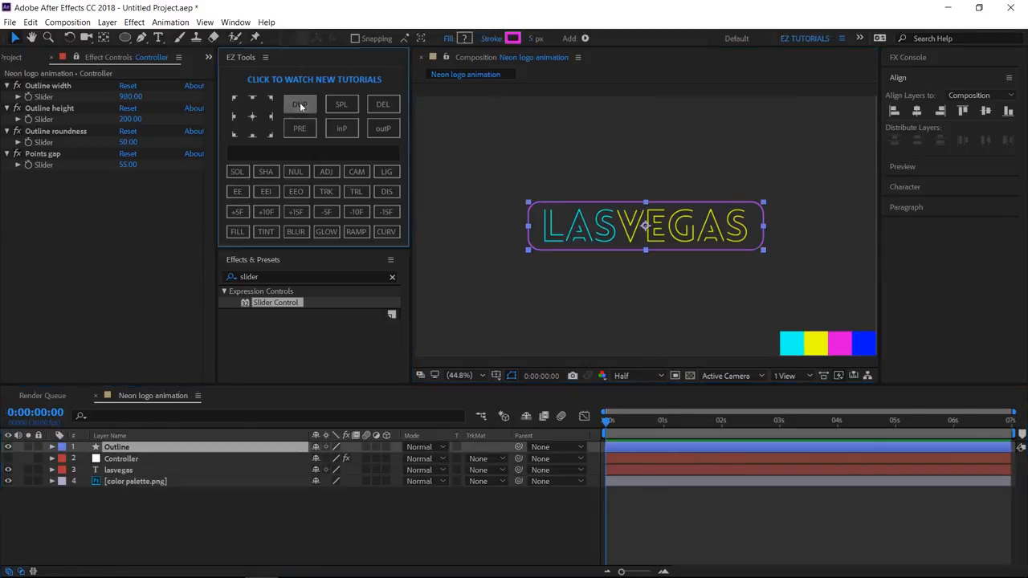
pyautogui.click(300, 104)
pyautogui.write('Points')
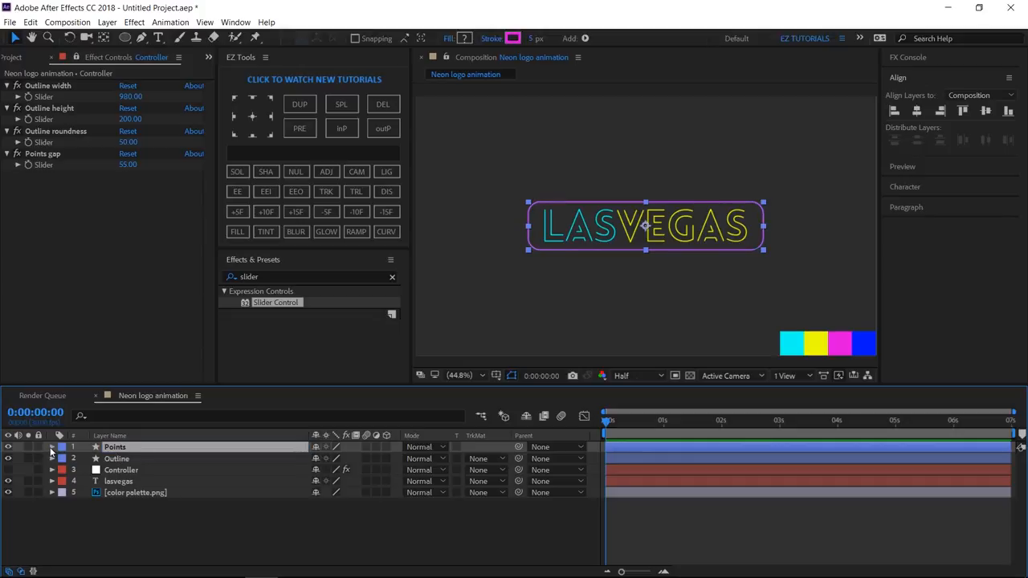
pyautogui.click(56, 447)
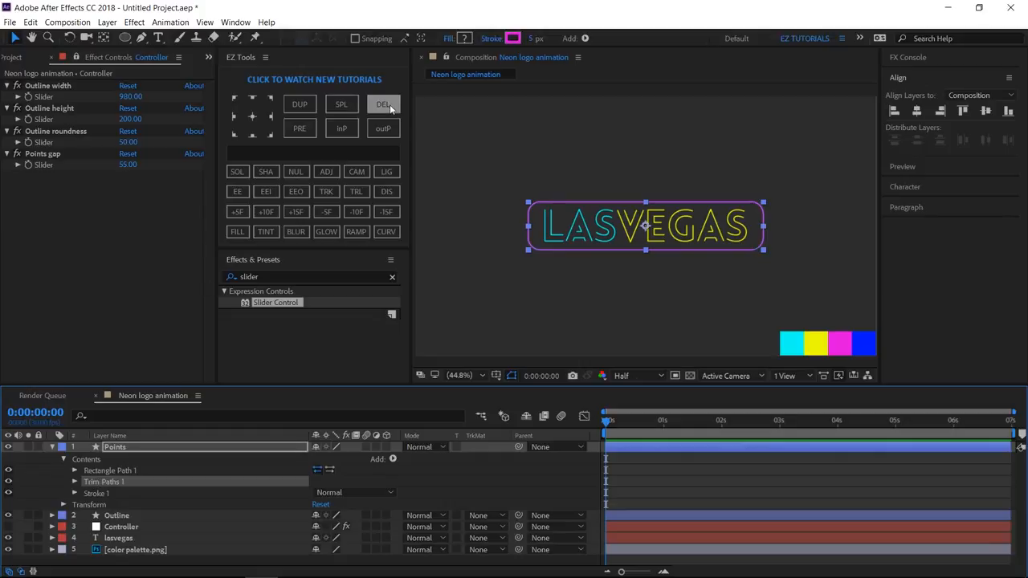
pyautogui.click(386, 191)
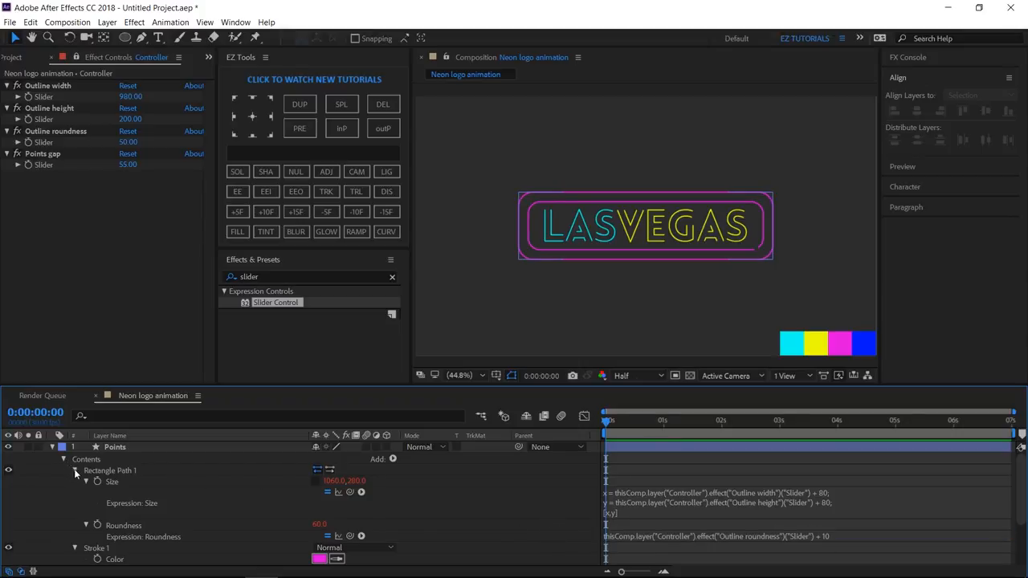
# Collapse the rectangle path and expand the Points layer's Stroke settings.
pyautogui.click(73, 470)
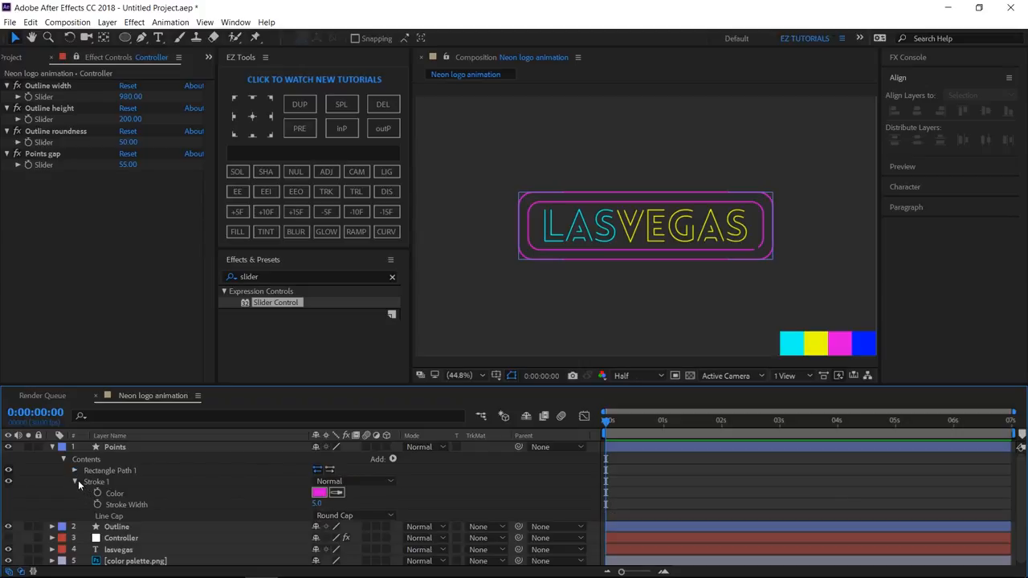
pyautogui.click(75, 481)
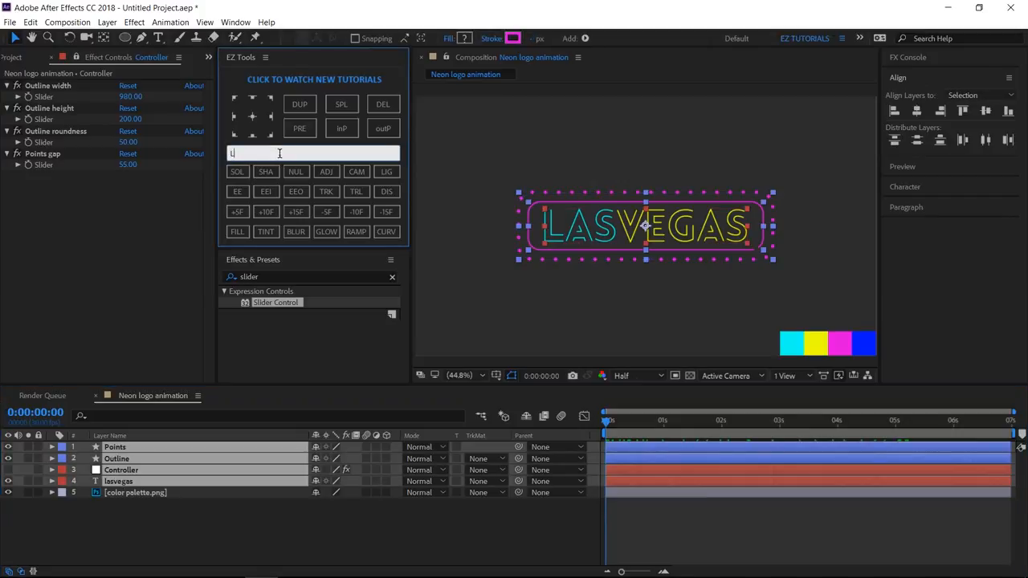
# Name the precomposition of the four logo layers 'Logo' and confirm.
pyautogui.write('ogo')
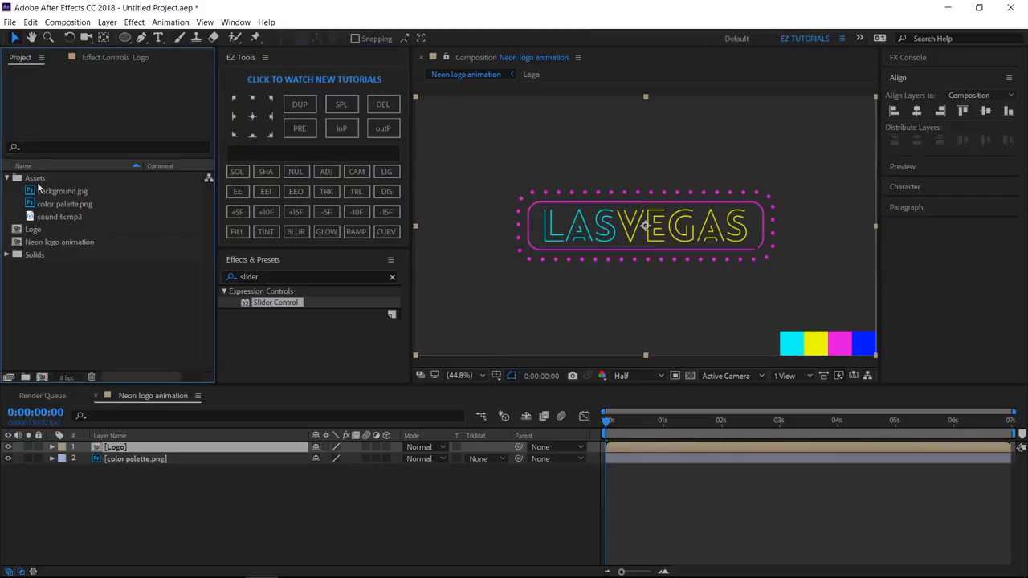
# Darken background.jpg with Curves, desaturate it with Tint, then darken further with a second Curves.
pyautogui.click(62, 190)
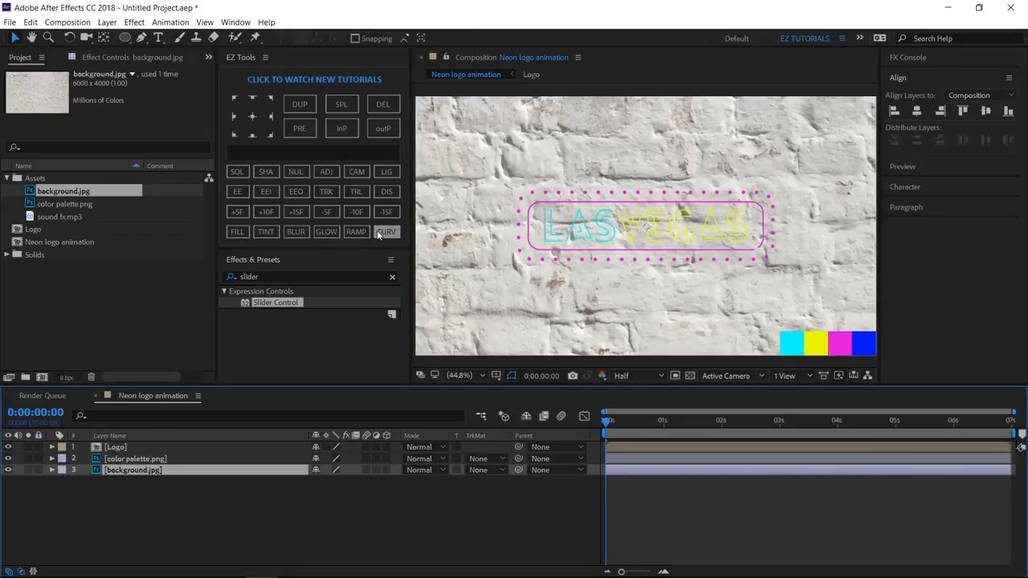
pyautogui.click(385, 232)
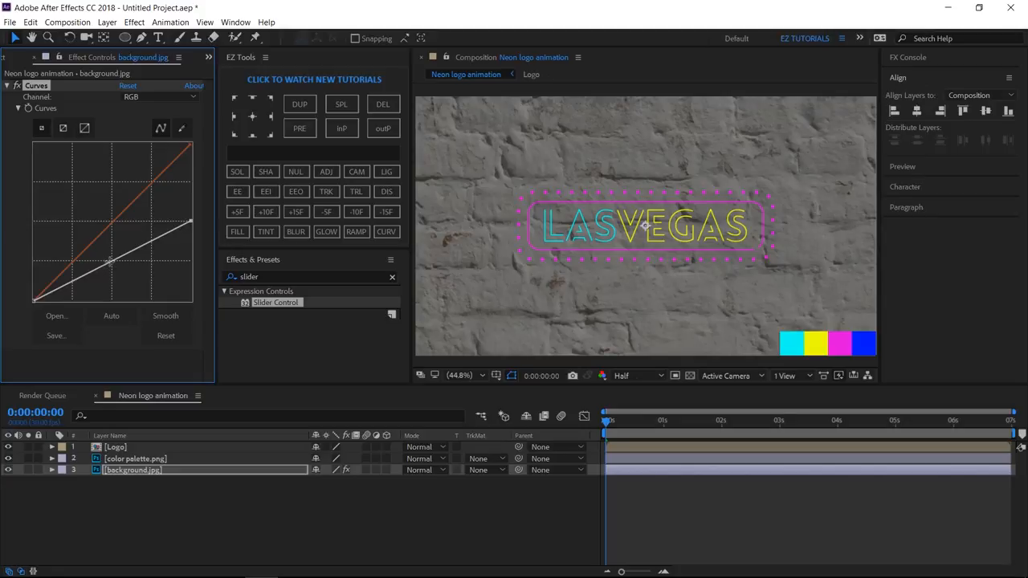
pyautogui.moveTo(112, 261); pyautogui.dragTo(132, 285)
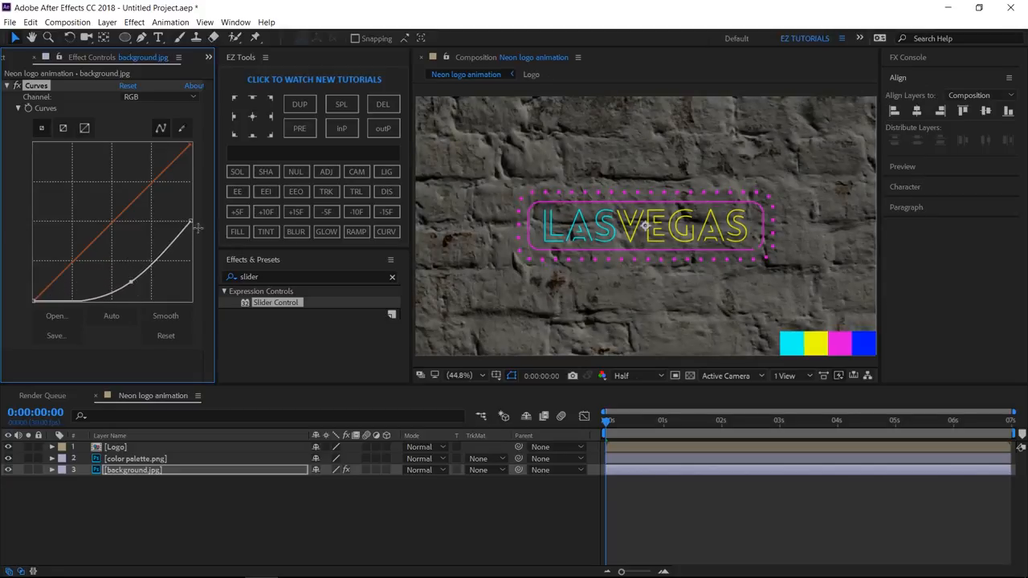
pyautogui.click(266, 232)
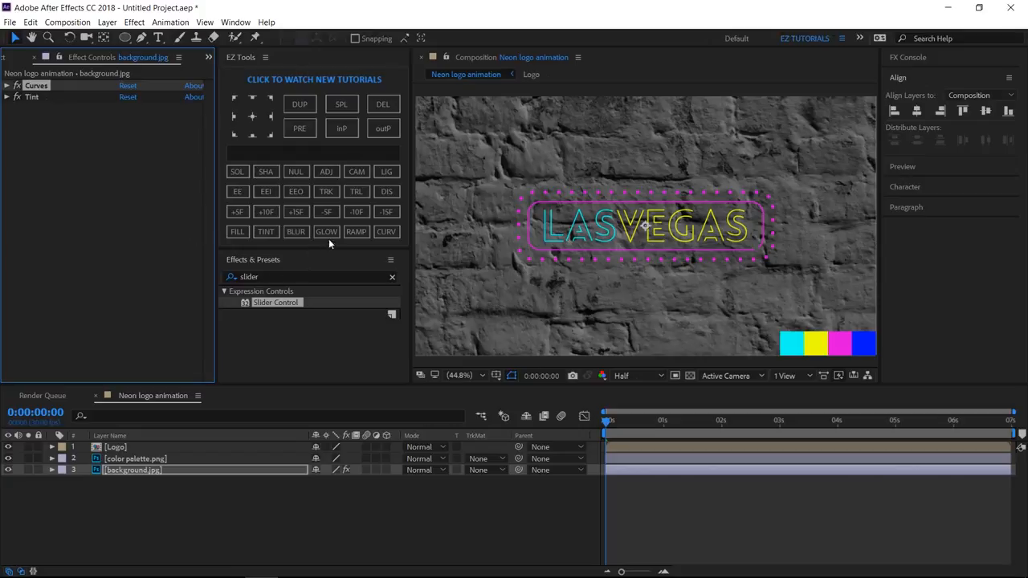
pyautogui.click(387, 232)
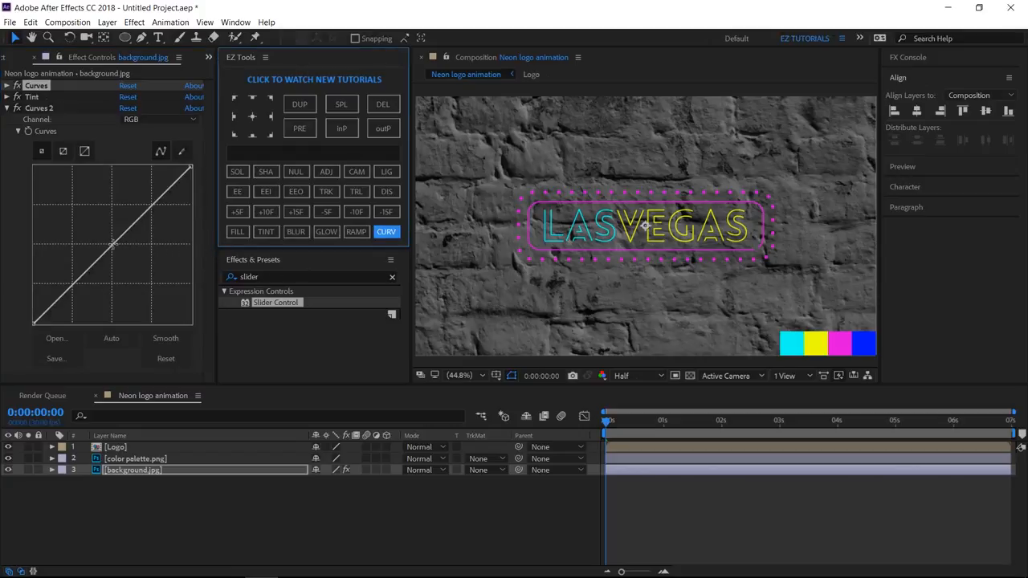
pyautogui.moveTo(112, 246); pyautogui.dragTo(108, 289)
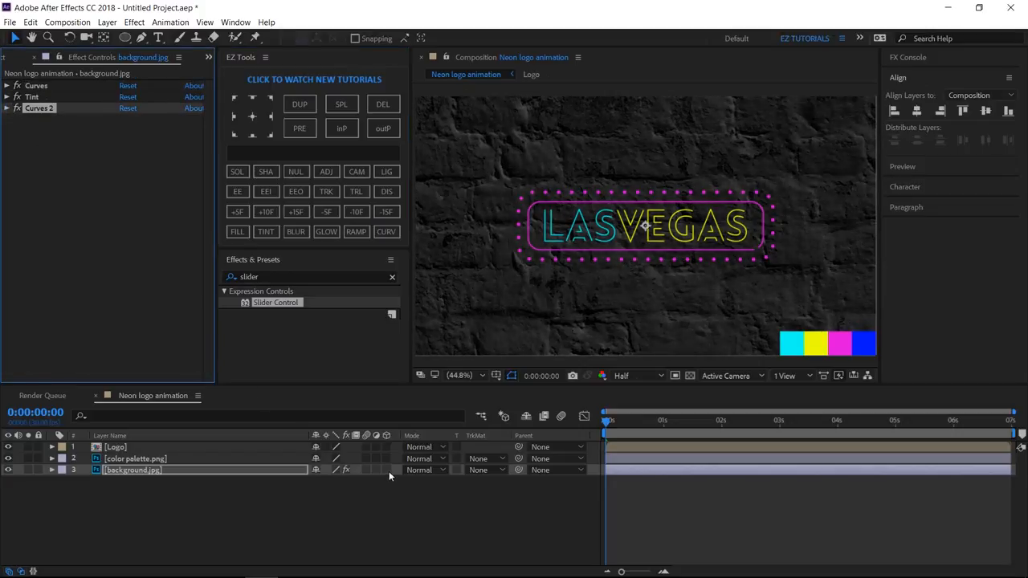
# Add a blue Point Light at 180% intensity, enable Accepts Lights, and set Position Z to -1100.
pyautogui.click(387, 446)
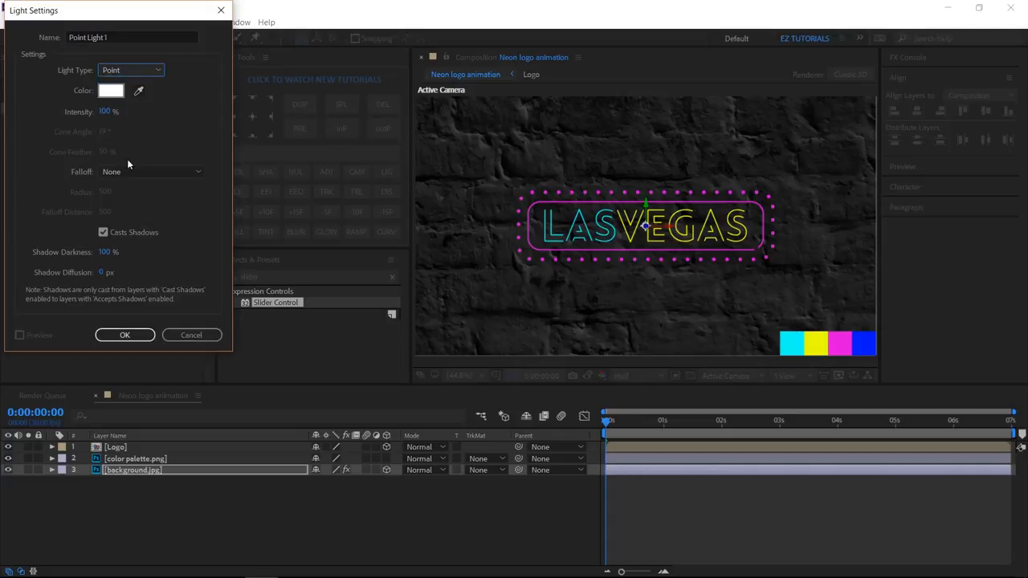
pyautogui.click(124, 335)
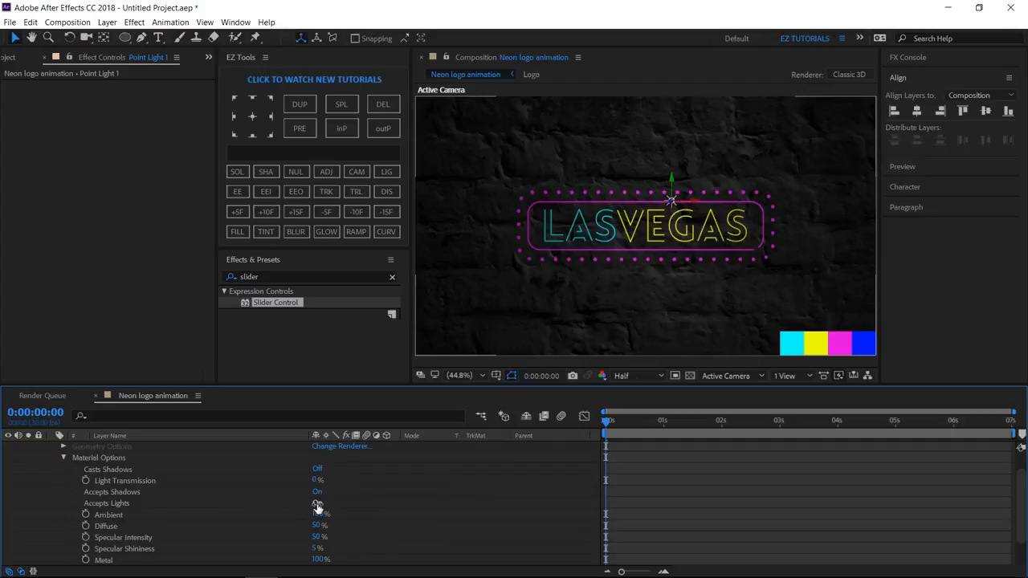
pyautogui.click(316, 503)
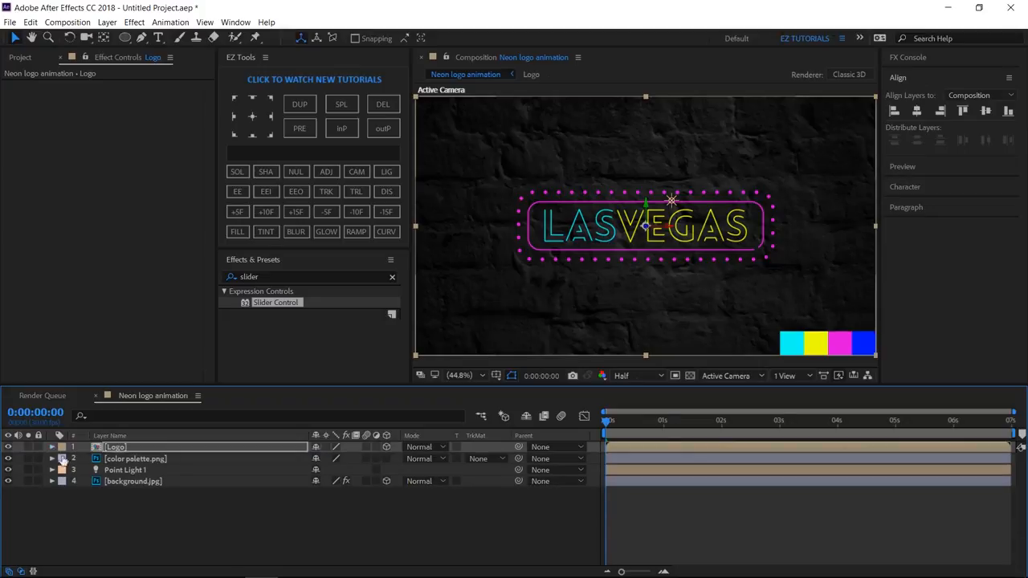
pyautogui.click(56, 471)
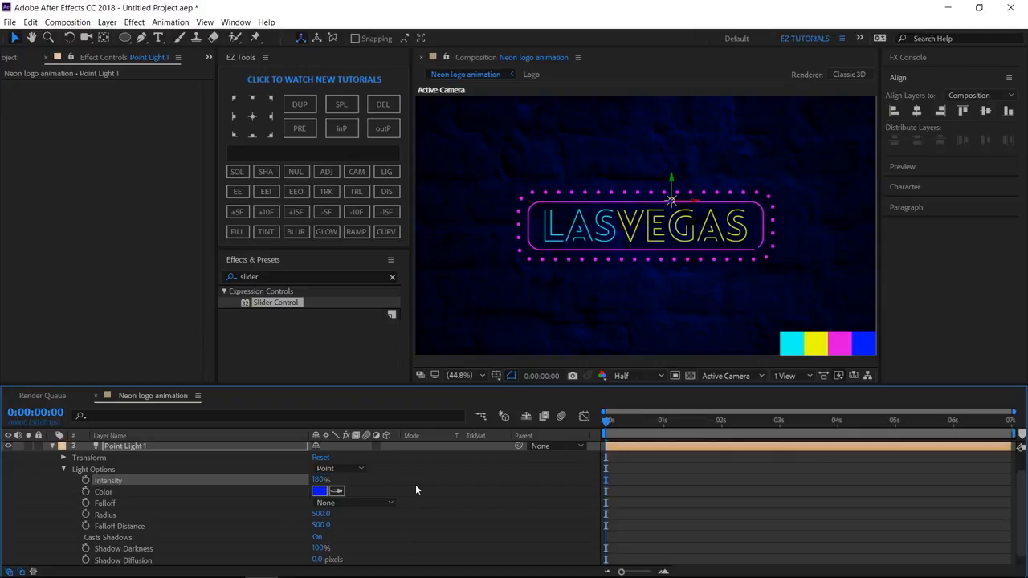
pyautogui.moveTo(65, 473)
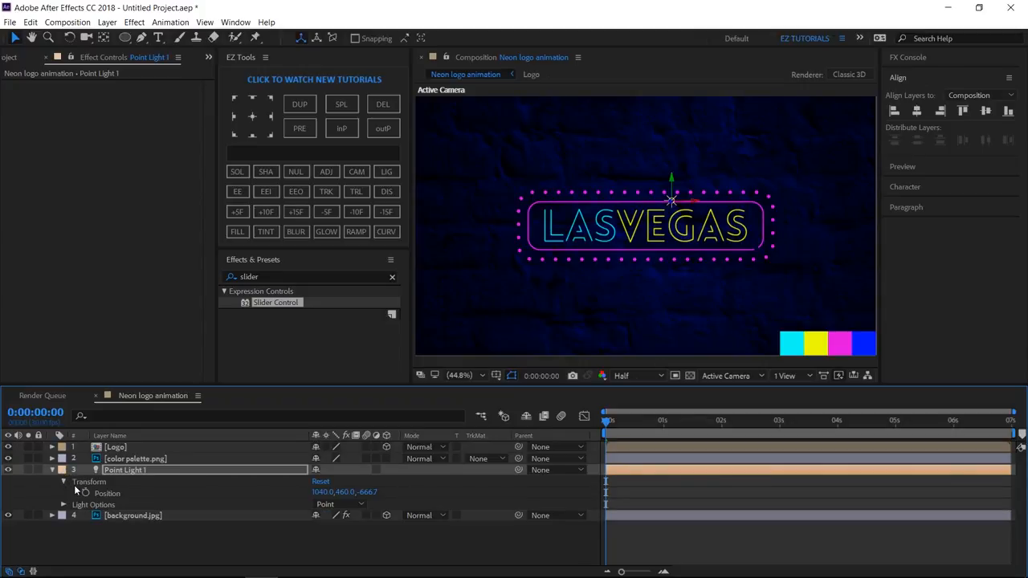
pyautogui.doubleClick(375, 493)
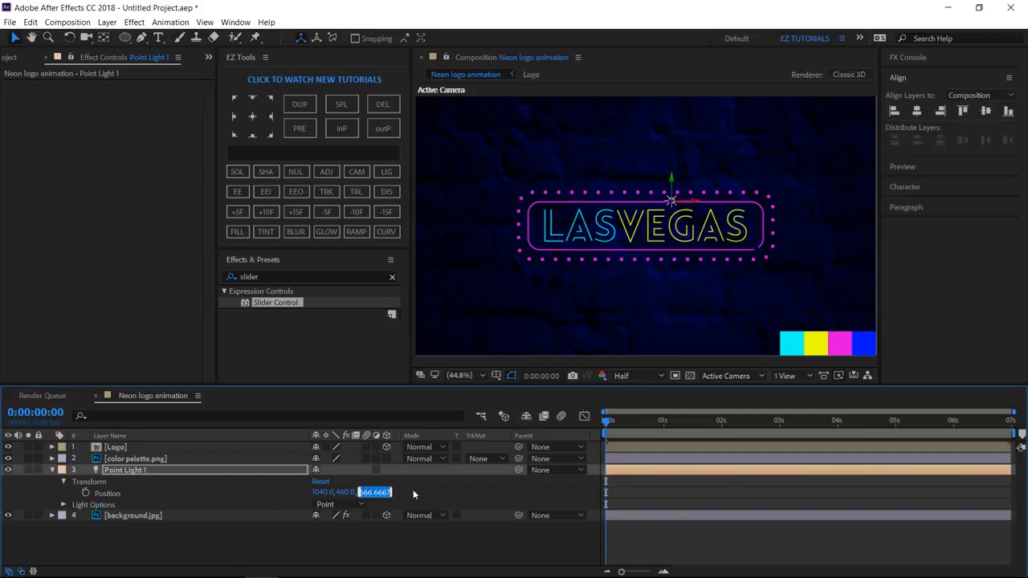
pyautogui.write('-1100')
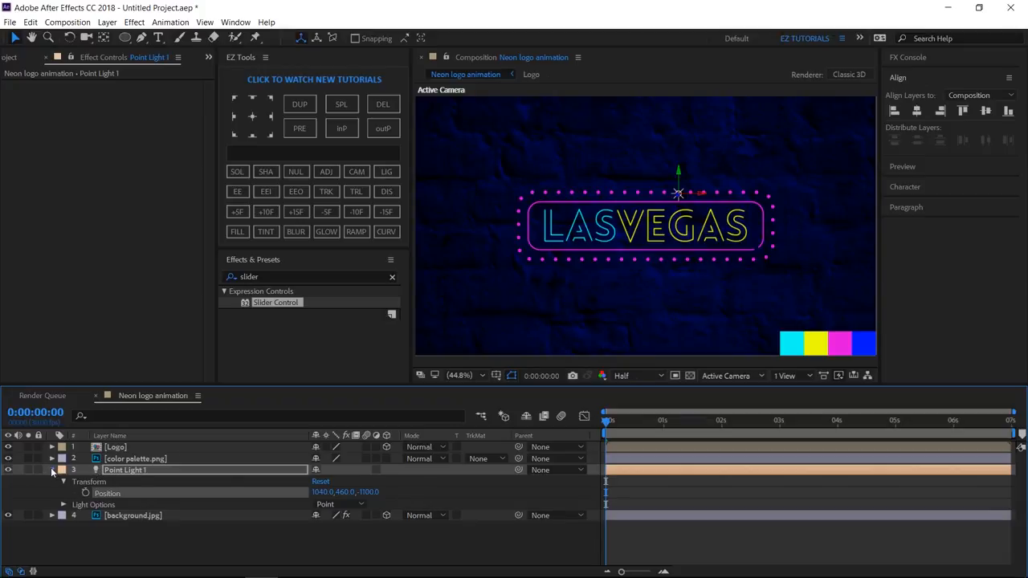
pyautogui.click(57, 465)
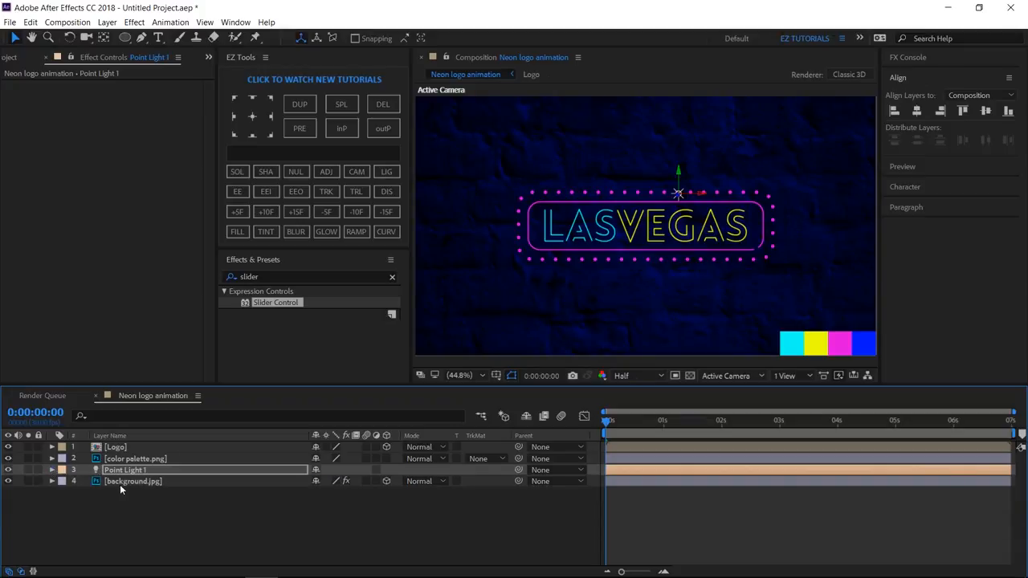
# Delete color palette.png and add a 'Vignette' adjustment layer with Curves.
pyautogui.click(135, 458)
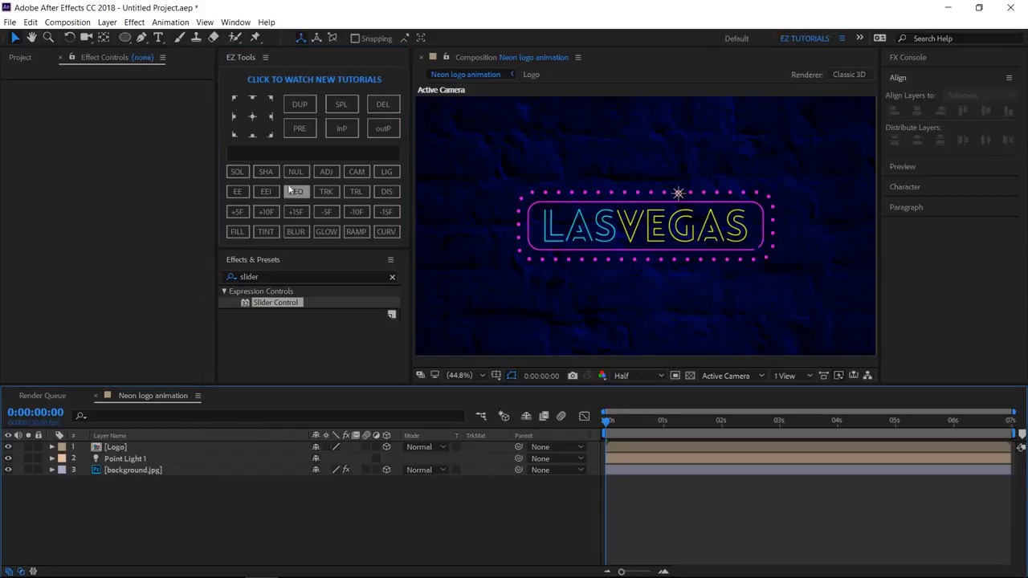
pyautogui.click(326, 171)
pyautogui.write('V')
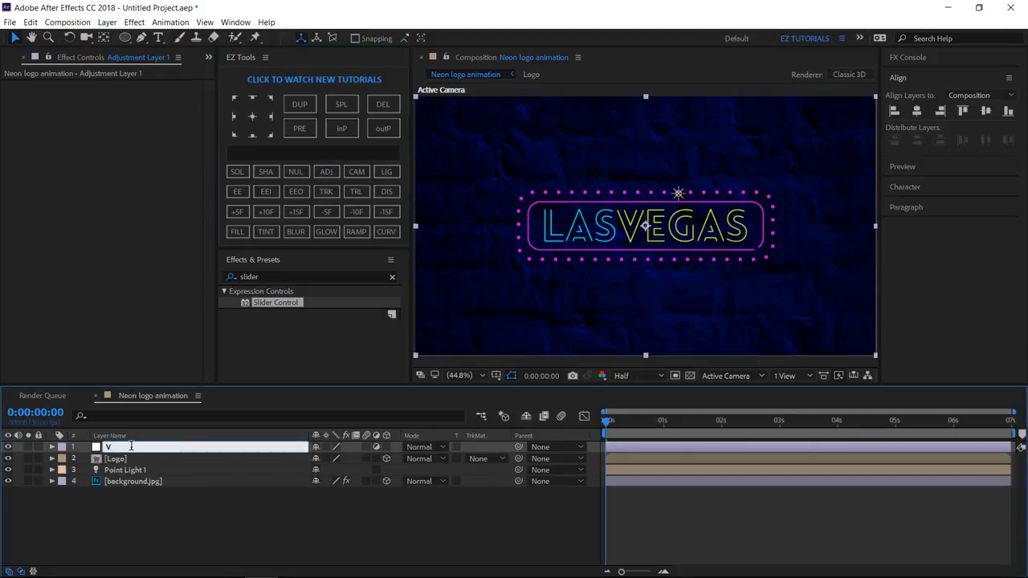
pyautogui.write('ignette')
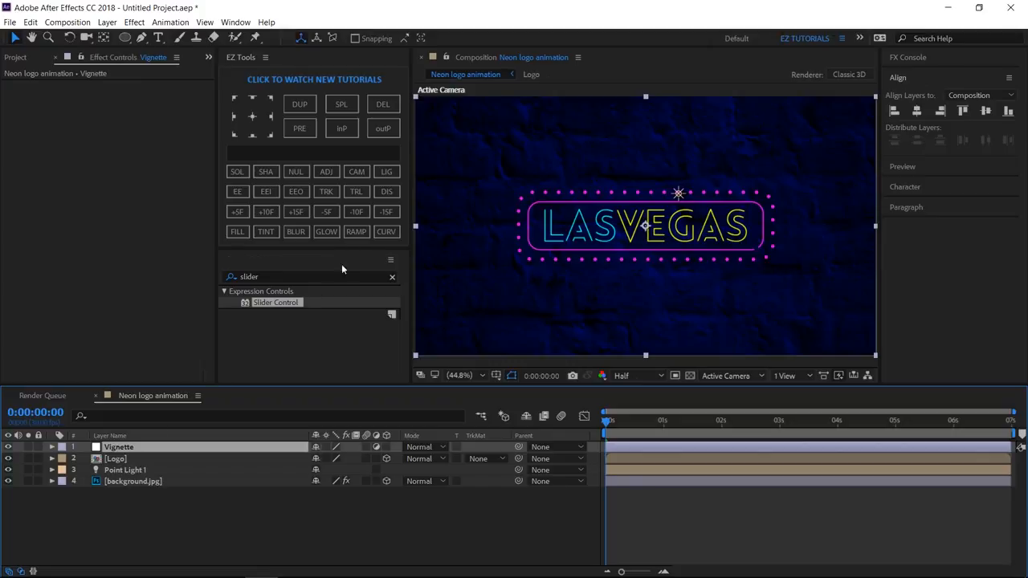
pyautogui.click(387, 231)
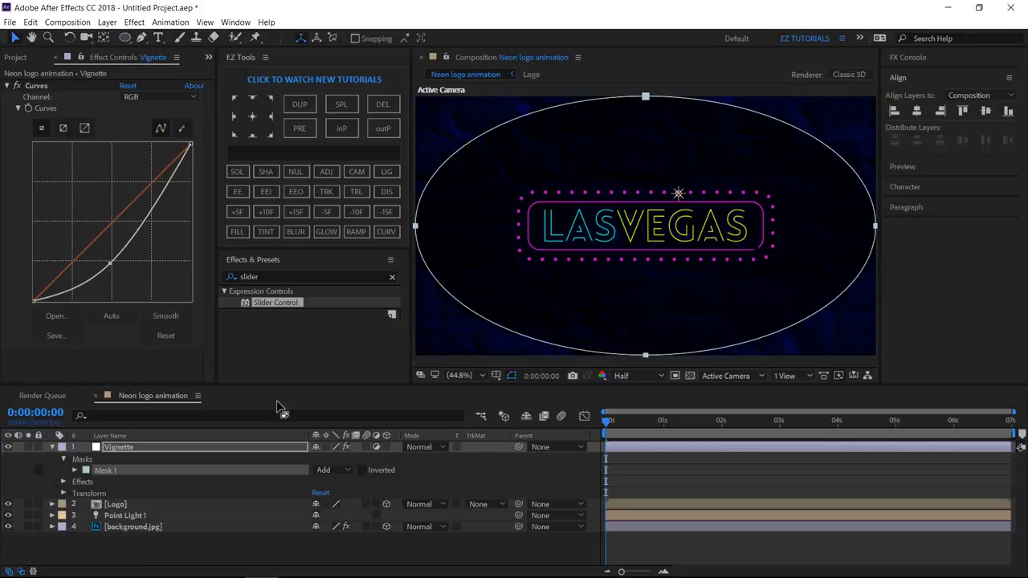
# Give Vignette an inverted ellipse mask with feather 450 and expansion 100.
pyautogui.click(362, 470)
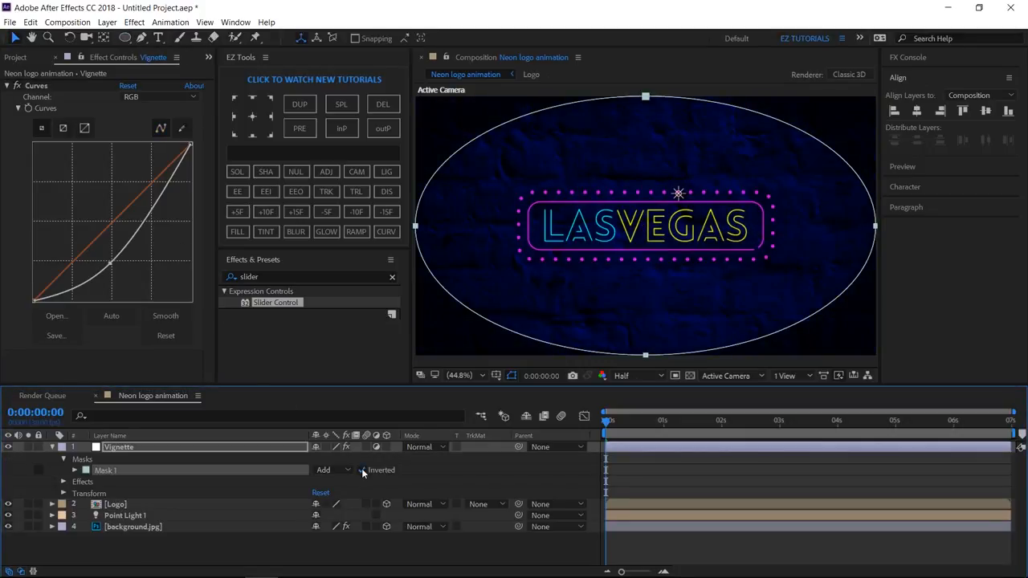
pyautogui.click(77, 468)
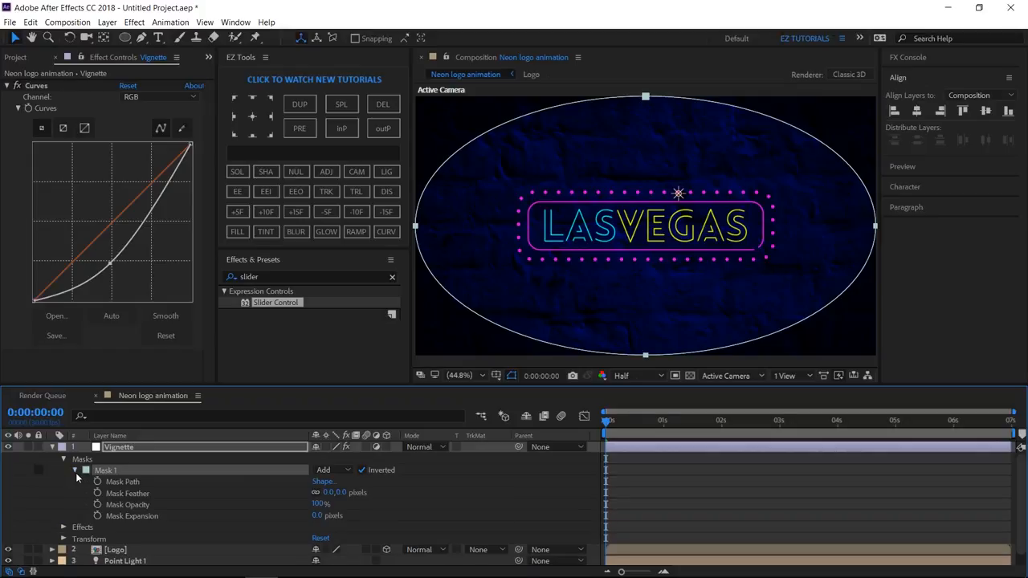
pyautogui.click(325, 494)
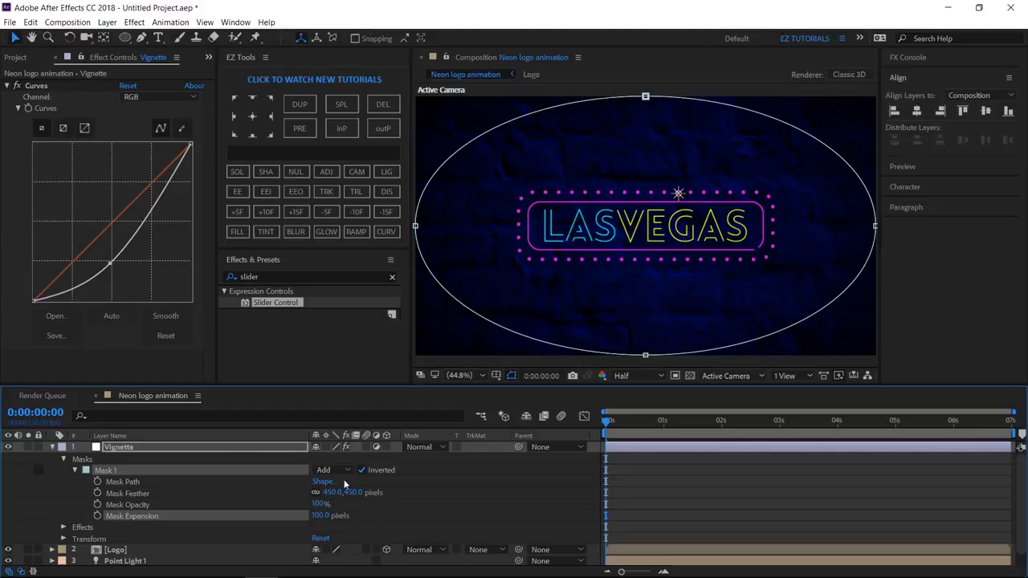
pyautogui.click(63, 446)
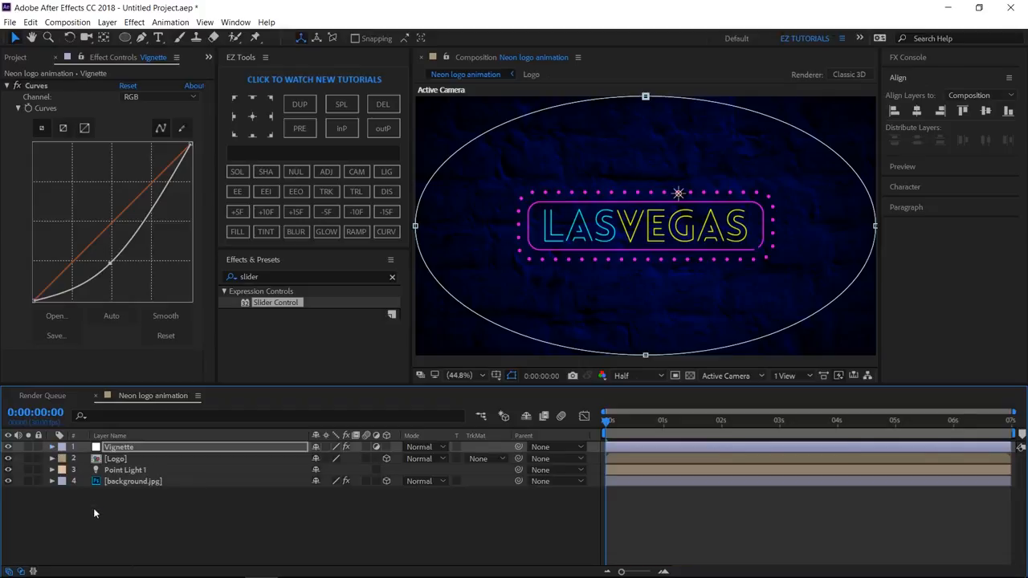
# Duplicate the Logo into a Glow layer blurred 35 with Fast Blur.
pyautogui.click(115, 458)
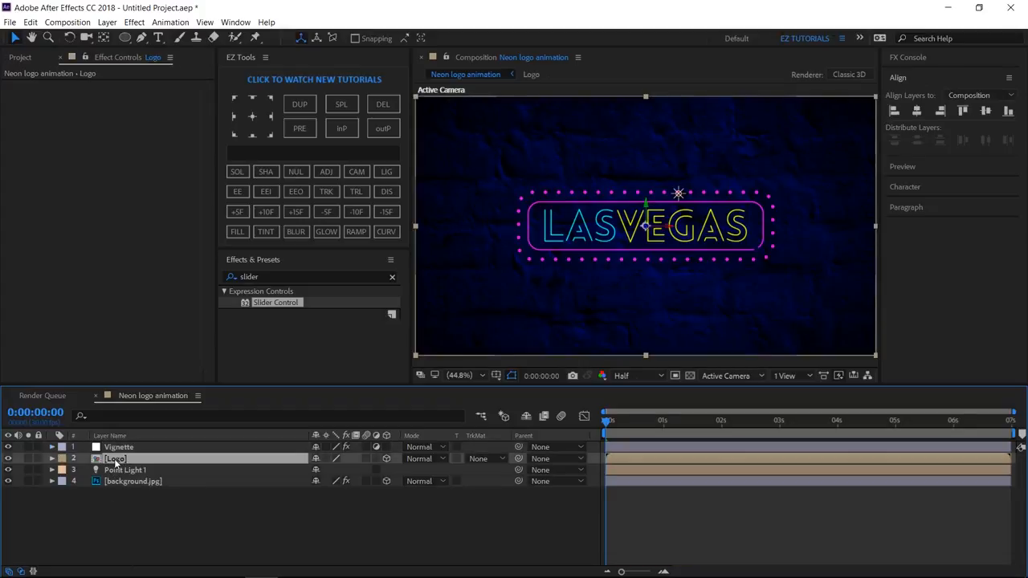
pyautogui.click(300, 104)
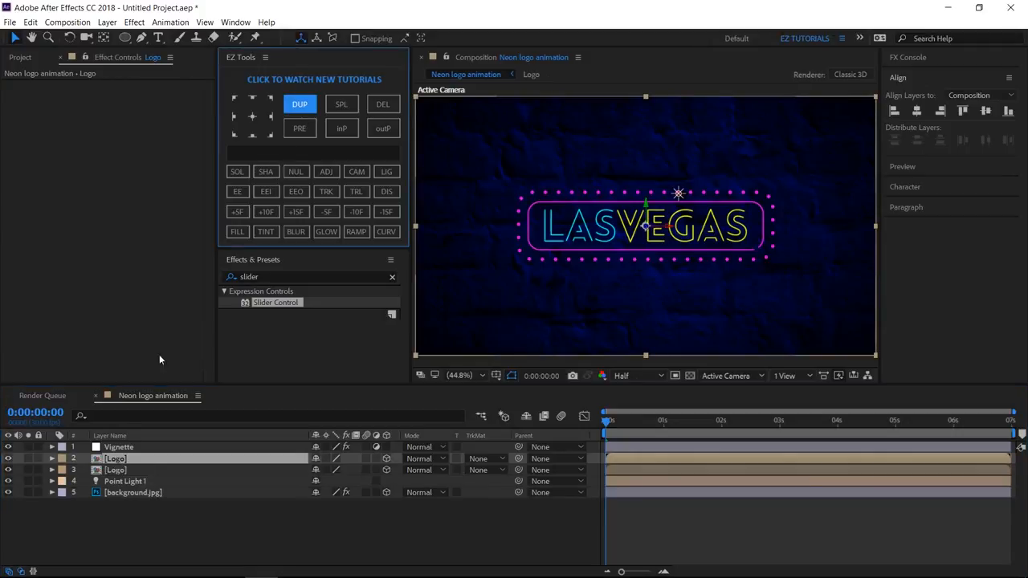
pyautogui.click(114, 470)
pyautogui.write('Glow')
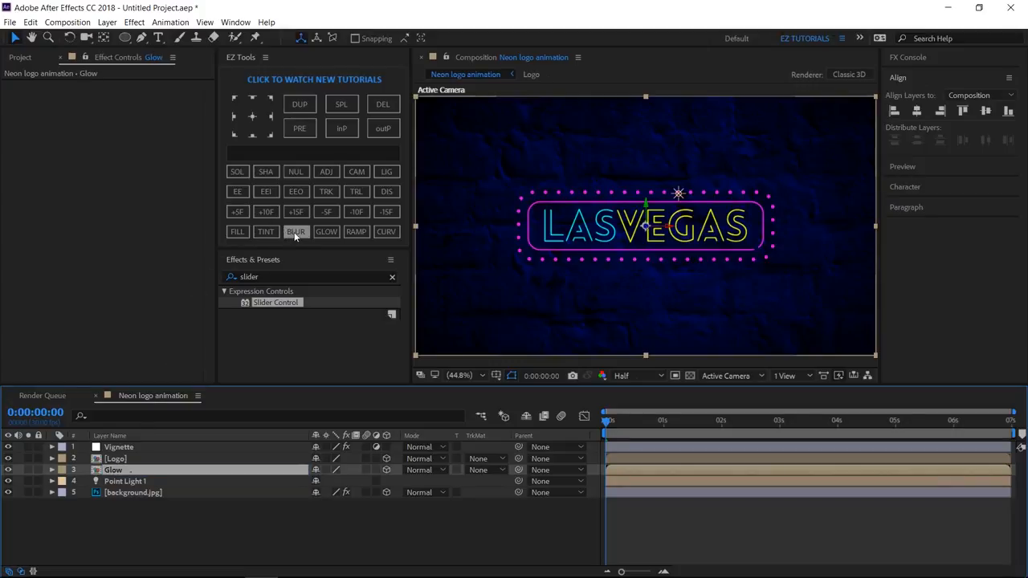
pyautogui.click(296, 232)
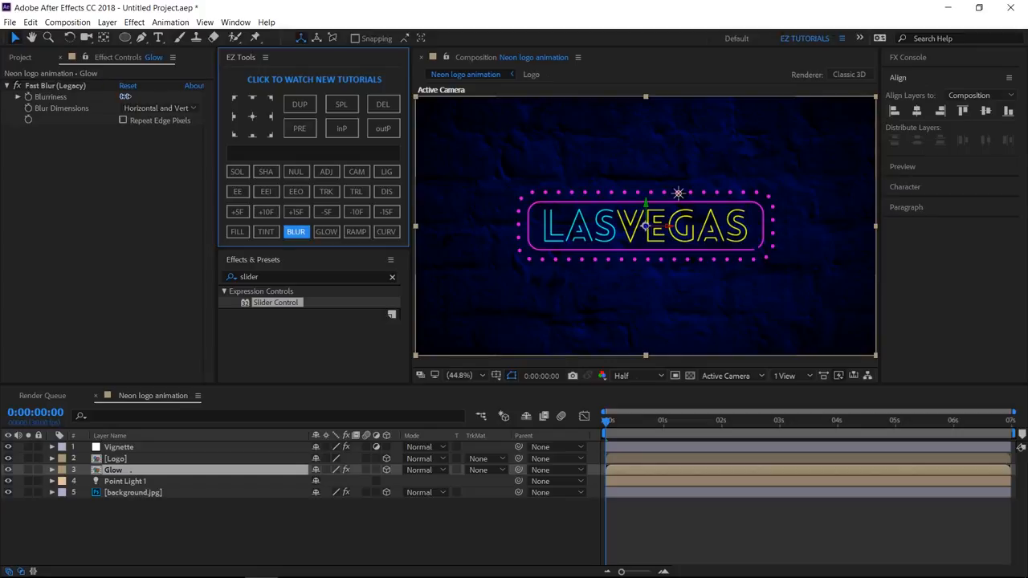
pyautogui.click(127, 96)
pyautogui.write('35')
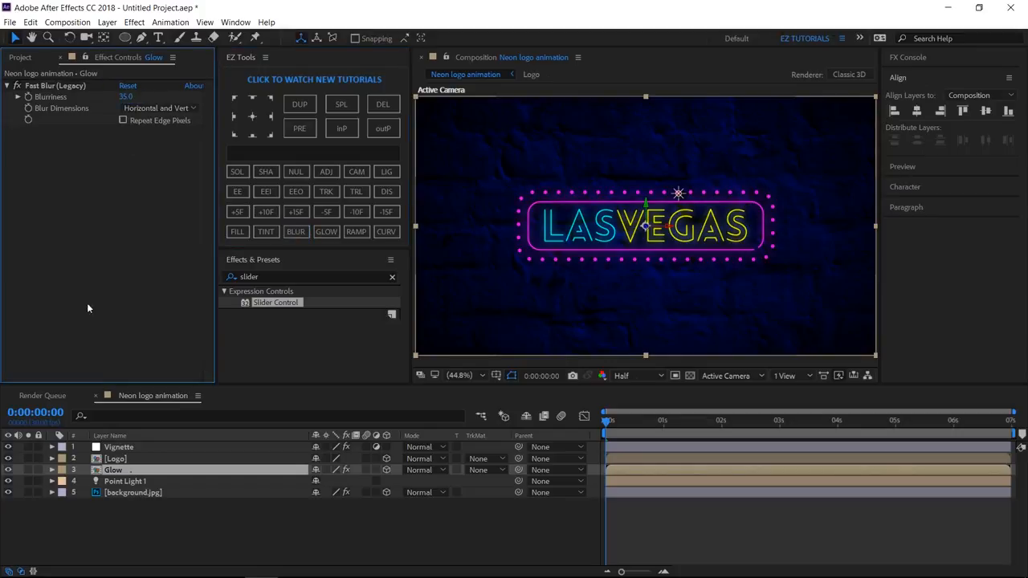
# Set Glow to Add mode, duplicate it as Glow 2, and set blurriness to 100.
pyautogui.click(419, 470)
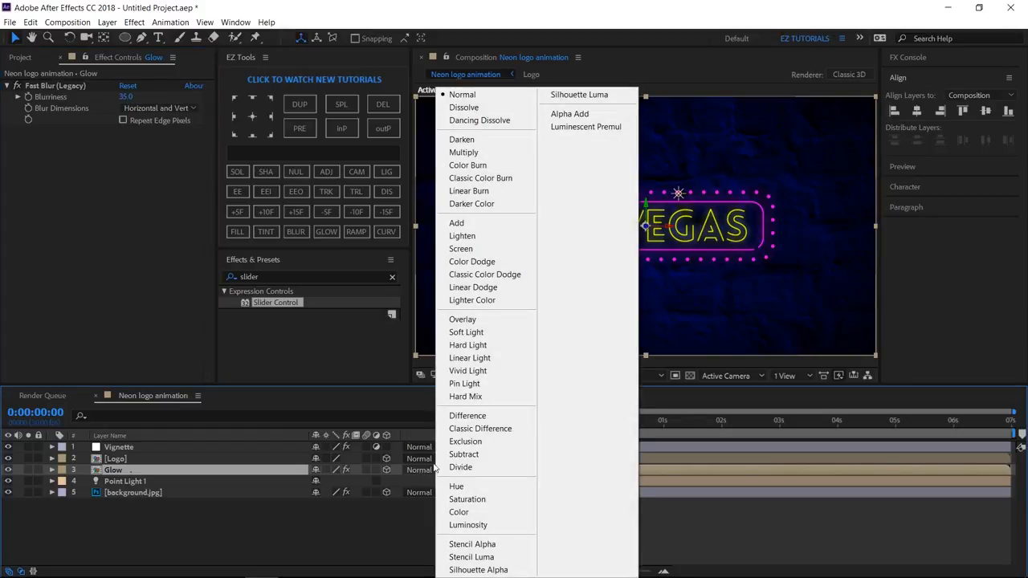
pyautogui.click(456, 223)
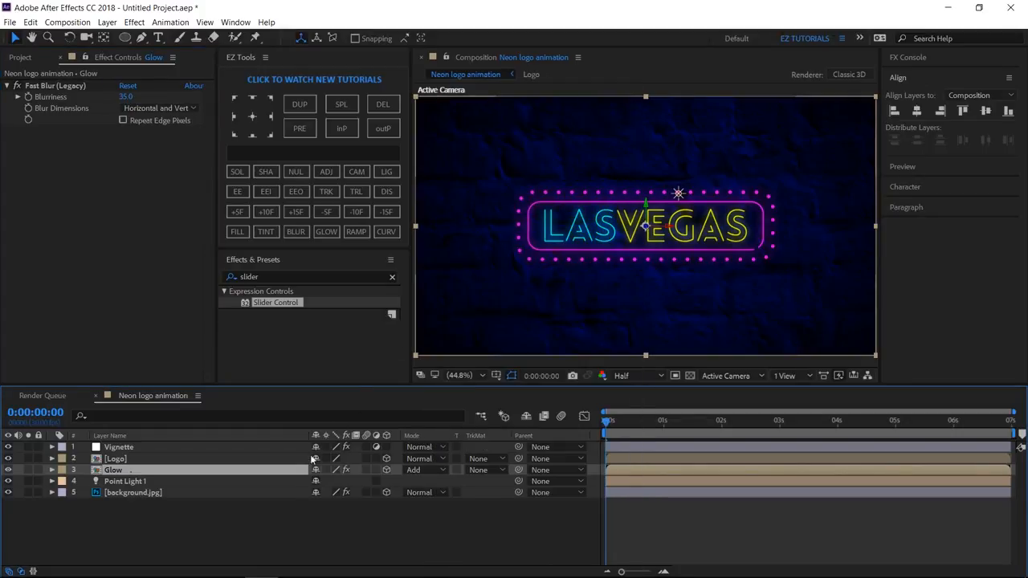
pyautogui.moveTo(281, 111)
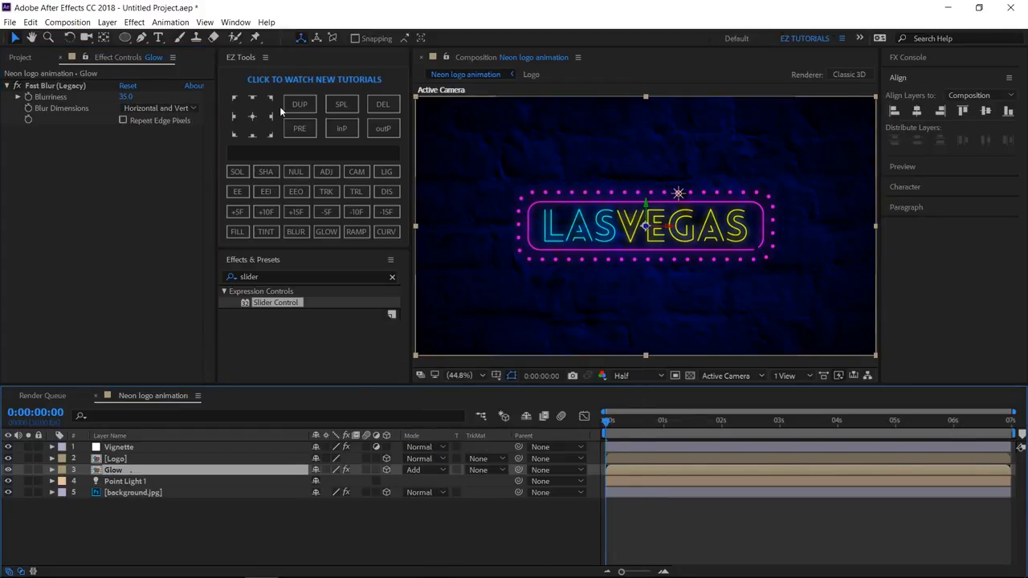
pyautogui.click(300, 103)
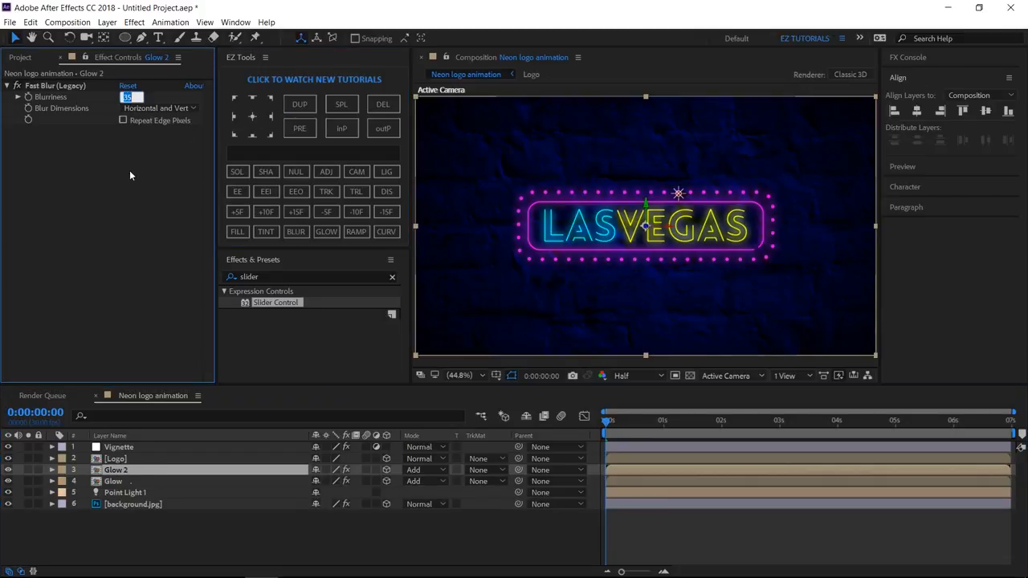
pyautogui.write('100.0')
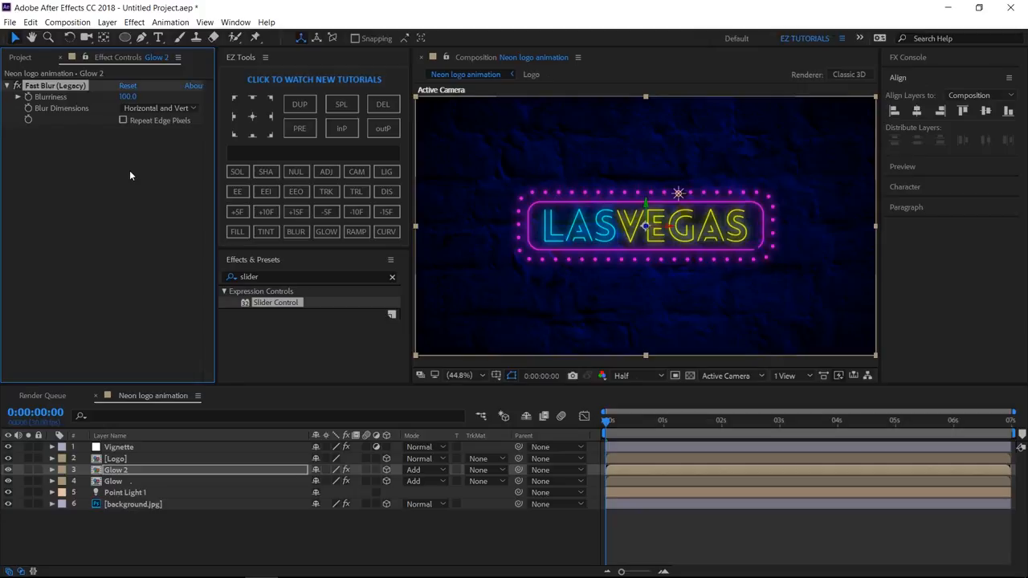
pyautogui.moveTo(135, 361)
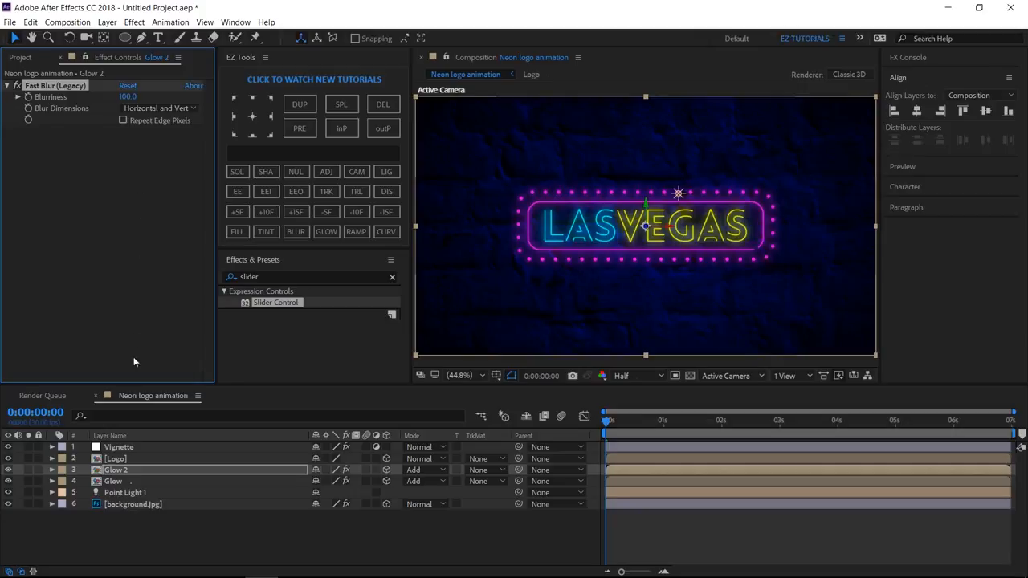
pyautogui.click(117, 458)
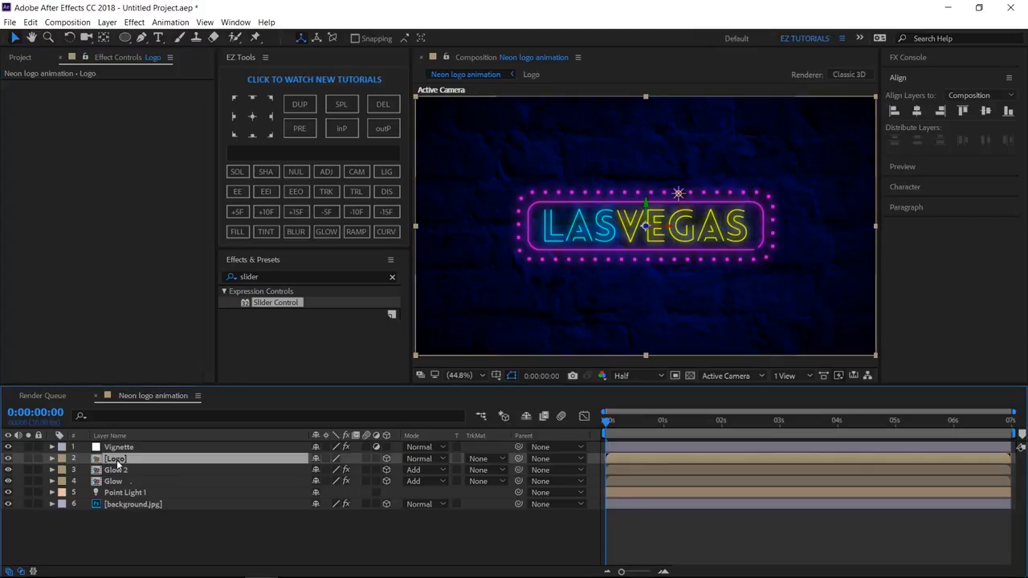
pyautogui.click(54, 457)
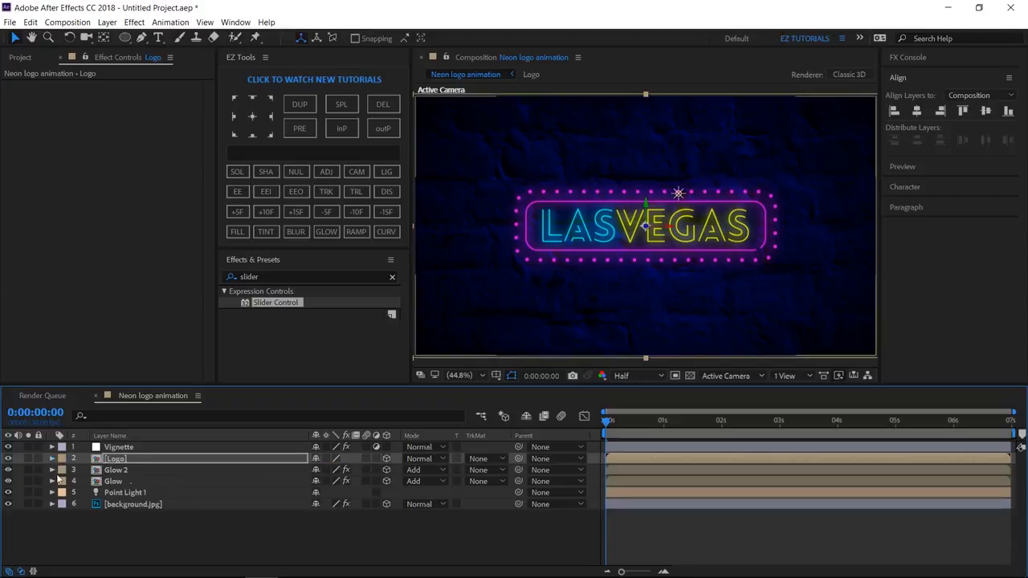
pyautogui.click(119, 469)
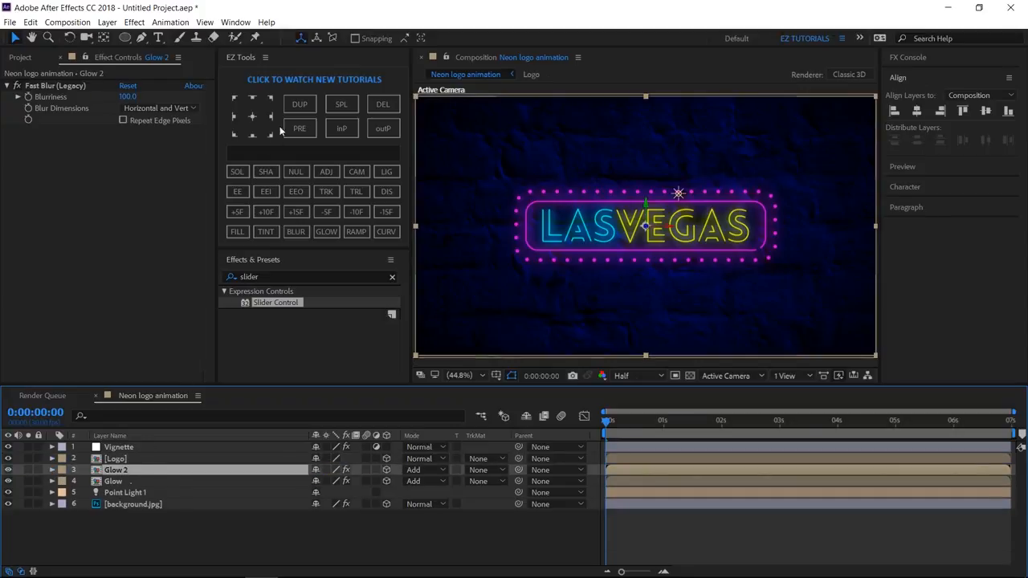
# Duplicate Glow 2, rename it 'Shadow', and set its blurriness to 10.
pyautogui.click(300, 103)
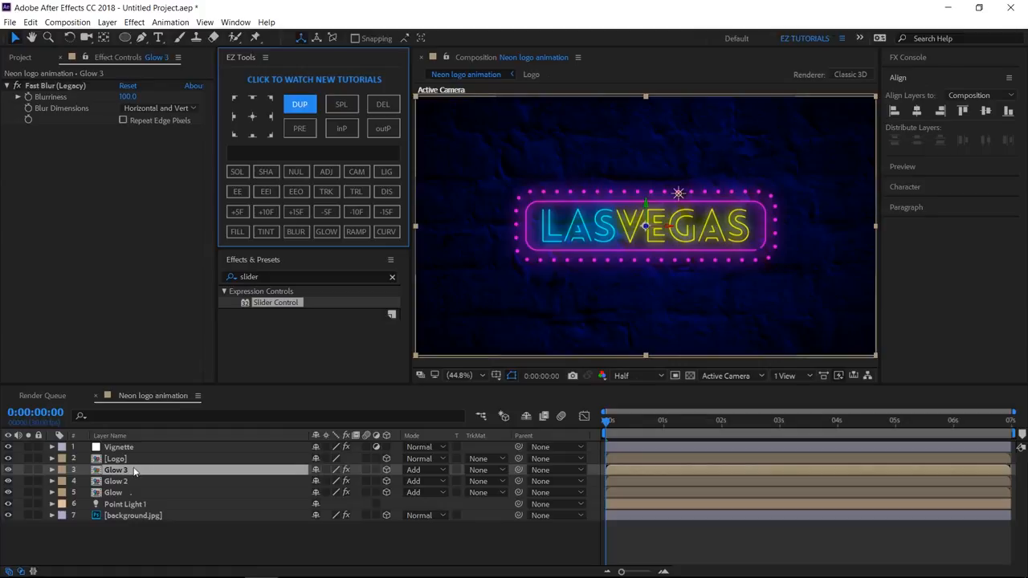
pyautogui.doubleClick(115, 470)
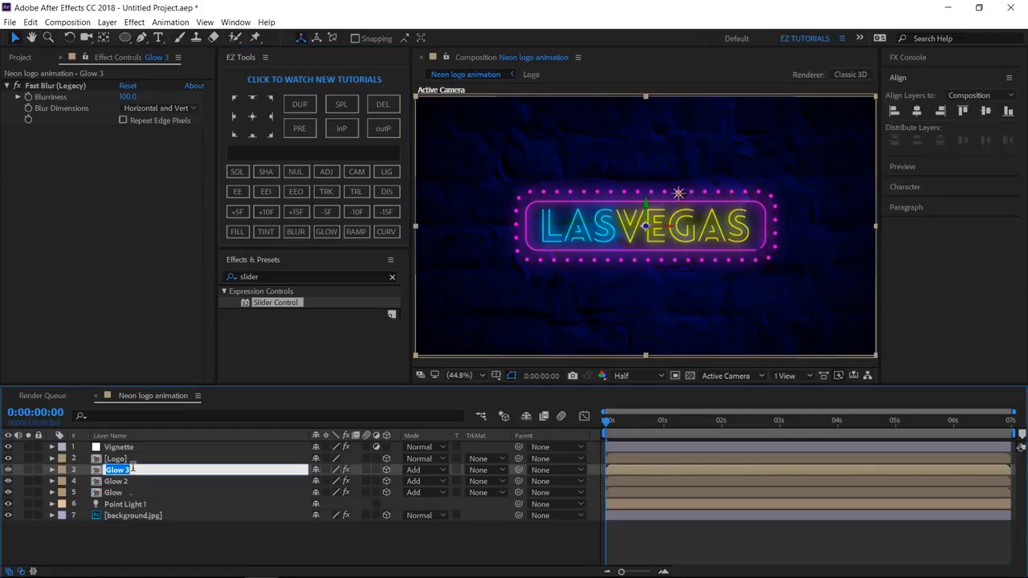
pyautogui.write('Shadow')
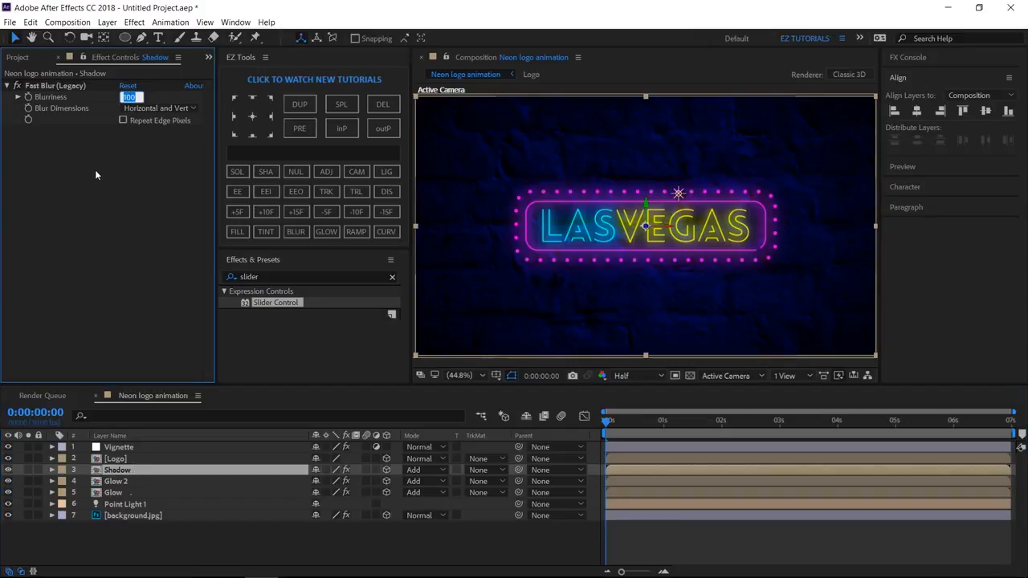
pyautogui.write('10.0')
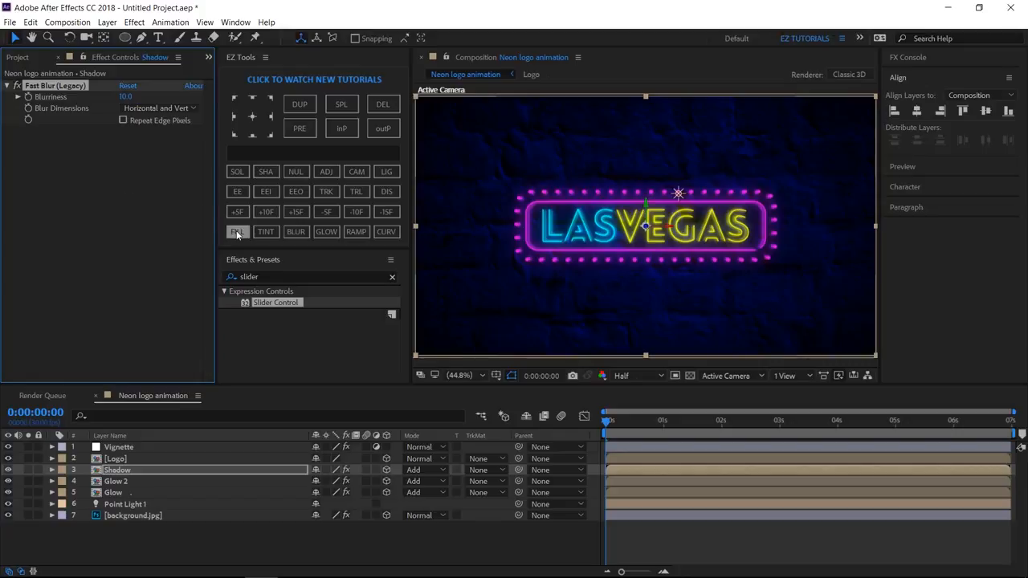
# Fill the Shadow layer with black and set its blending mode to Normal.
pyautogui.click(237, 231)
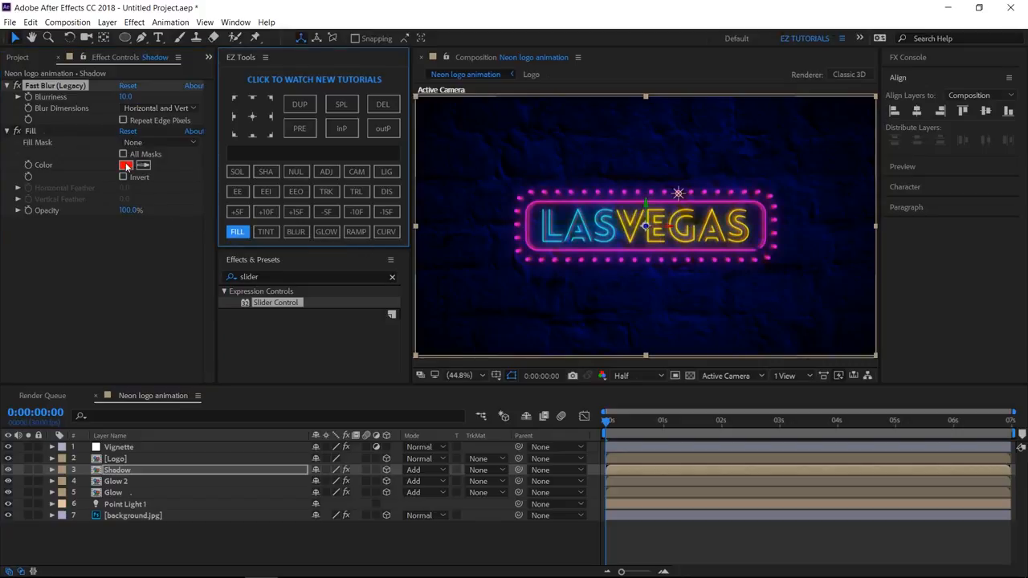
pyautogui.click(125, 165)
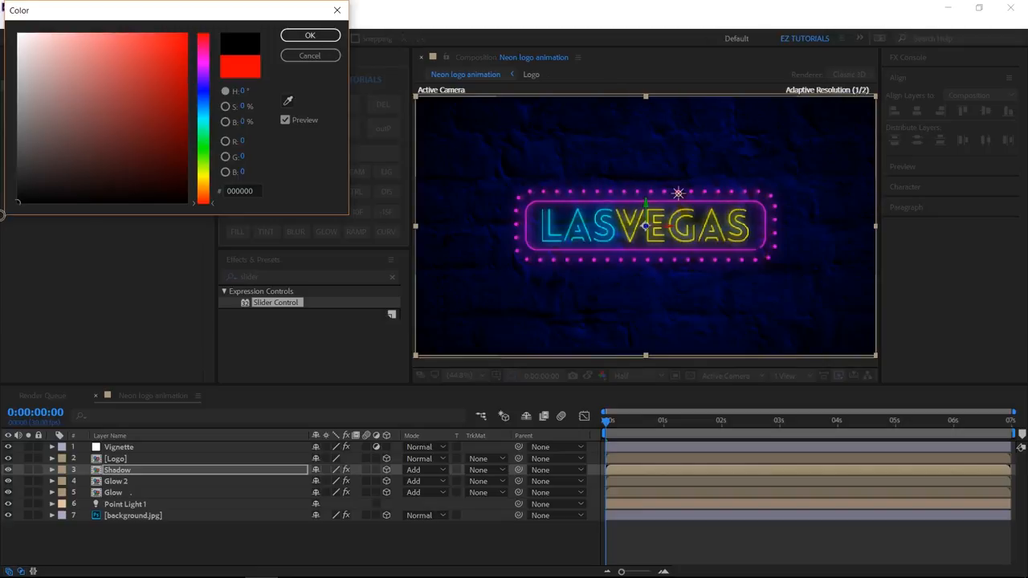
pyautogui.click(310, 55)
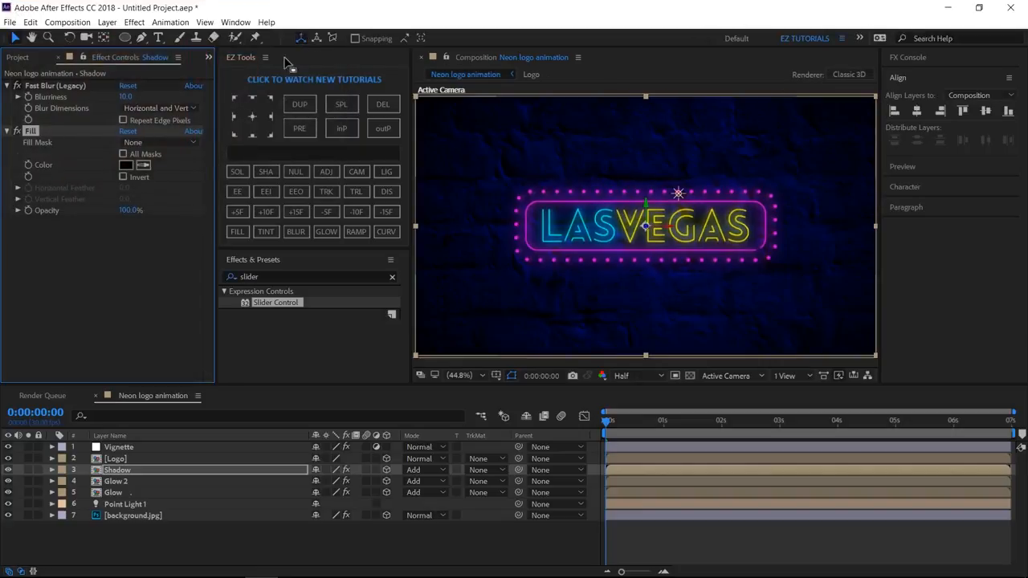
pyautogui.click(418, 470)
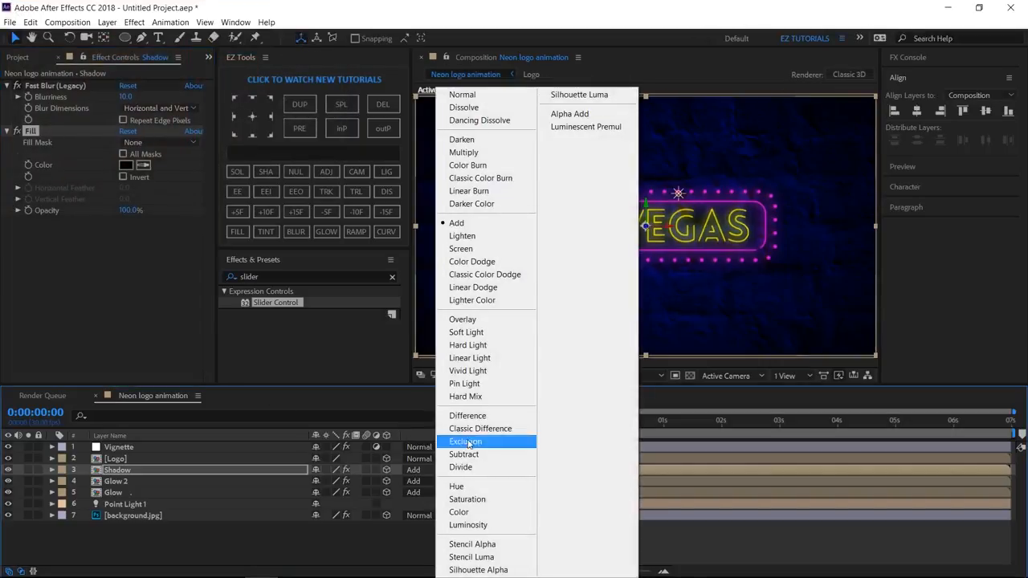
pyautogui.click(466, 442)
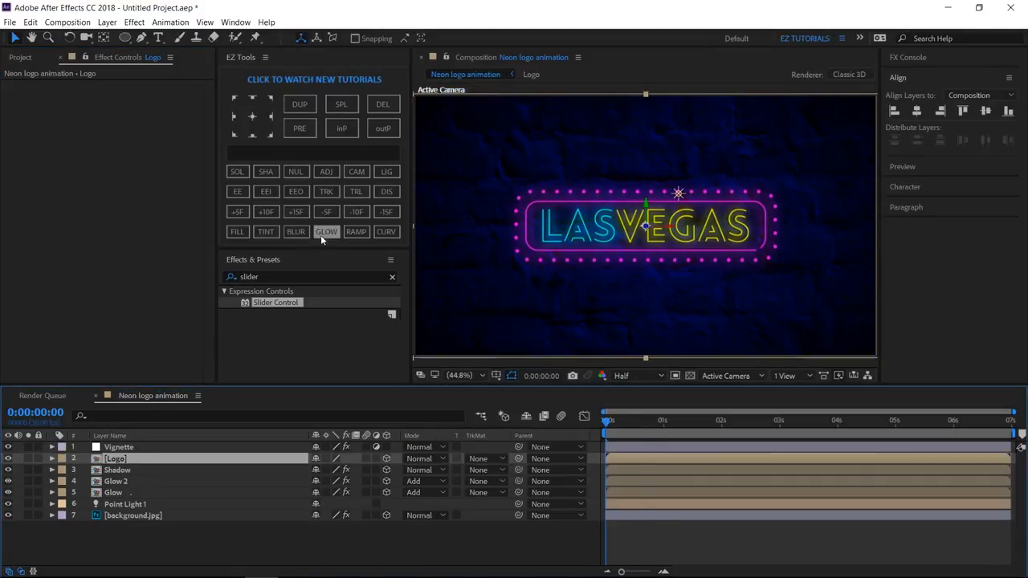
# Add Glow to the Logo layer with threshold 65% and radius 20.
pyautogui.click(326, 232)
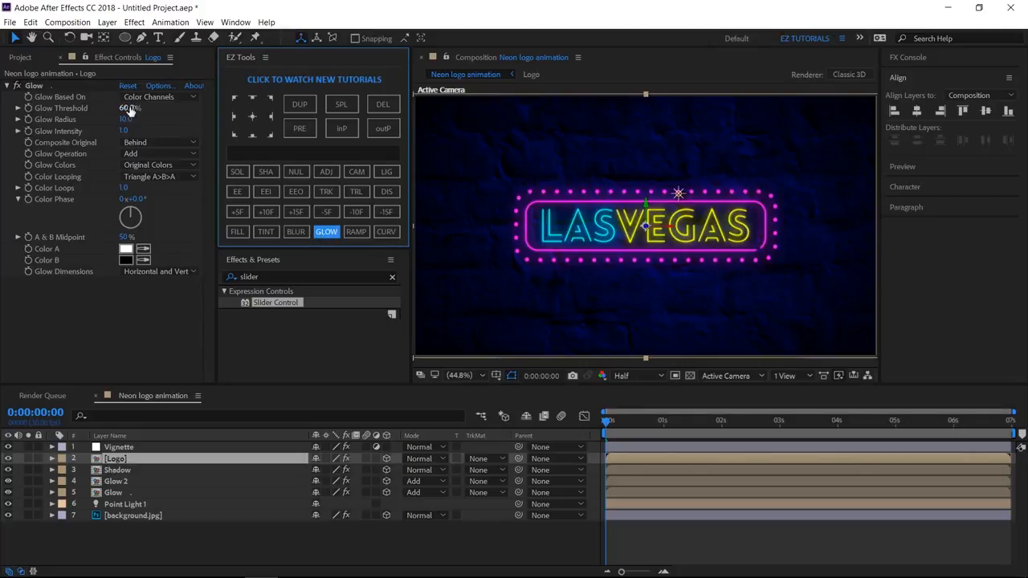
pyautogui.click(128, 108)
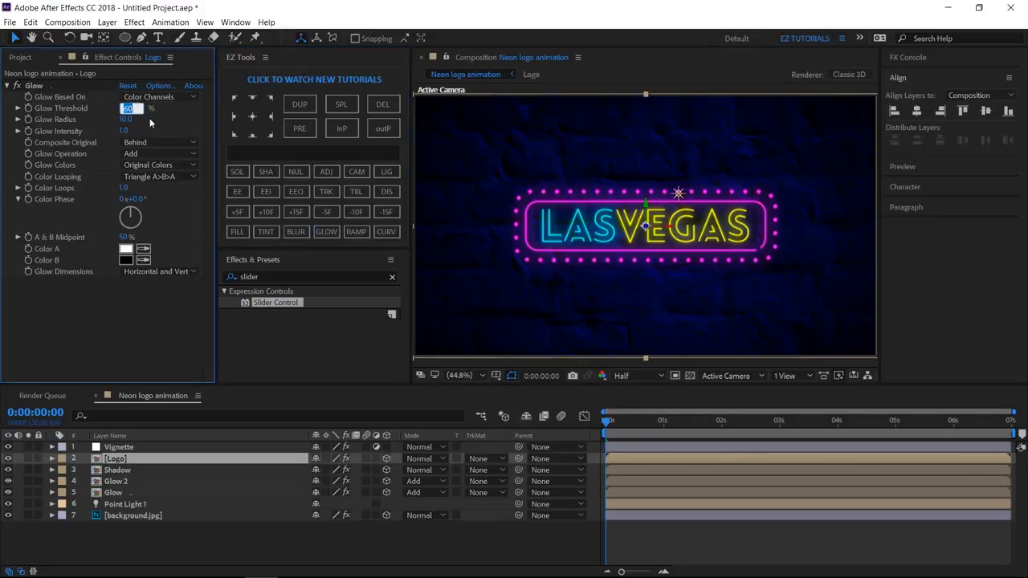
pyautogui.write('65')
pyautogui.click(128, 119)
pyautogui.write('20')
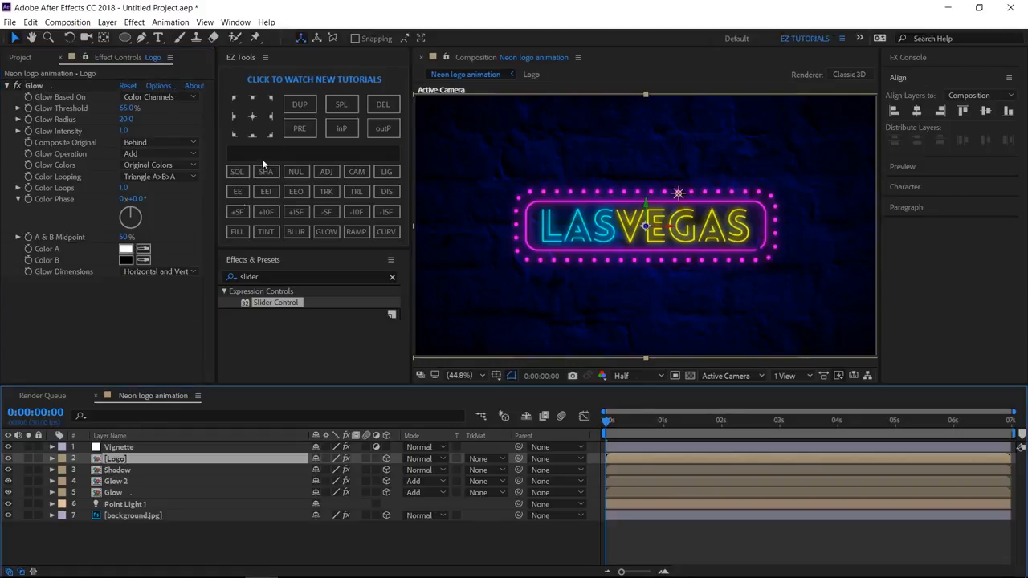
# Duplicate Logo as 'Logo tube', clear its effects, apply CC Vector Blur amount 10, ridge smoothness 7.
pyautogui.click(299, 103)
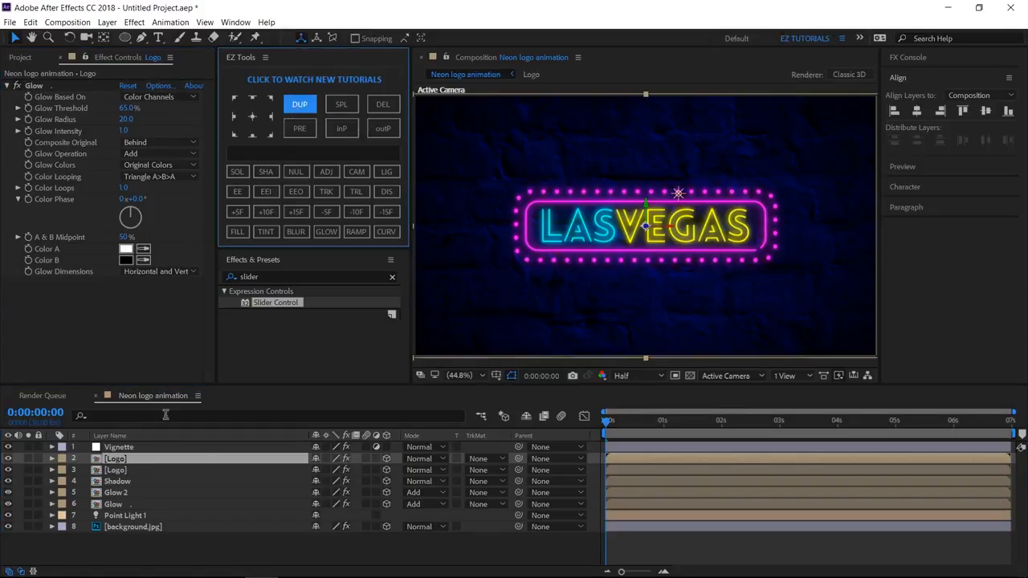
pyautogui.doubleClick(116, 457)
pyautogui.write(' tube')
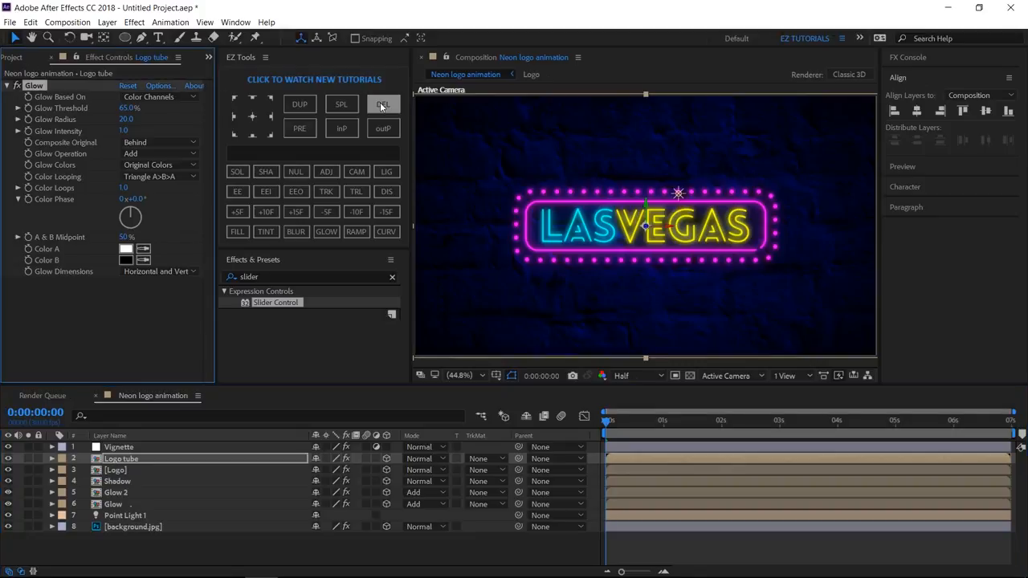
pyautogui.click(383, 103)
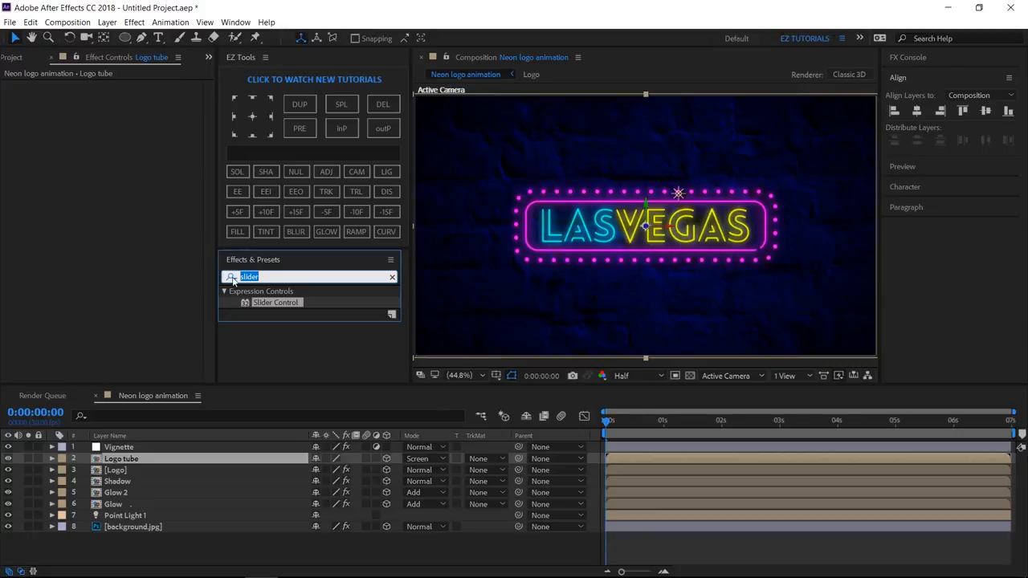
pyautogui.write('cc vec')
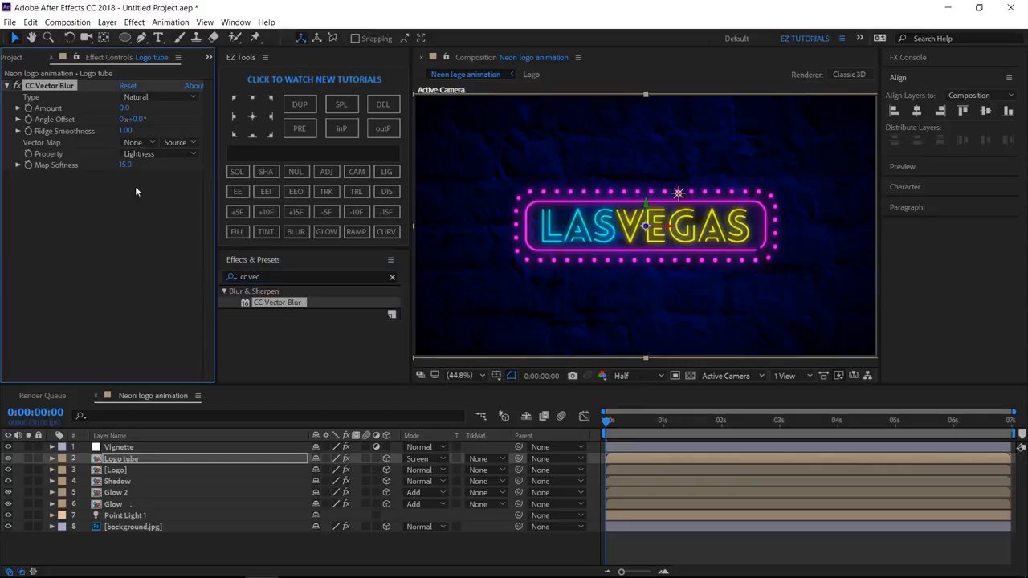
pyautogui.click(125, 108)
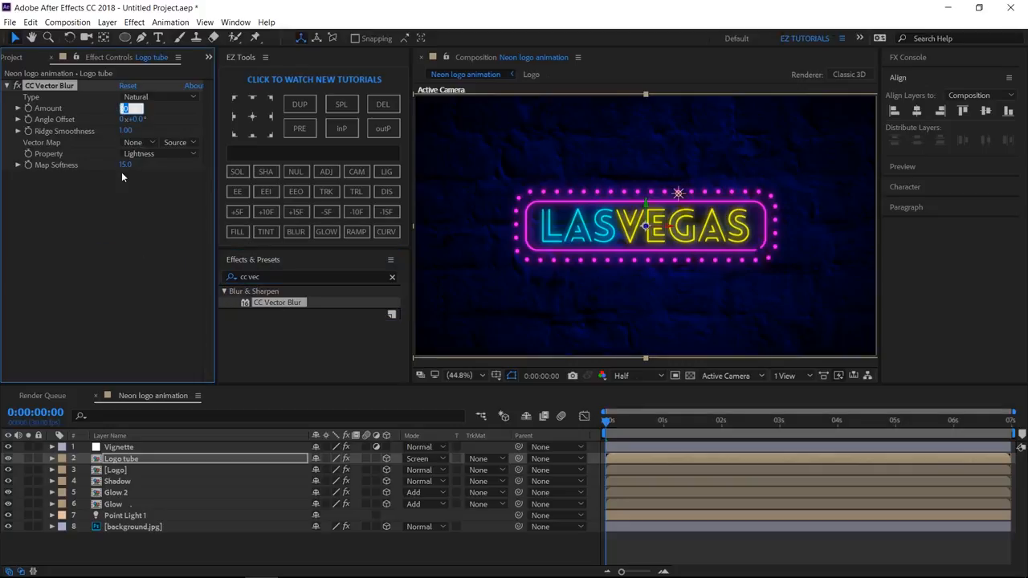
pyautogui.write('10.0')
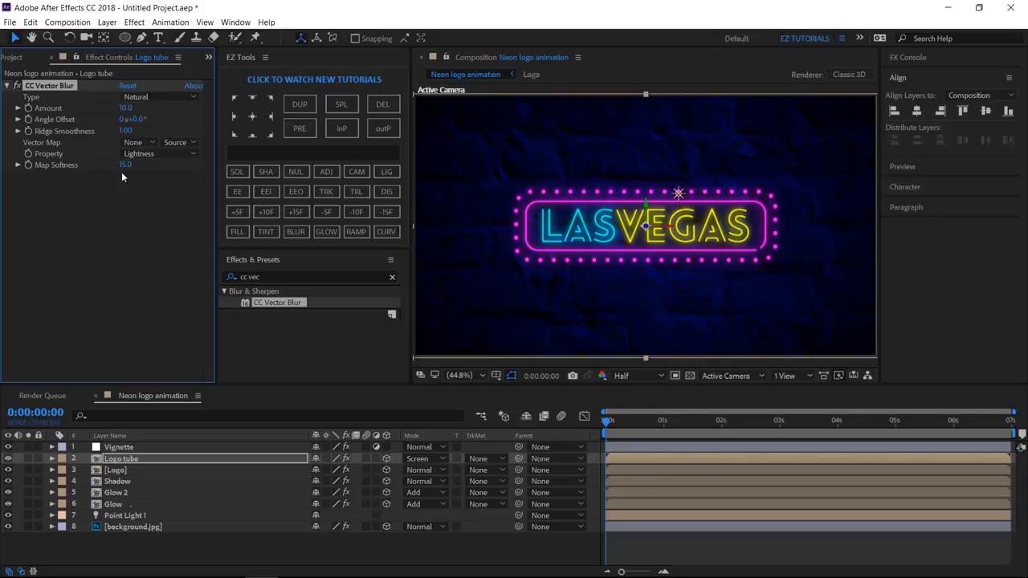
pyautogui.click(125, 131)
pyautogui.write('7')
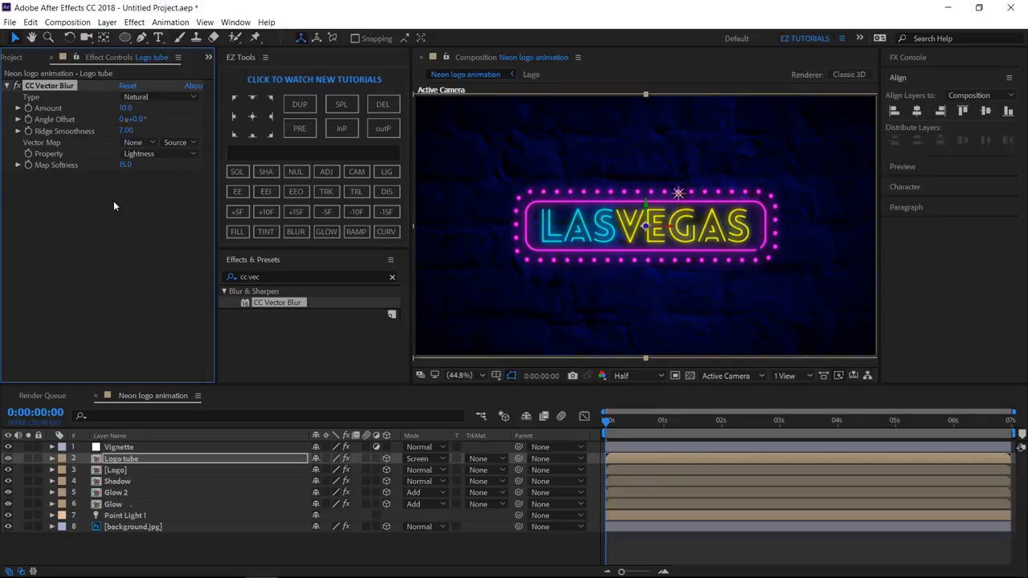
# Add a white Fill effect to the Logo tube layer.
pyautogui.click(237, 231)
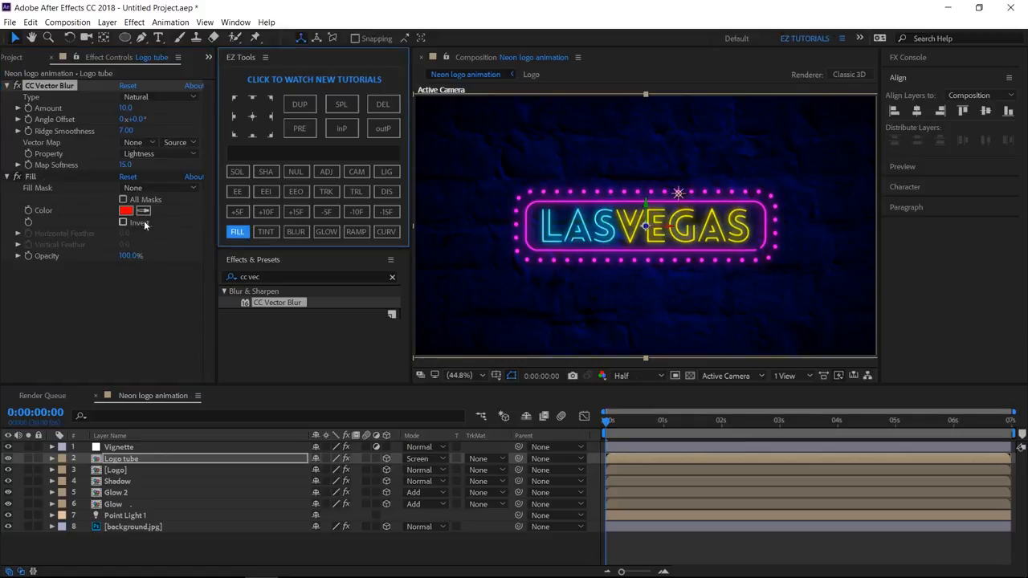
pyautogui.click(126, 210)
pyautogui.write('FFFFFF')
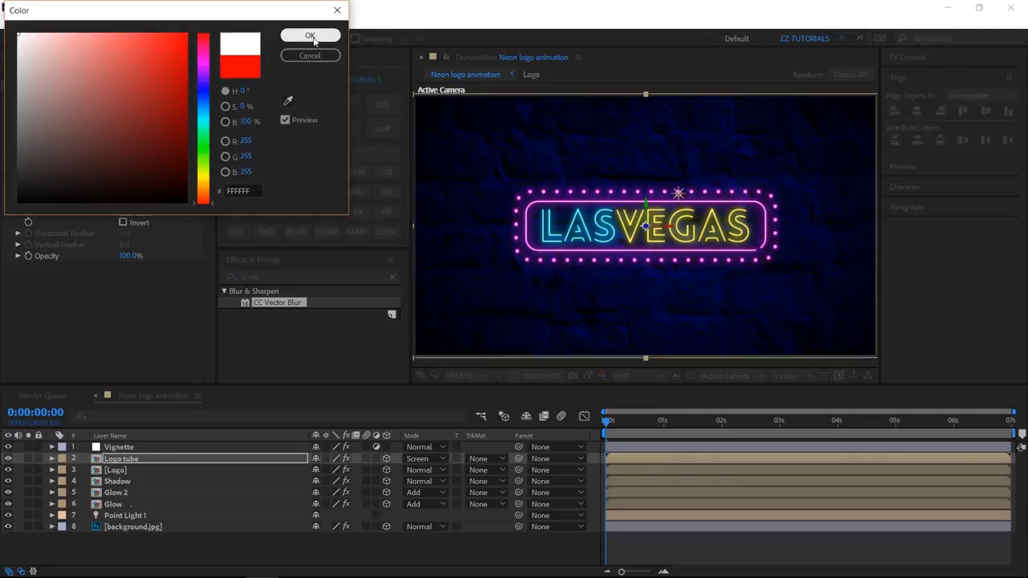
pyautogui.click(310, 35)
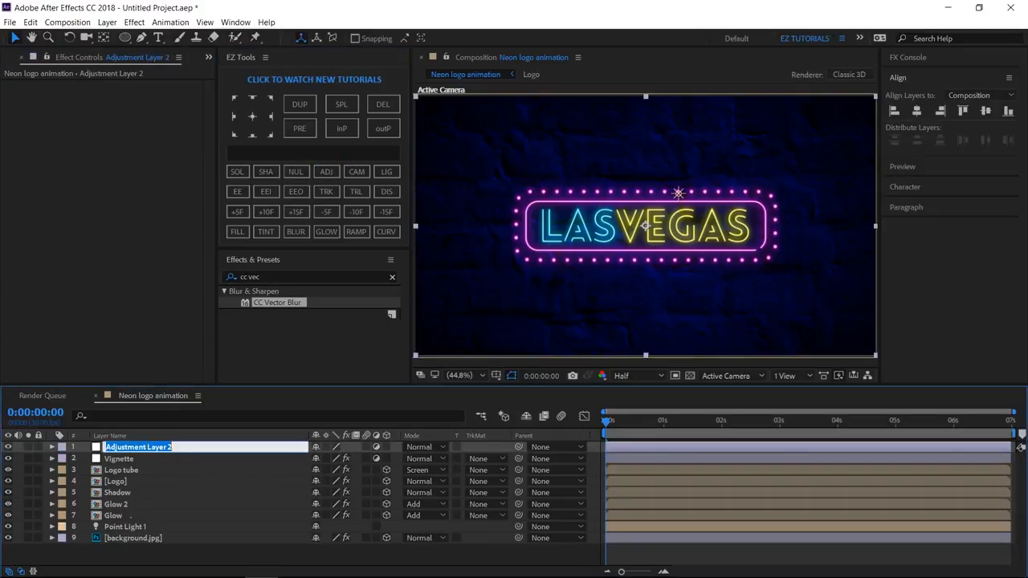
# Add Curves to the 'Color correction' layer and lift the red channel curve.
pyautogui.write('Color corection')
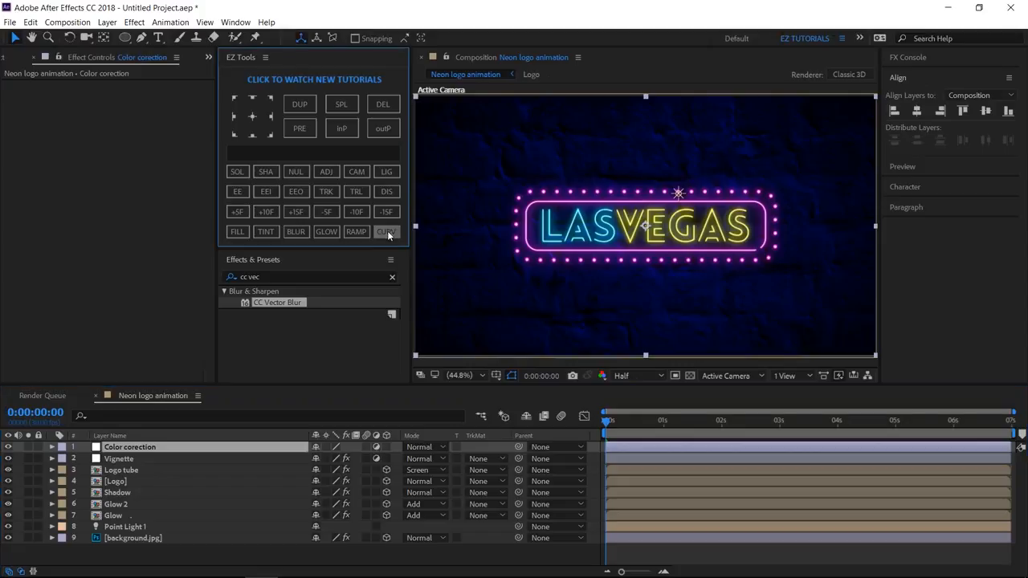
pyautogui.click(386, 232)
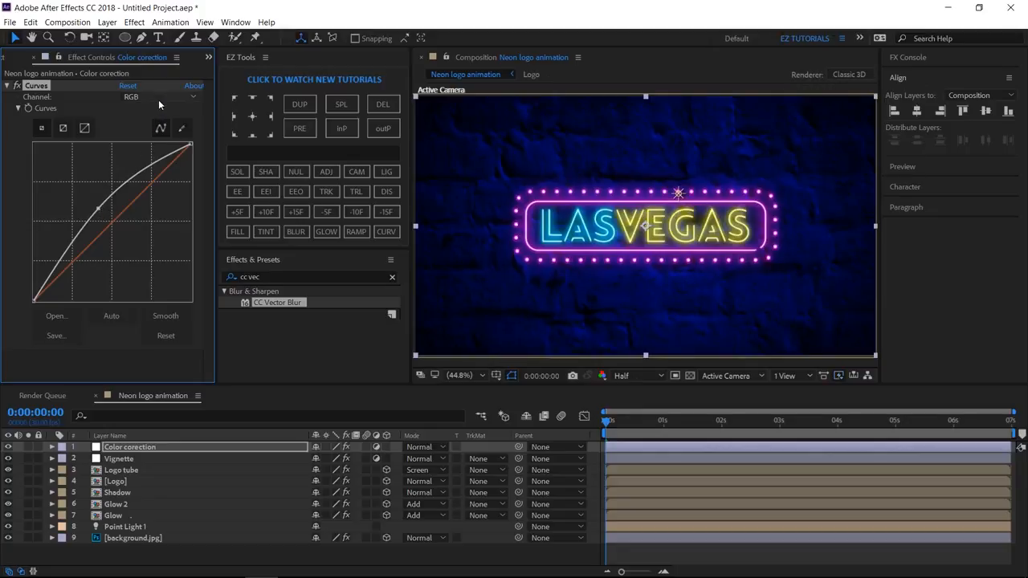
pyautogui.click(159, 97)
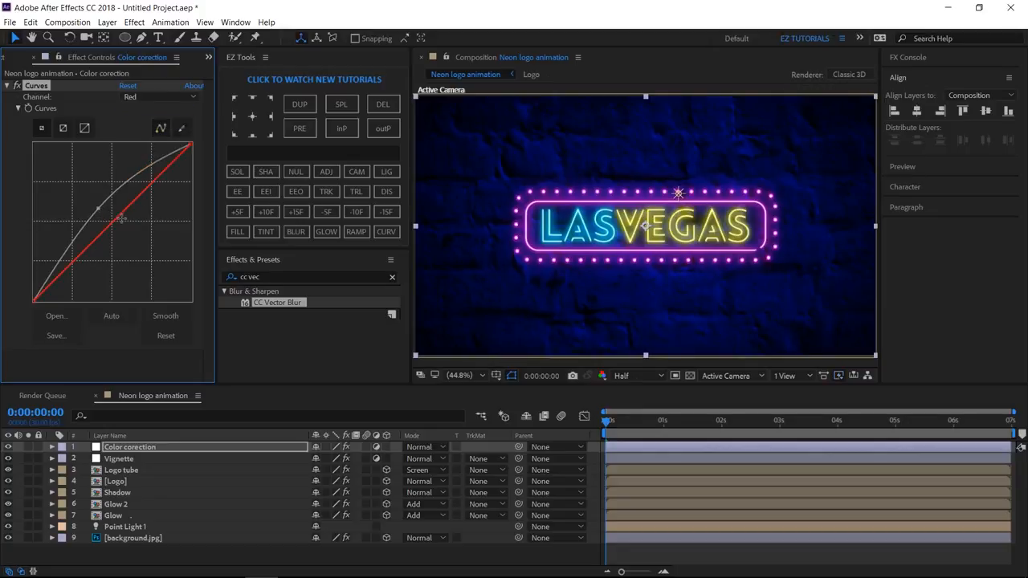
pyautogui.moveTo(121, 221); pyautogui.dragTo(108, 217)
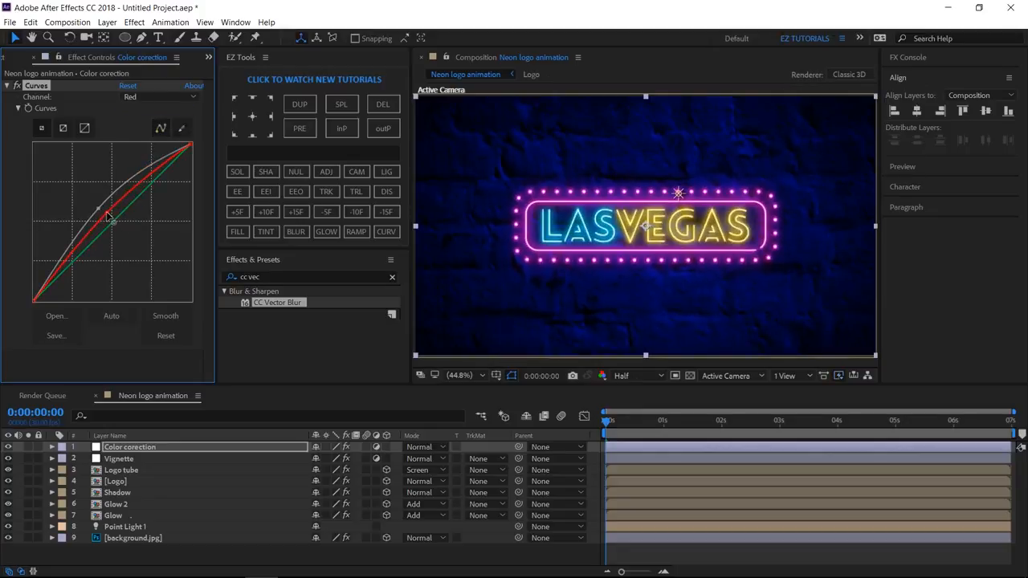
# Bend the green and blue channel curves of the same Curves effect.
pyautogui.click(161, 97)
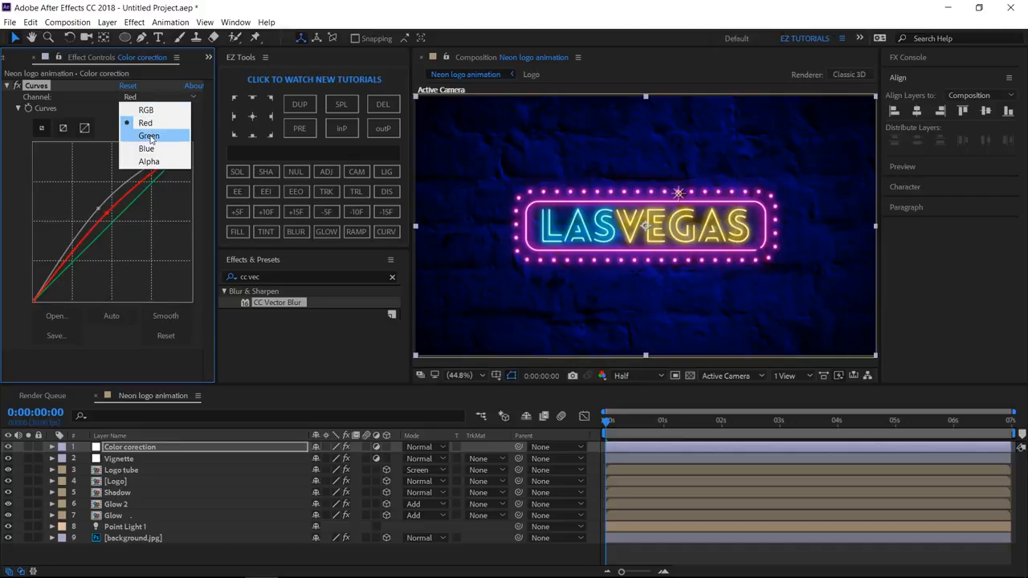
pyautogui.click(148, 135)
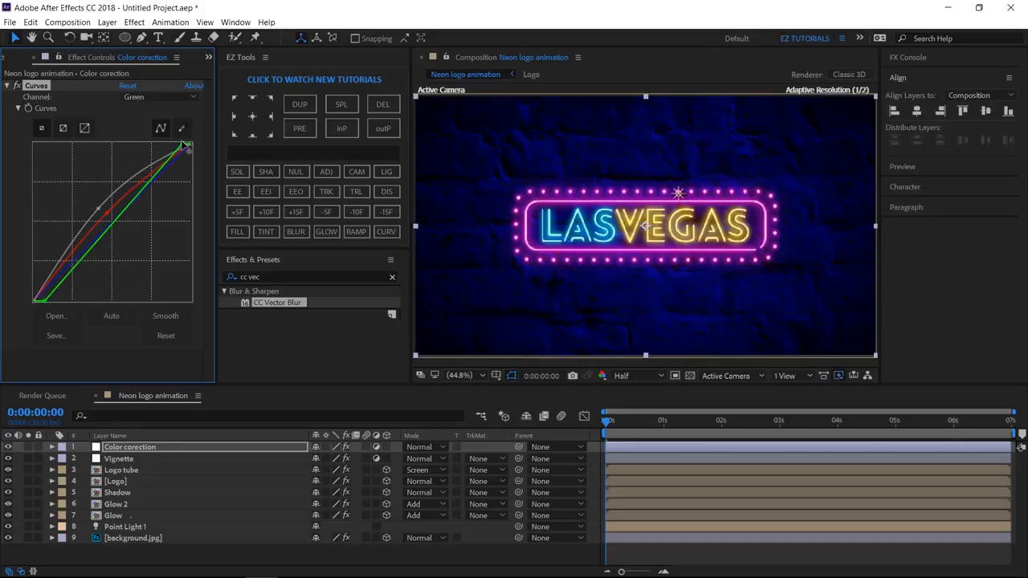
pyautogui.moveTo(188, 147); pyautogui.dragTo(165, 172)
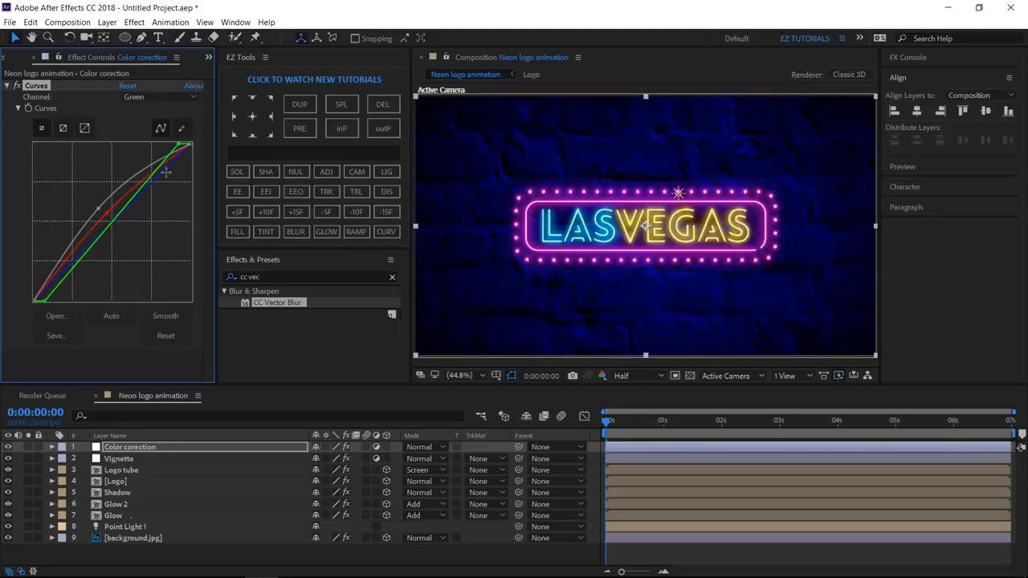
pyautogui.click(158, 96)
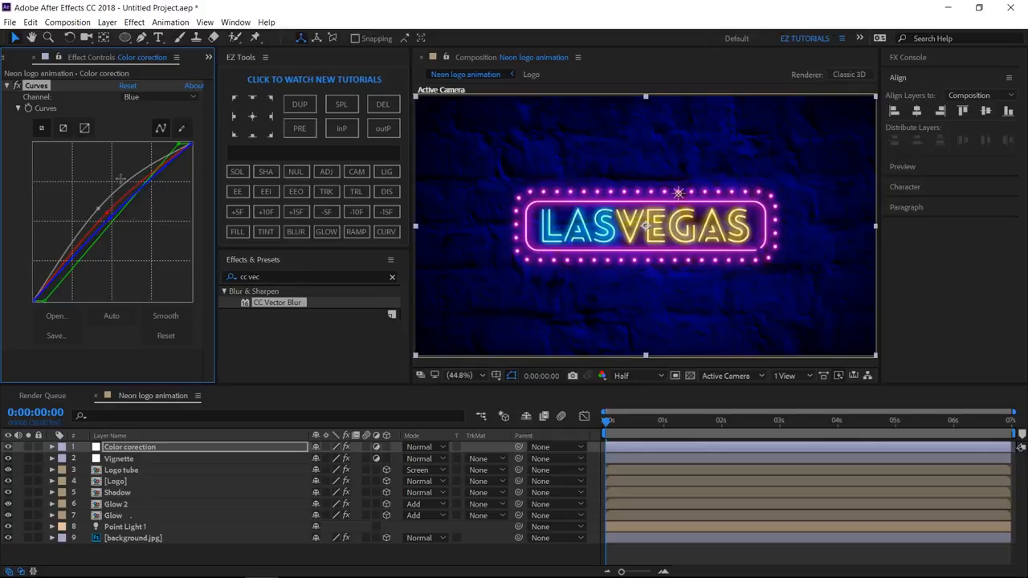
pyautogui.click(16, 84)
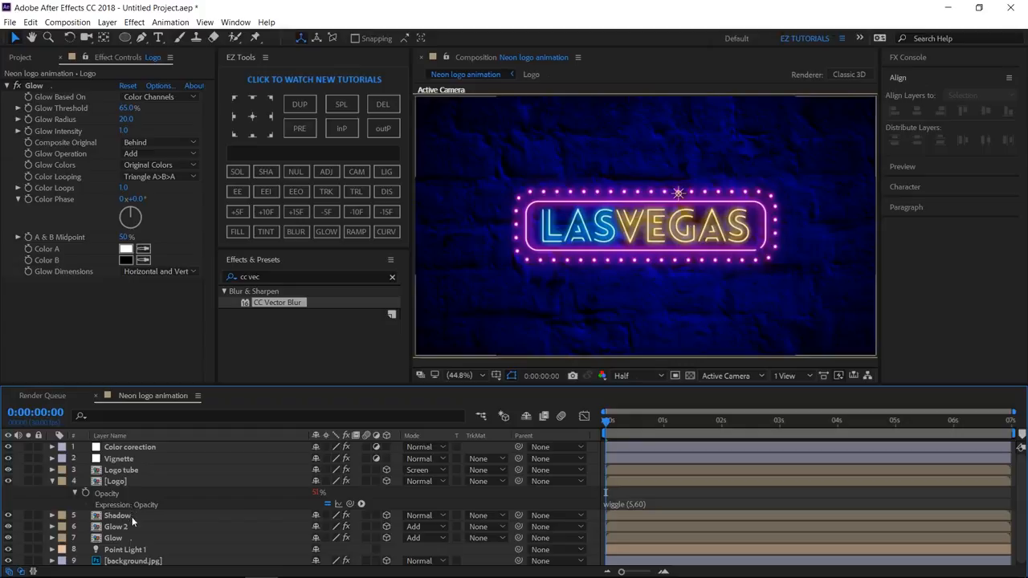
# Pick-whip Glow 2's opacity expression to the Logo's wiggle(5,60) opacity.
pyautogui.click(115, 538)
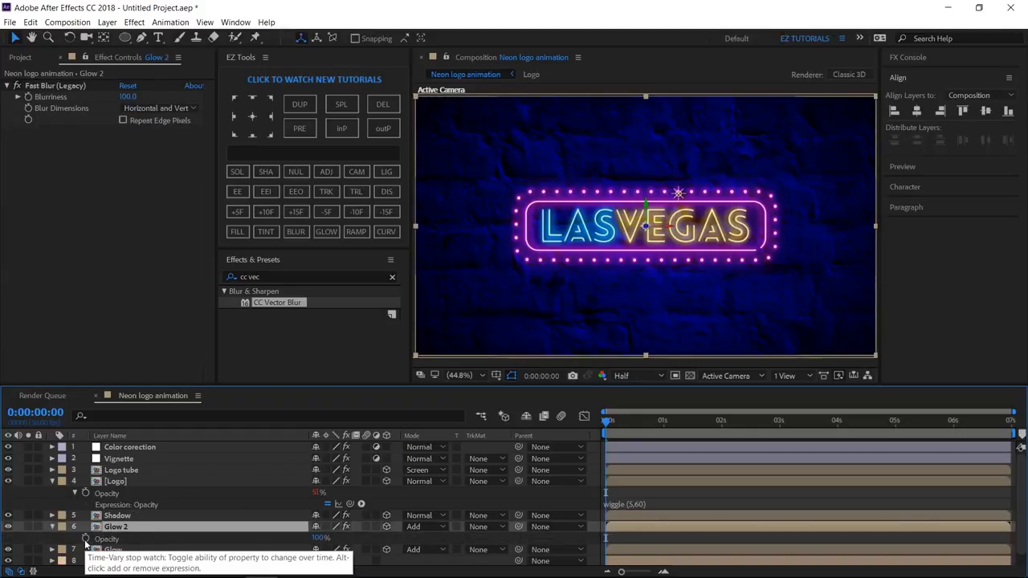
pyautogui.click(87, 546)
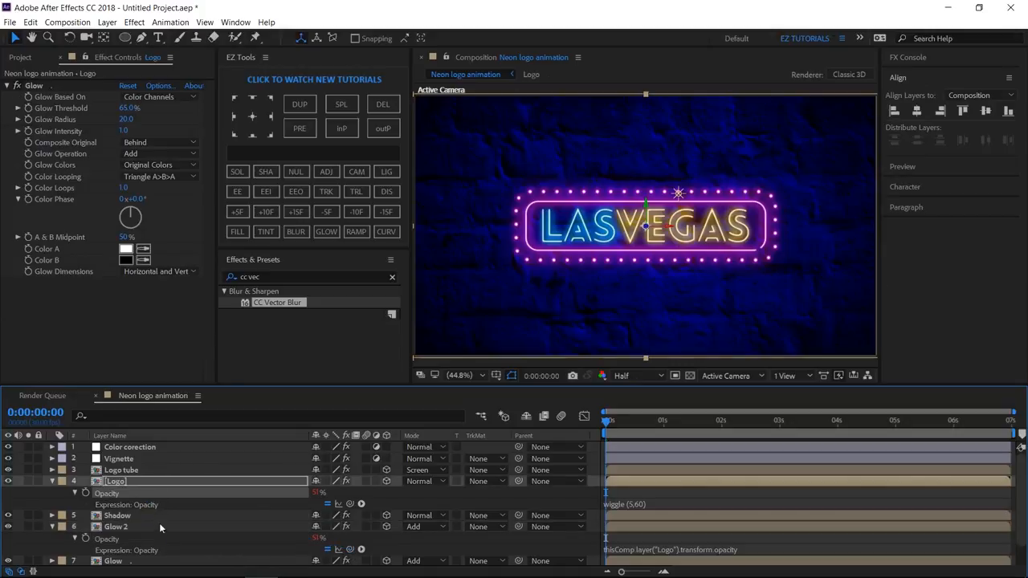
pyautogui.click(114, 560)
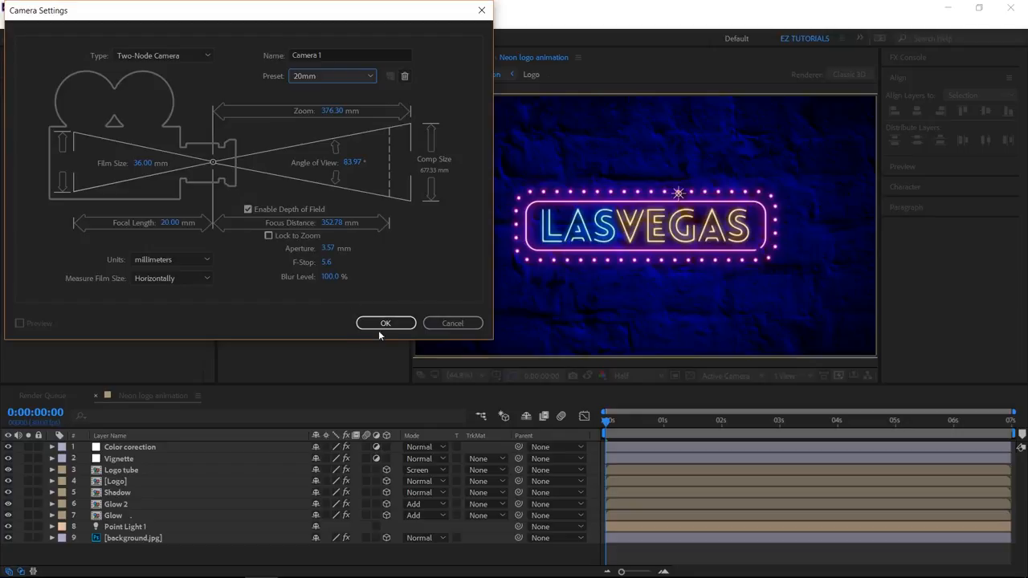
# Add a 20mm camera: Point of Interest Z 150, Position 1275, 540, -725, with an end keyframe.
pyautogui.click(386, 323)
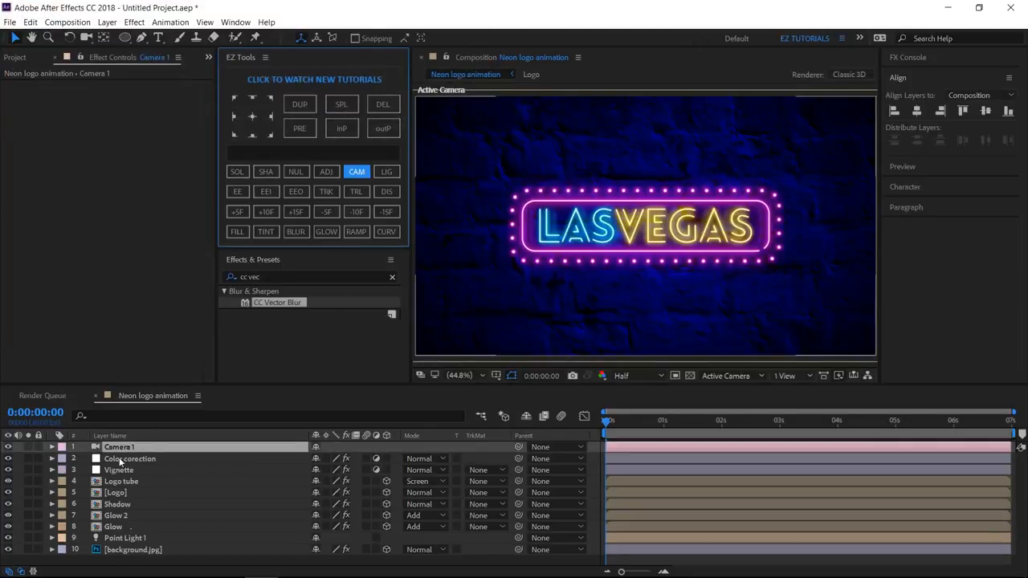
pyautogui.click(53, 447)
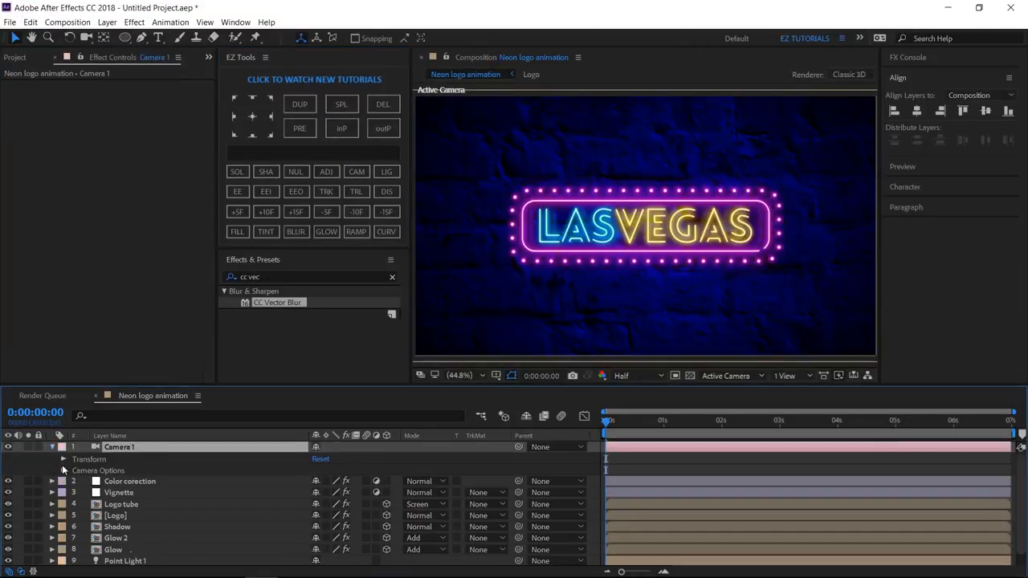
pyautogui.click(57, 458)
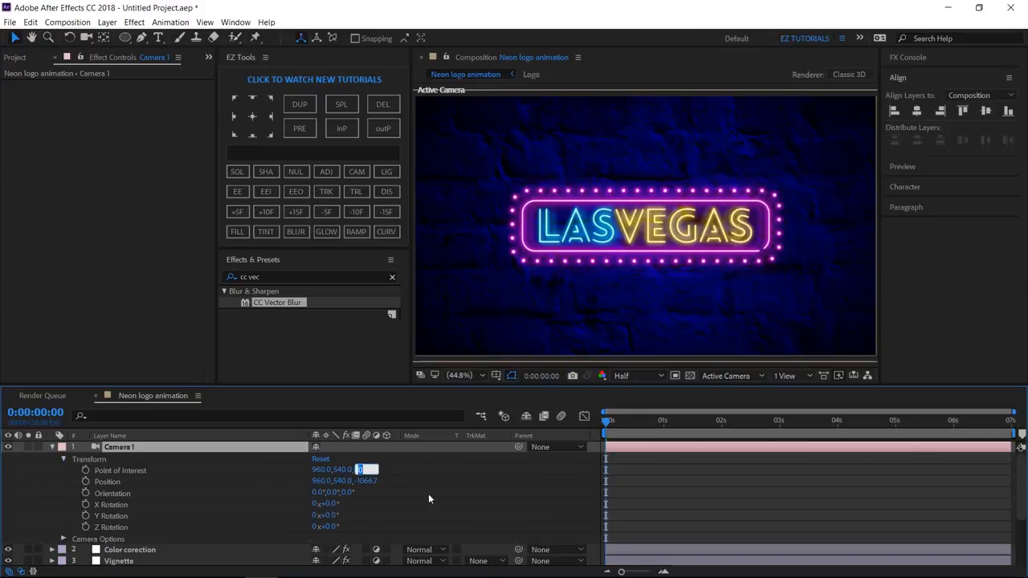
pyautogui.write('150.0')
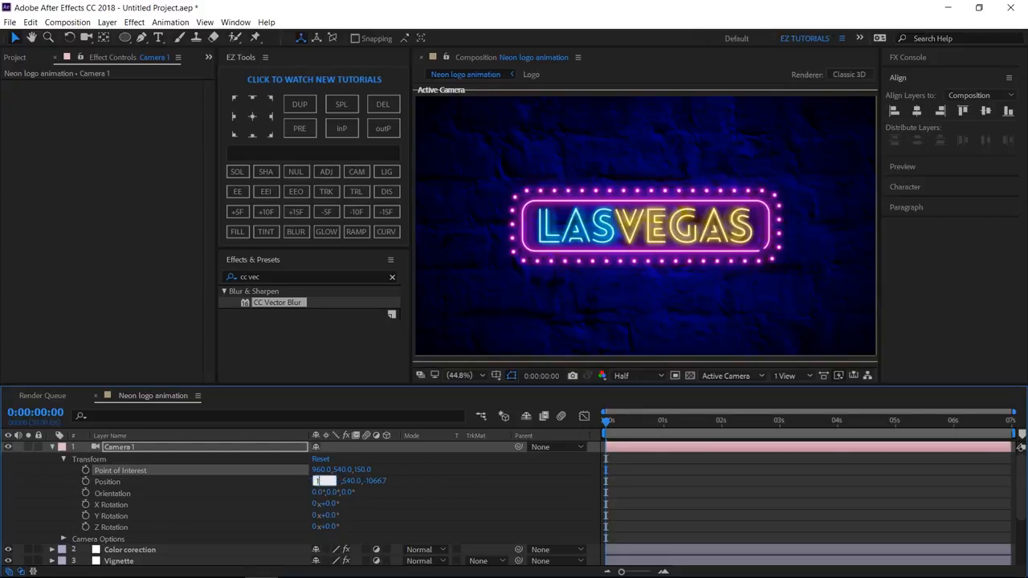
pyautogui.write('1275.0')
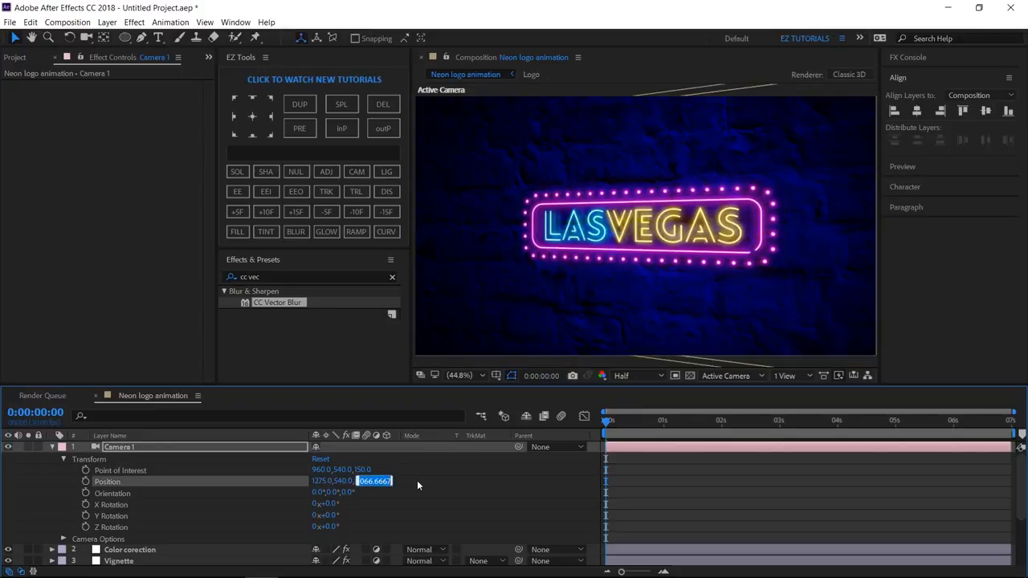
pyautogui.write('-725.0')
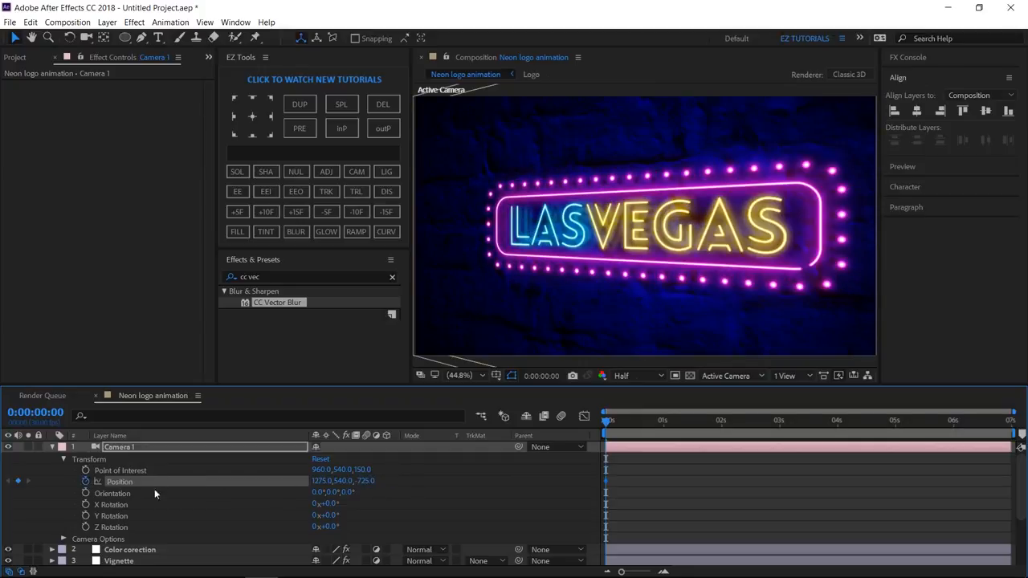
pyautogui.click(1010, 417)
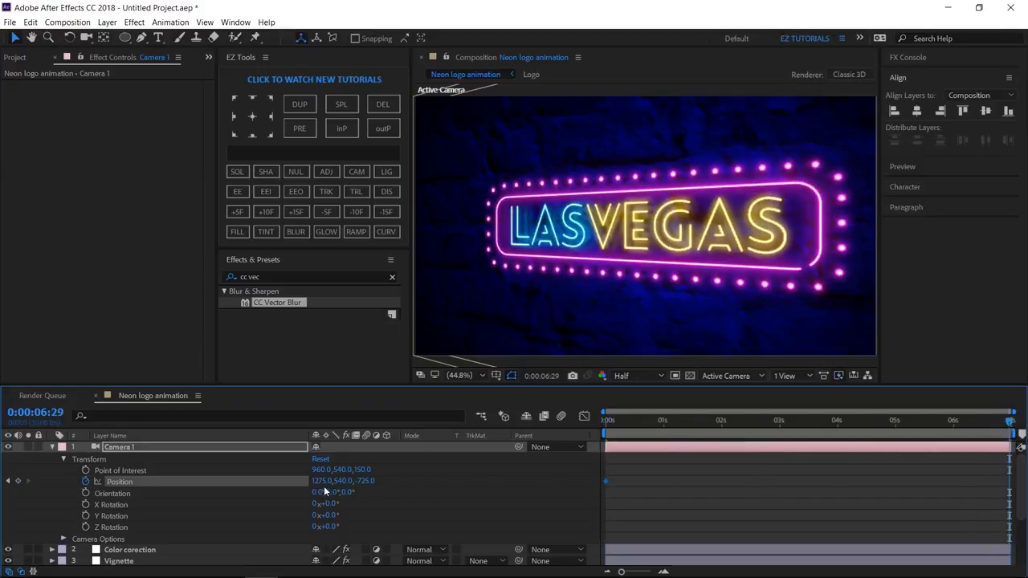
pyautogui.doubleClick(319, 482)
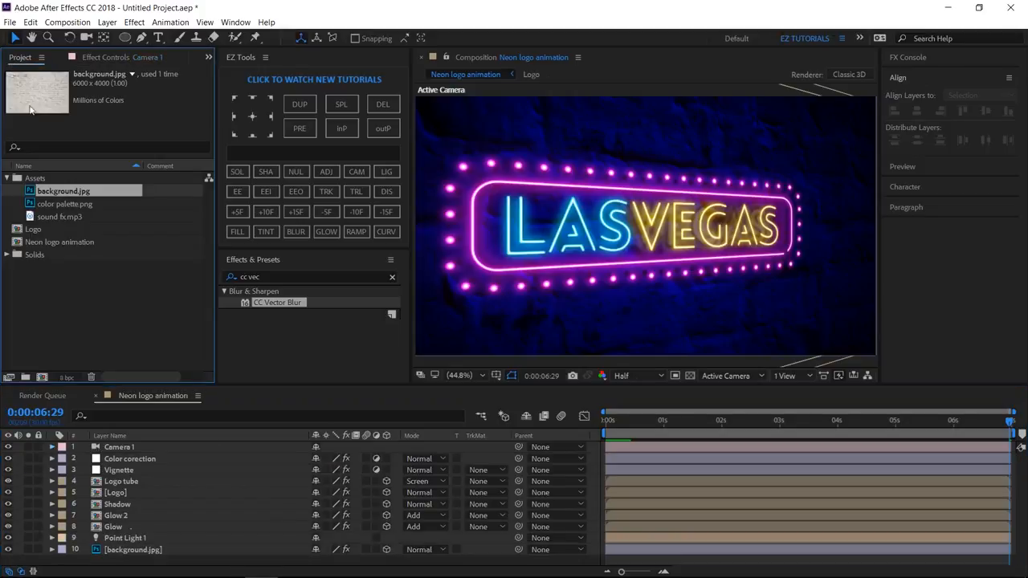
# Add sound fx.mp3 to the composition and play the flickering neon sign from the first frame.
pyautogui.click(60, 216)
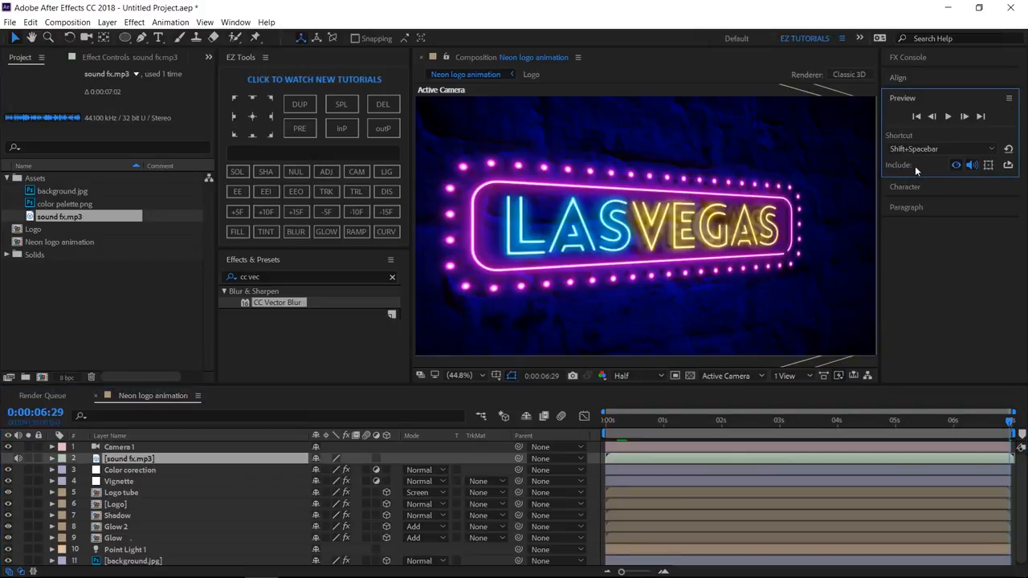
pyautogui.click(953, 116)
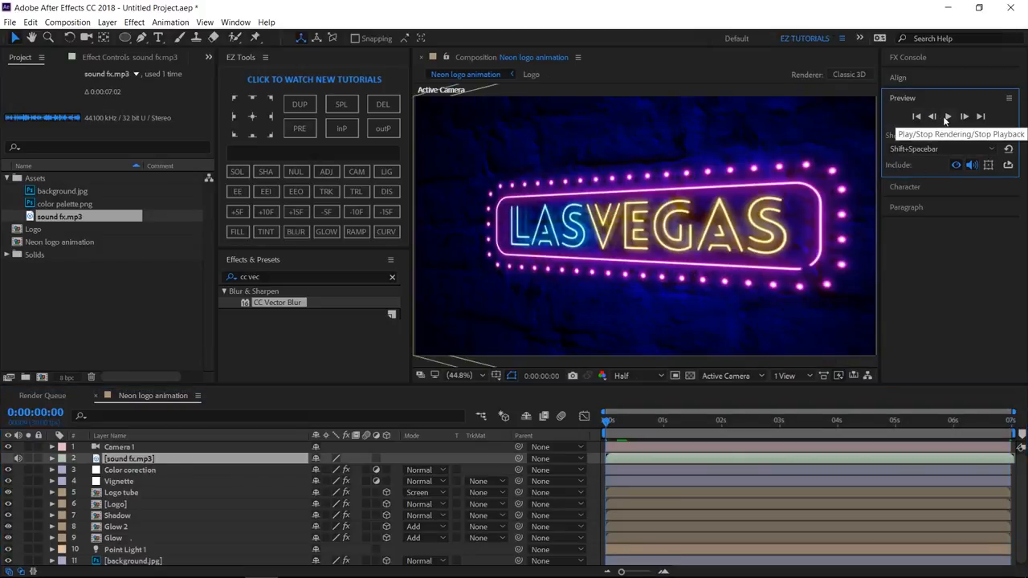
pyautogui.click(948, 116)
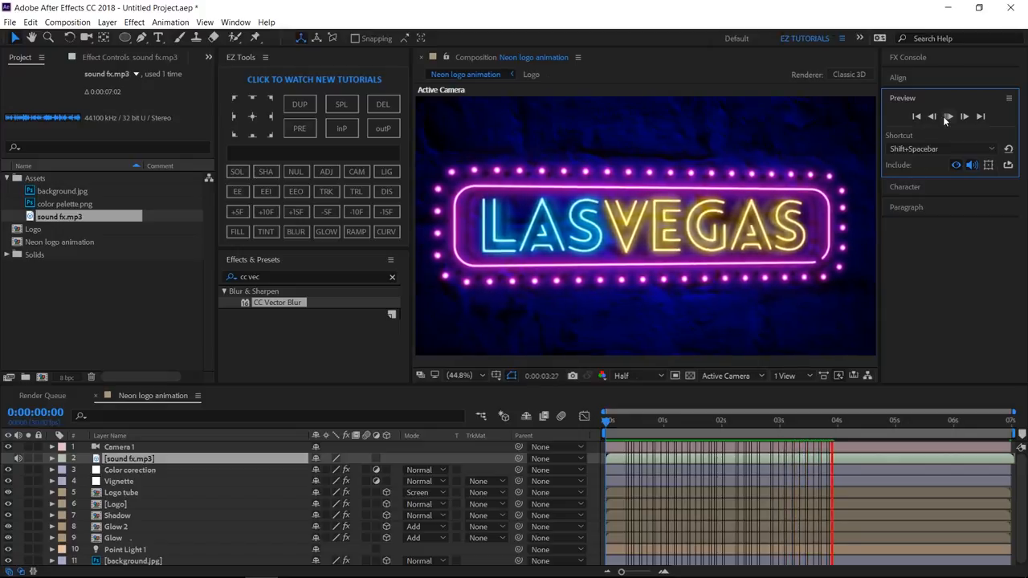
pyautogui.click(948, 117)
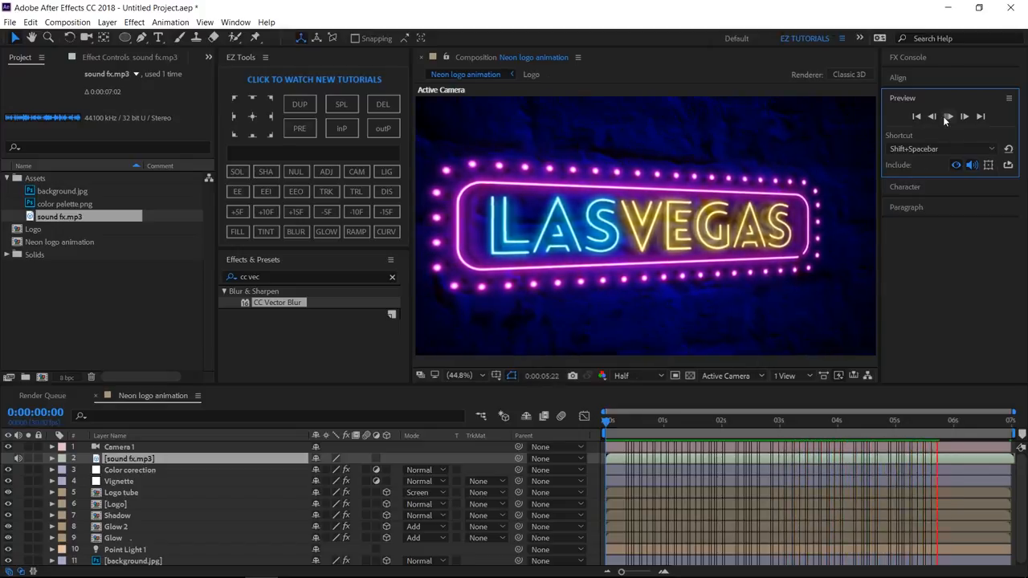
pyautogui.click(949, 118)
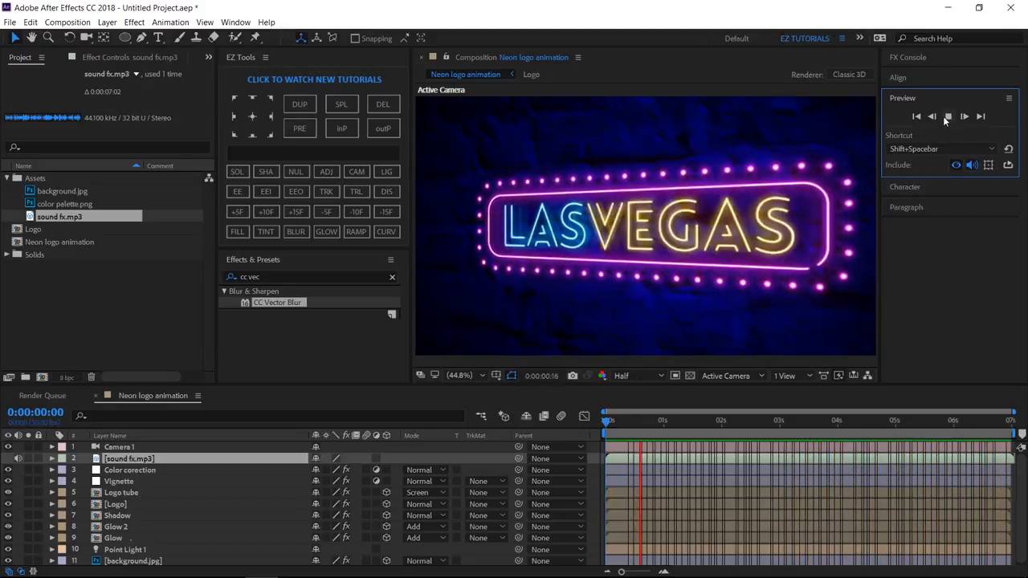
pyautogui.click(944, 116)
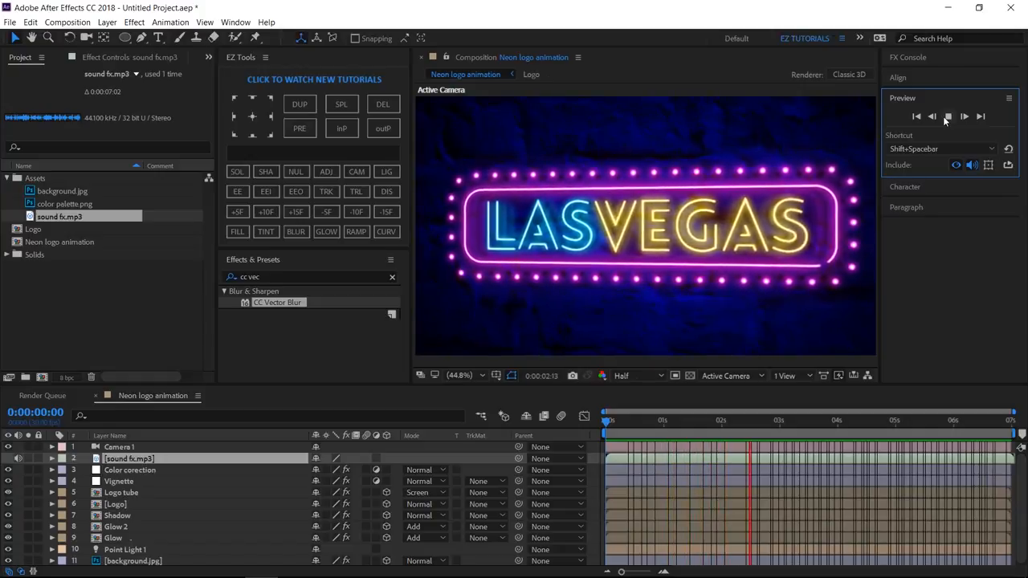
pyautogui.click(948, 117)
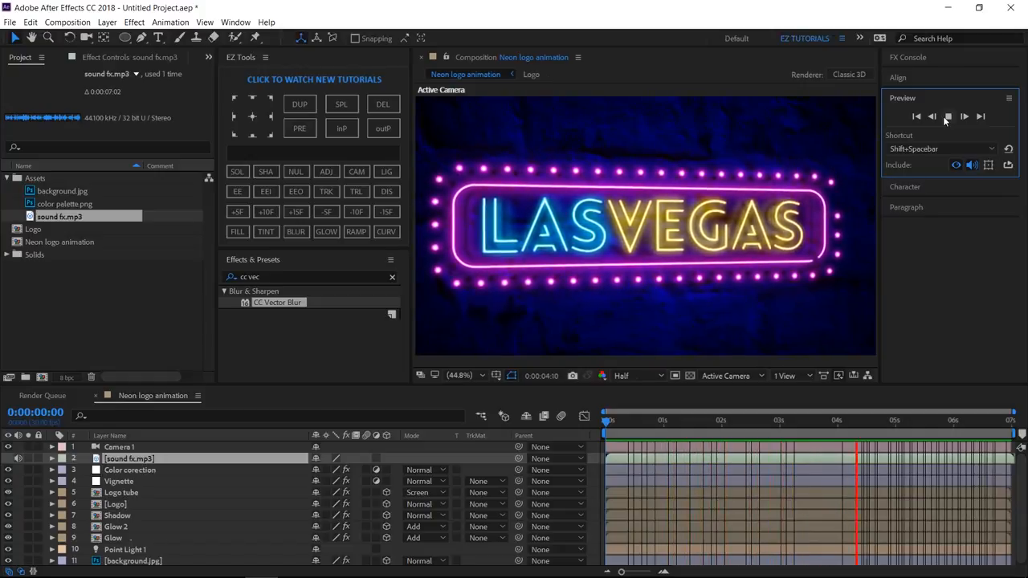
pyautogui.click(950, 117)
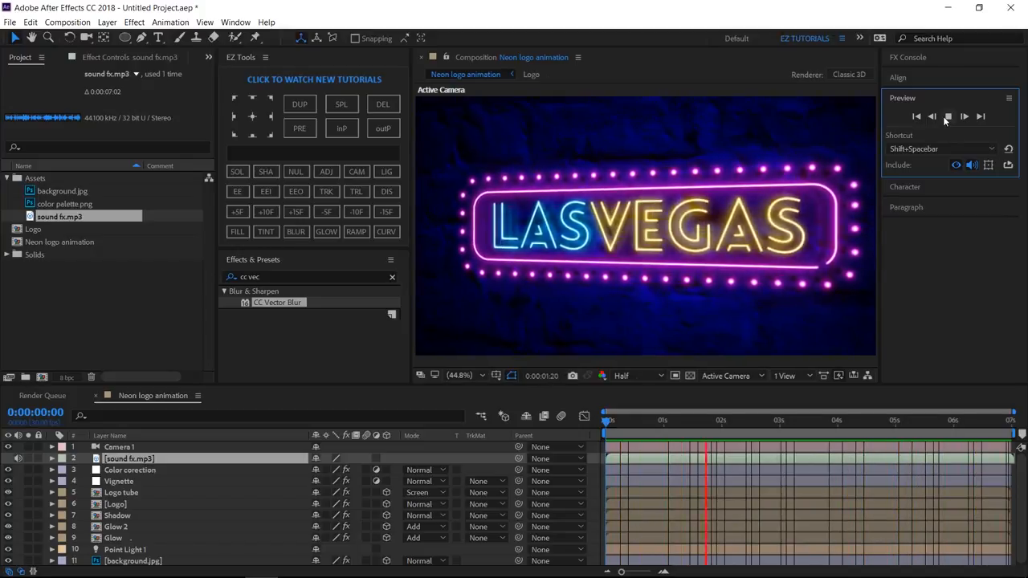
pyautogui.click(941, 116)
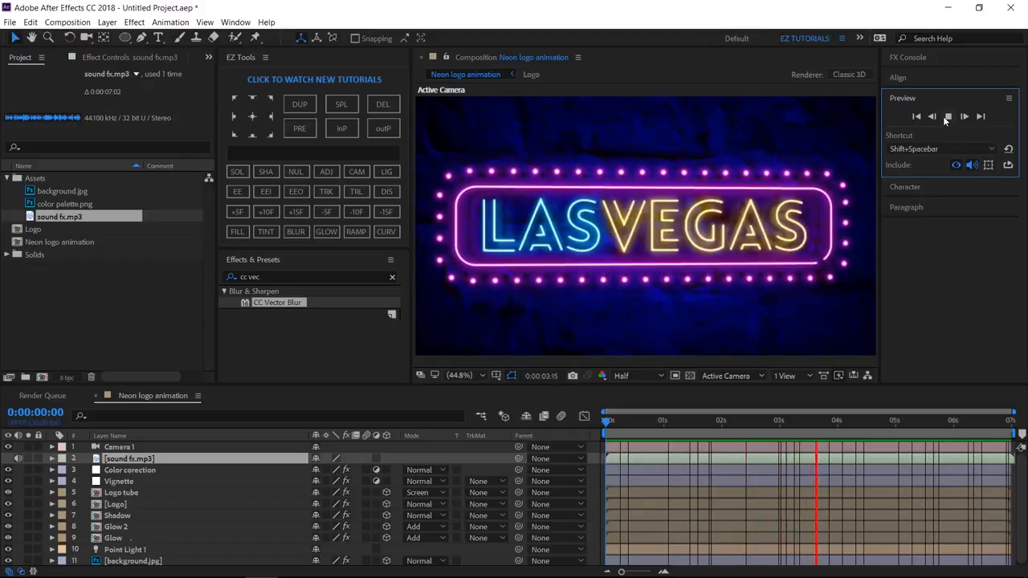
pyautogui.click(937, 116)
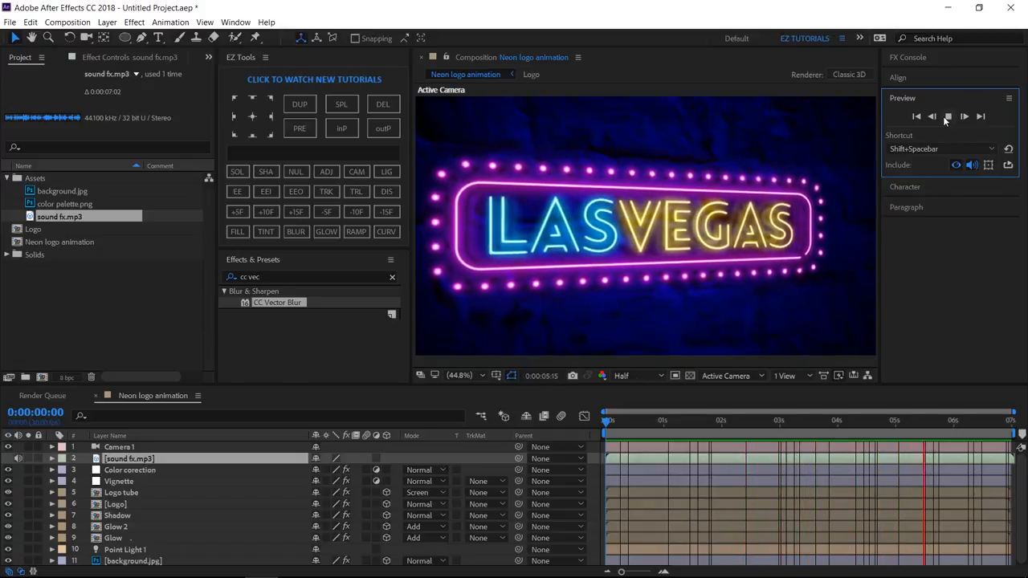